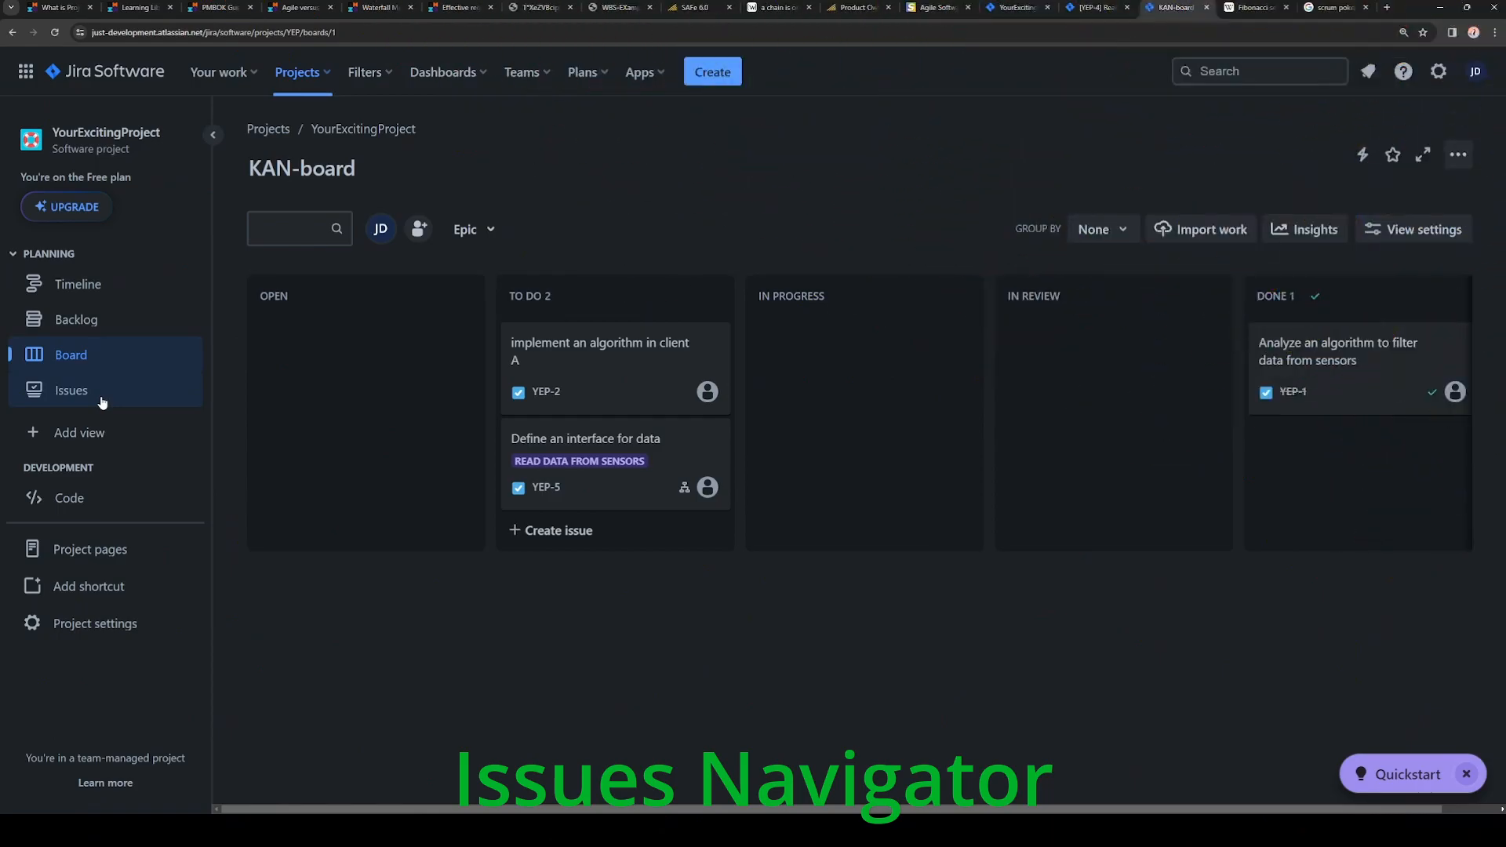
Step: Show the Issues list for YourExcitingProject with all six issues and YEP-7's details
click(70, 391)
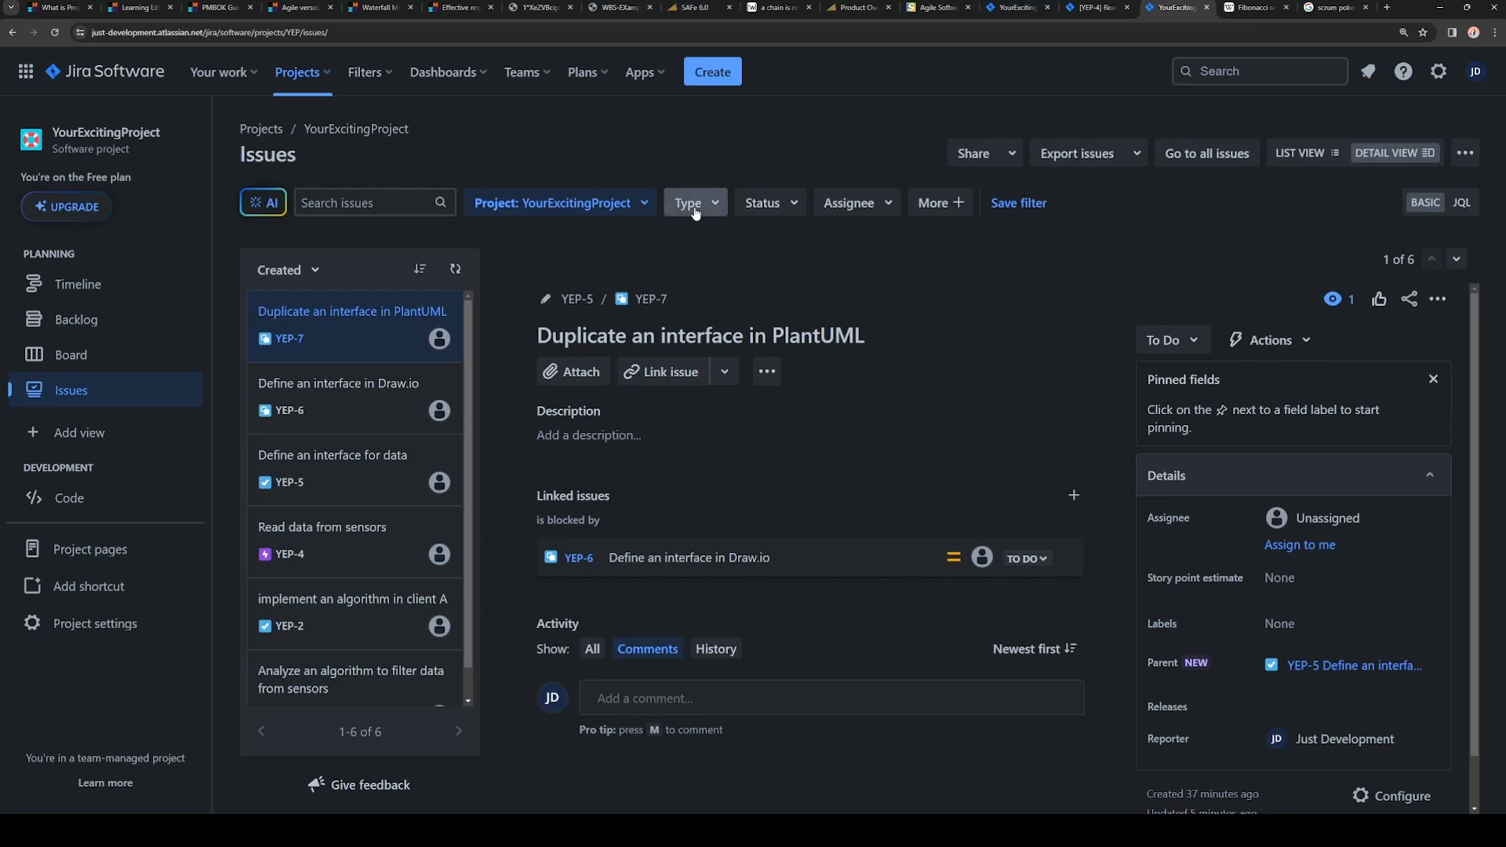
click(690, 202)
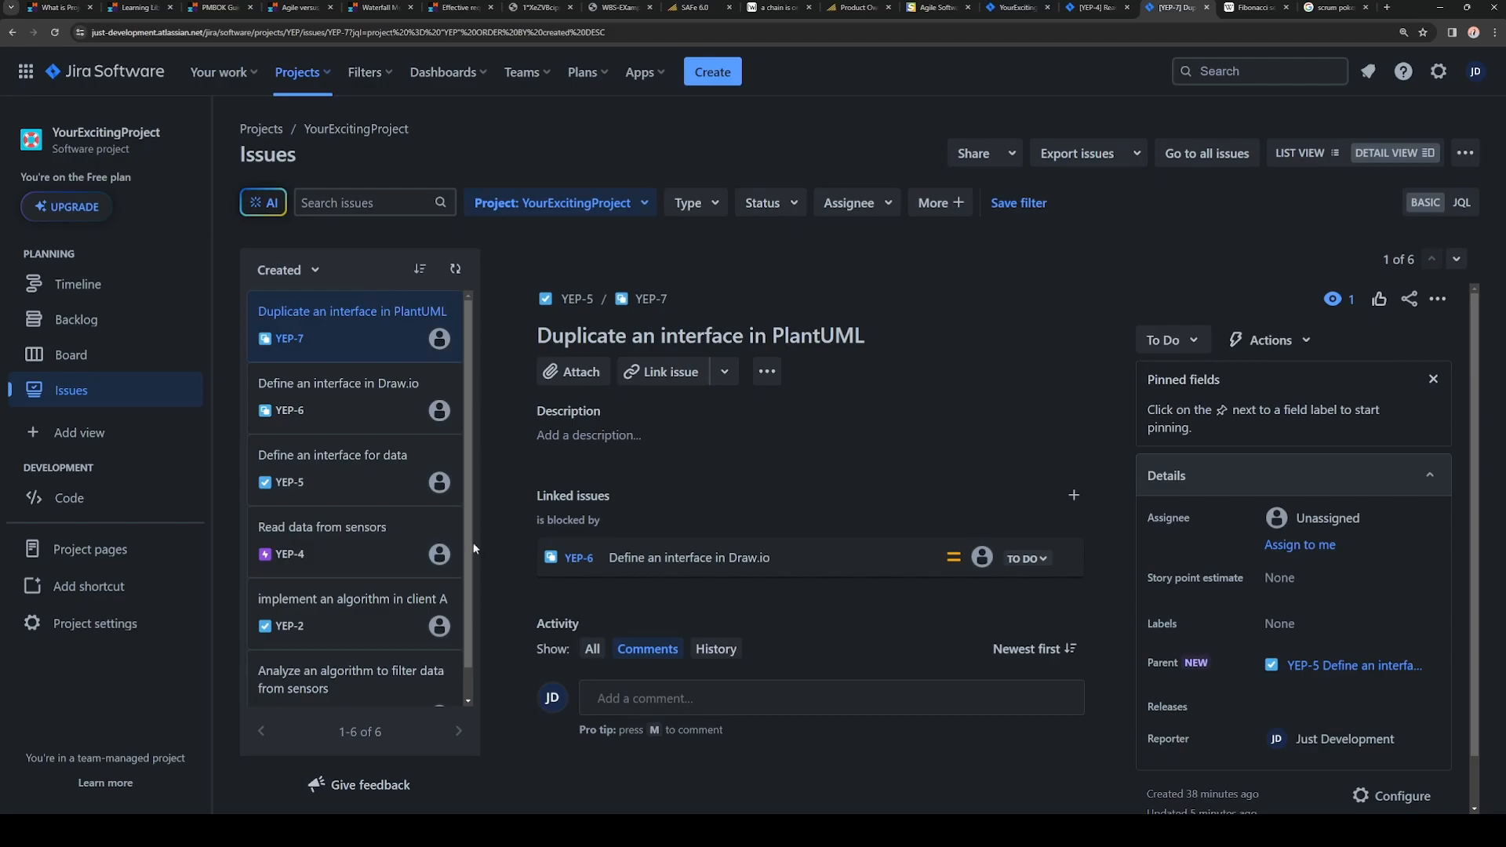
mouse_move(604, 235)
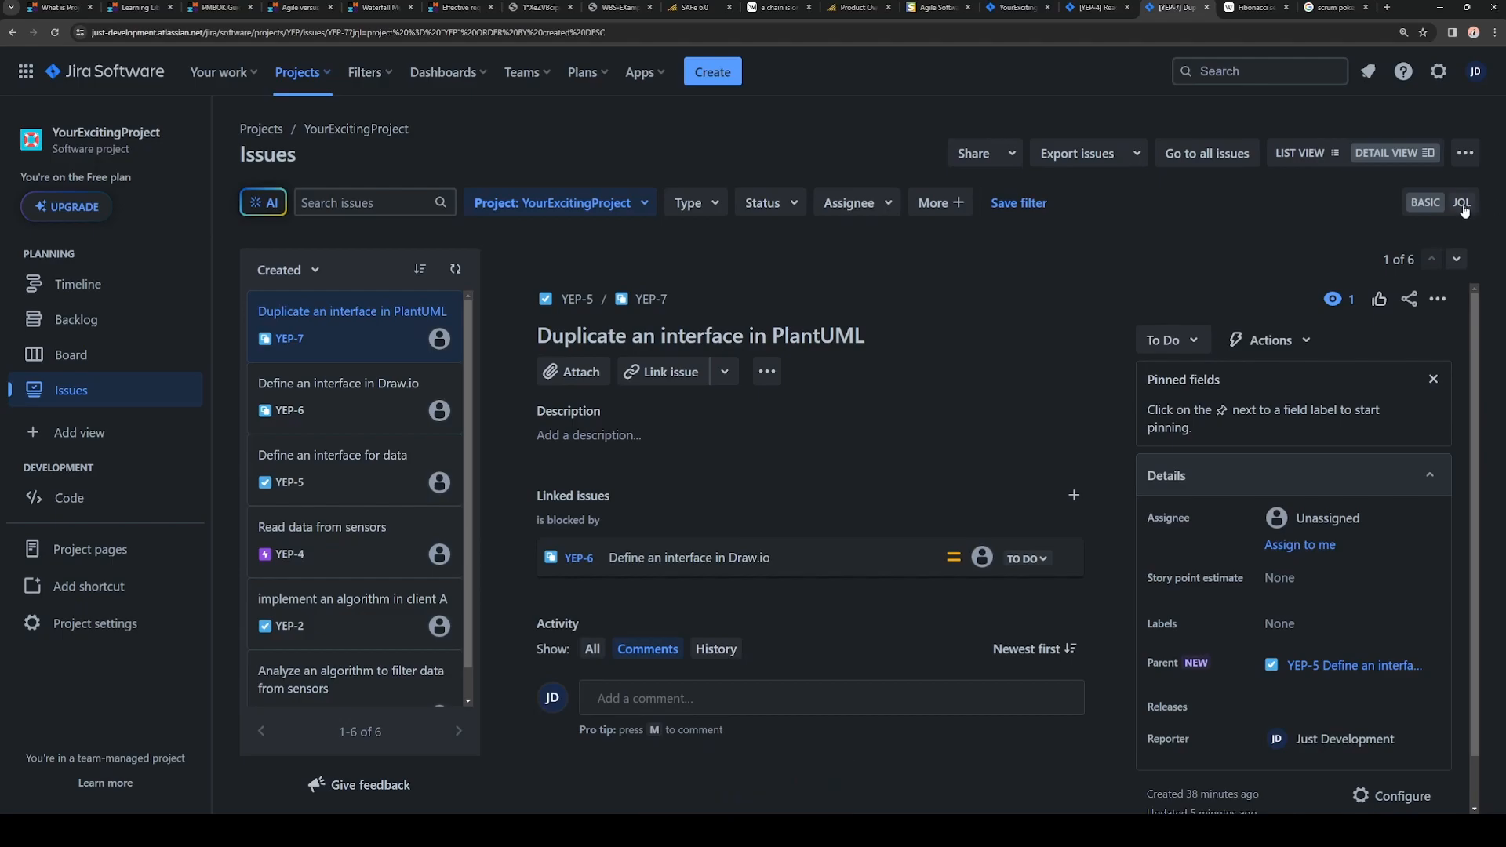
Step: Write the JQL: project = "YEP" OR project = "RequirementsForYEP" AND description IS NOT EMPTY
click(1462, 203)
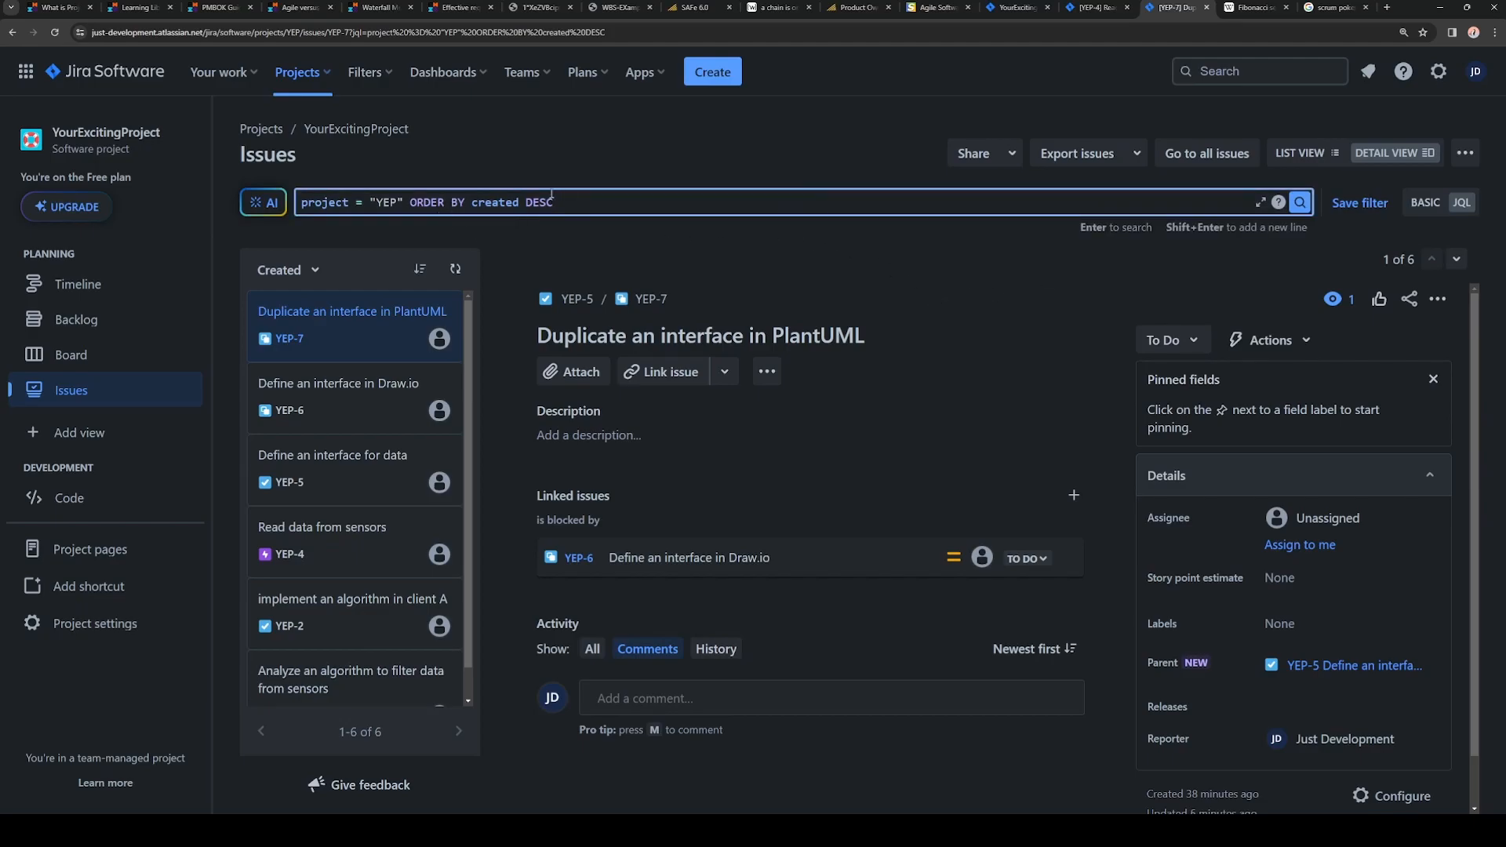
click(1291, 6)
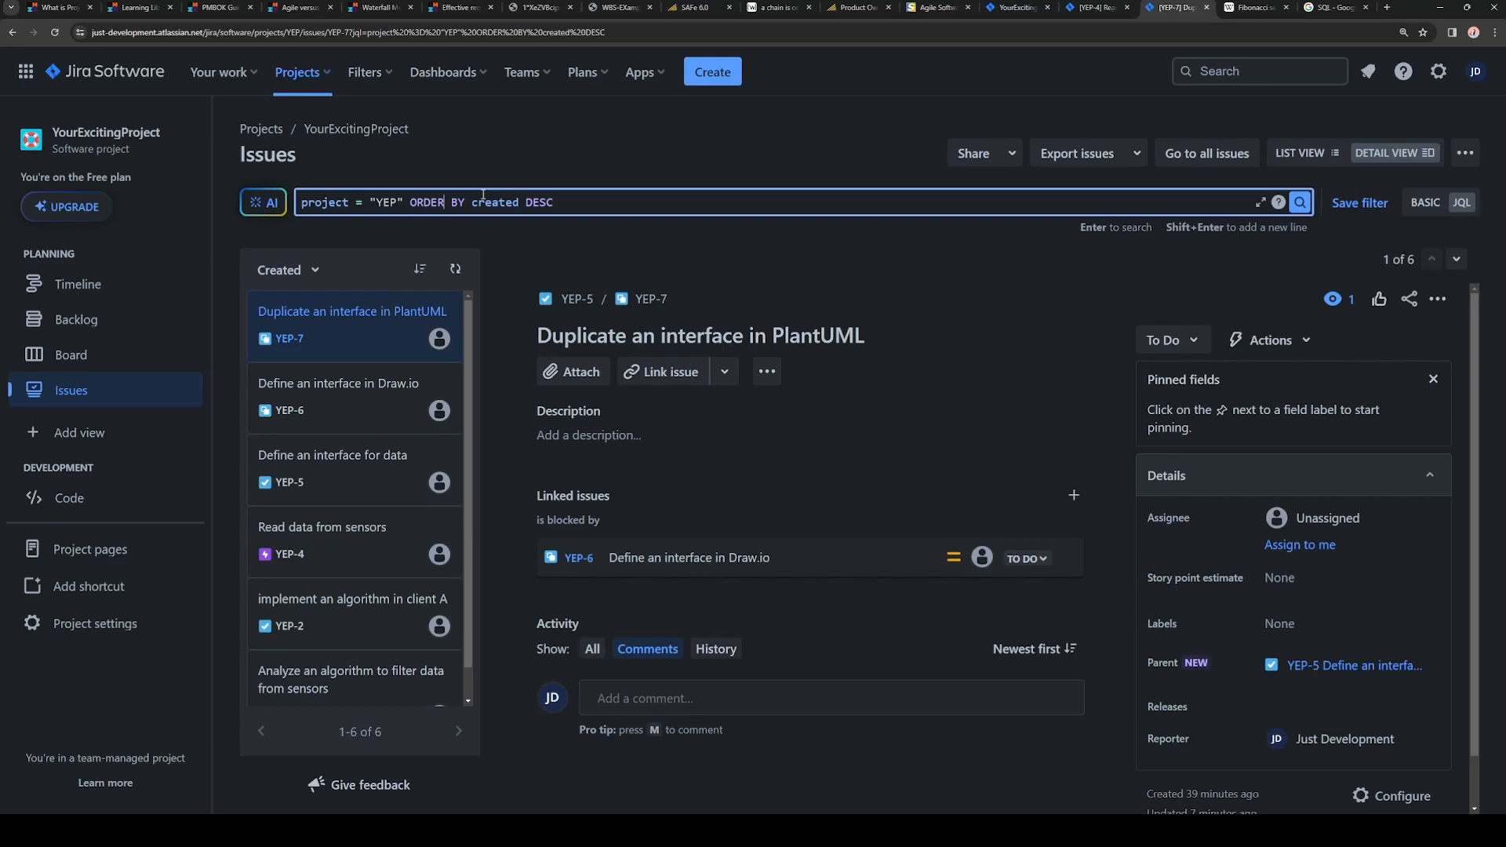
click(397, 203)
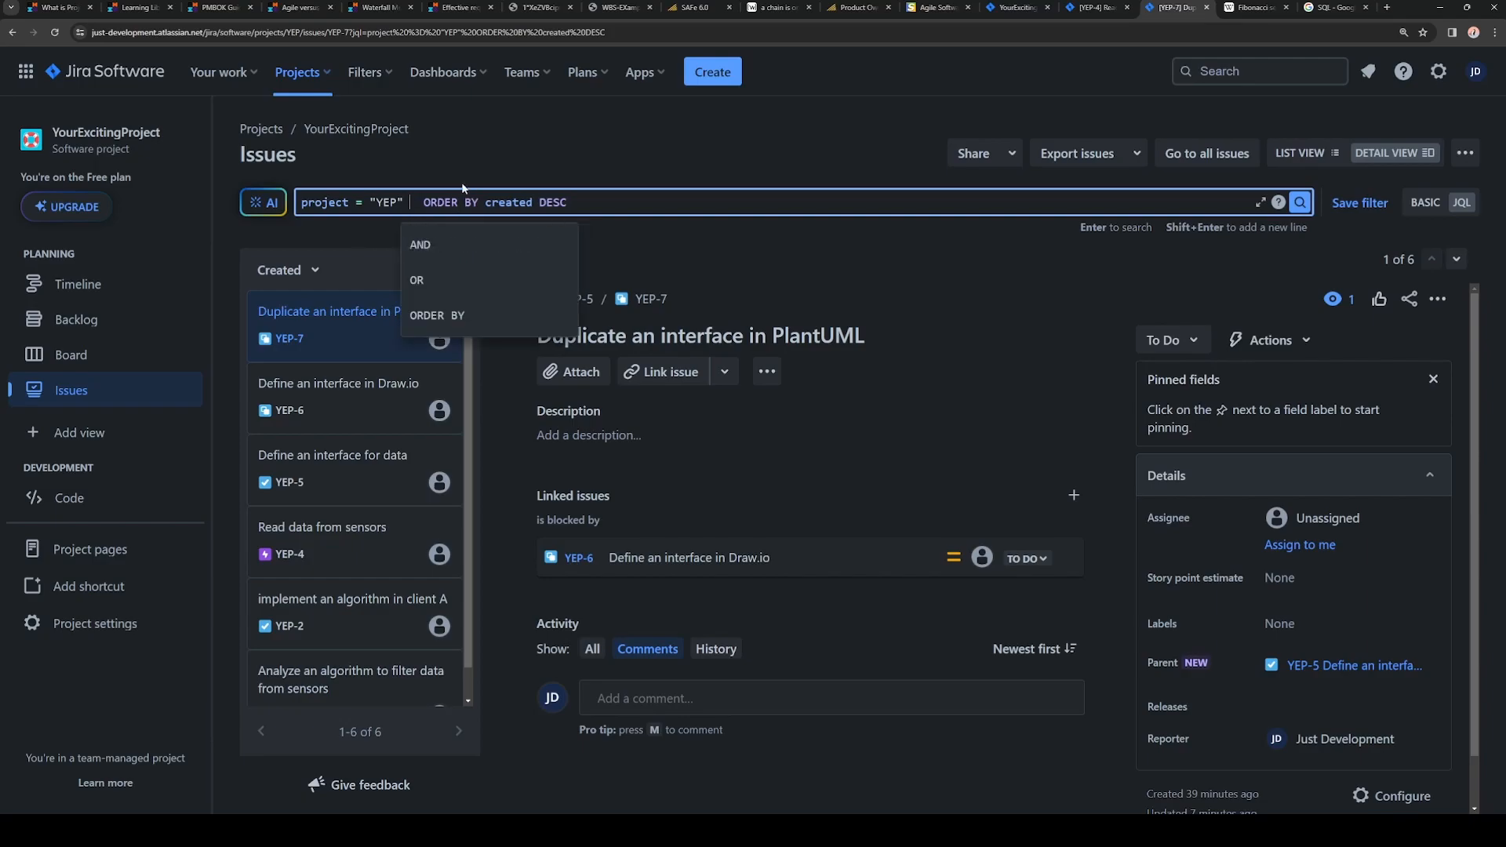
text(OR pr)
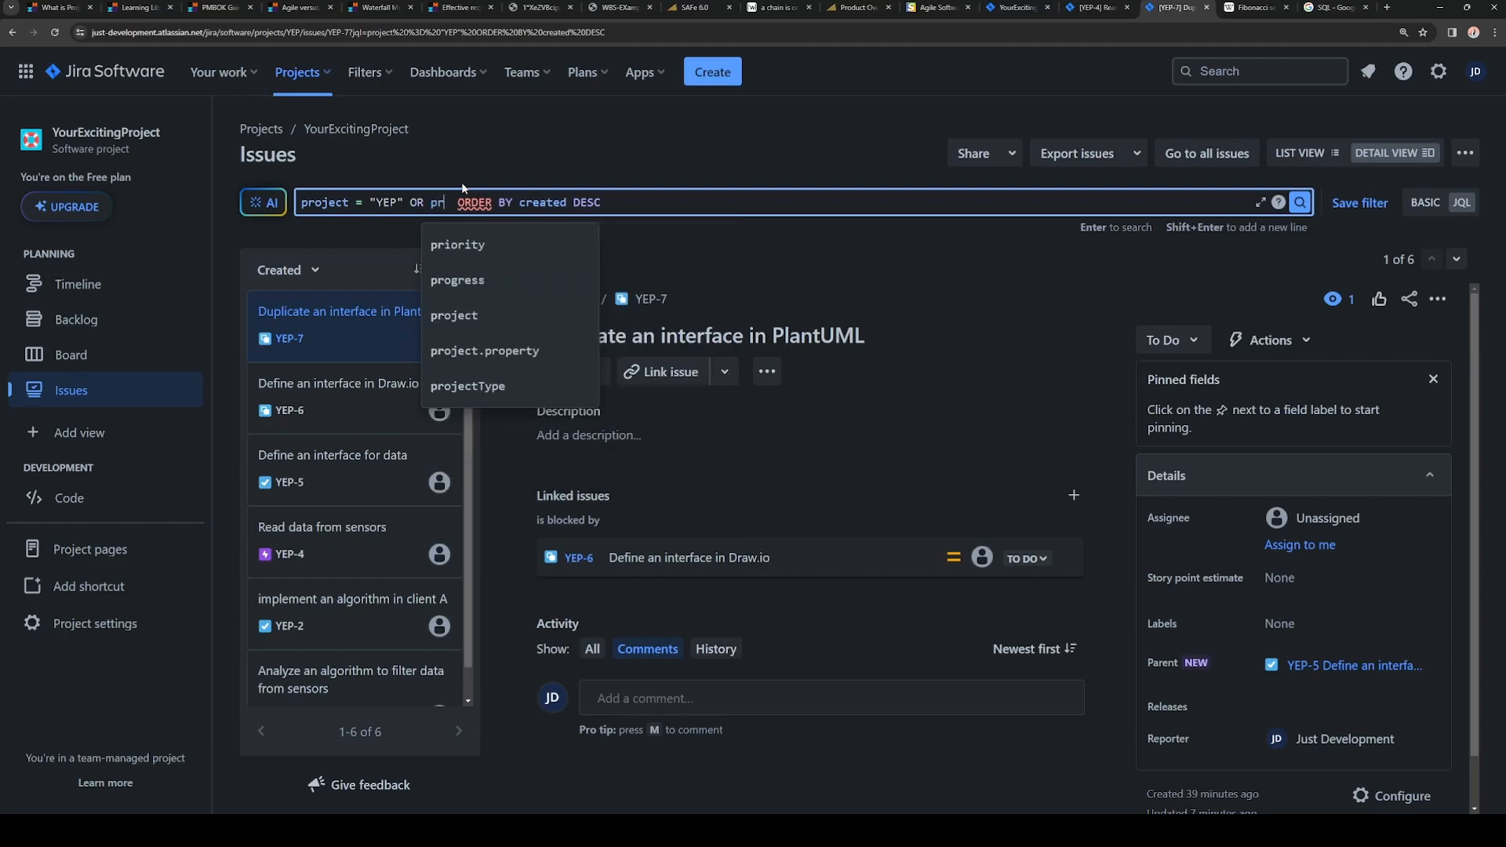
click(454, 315)
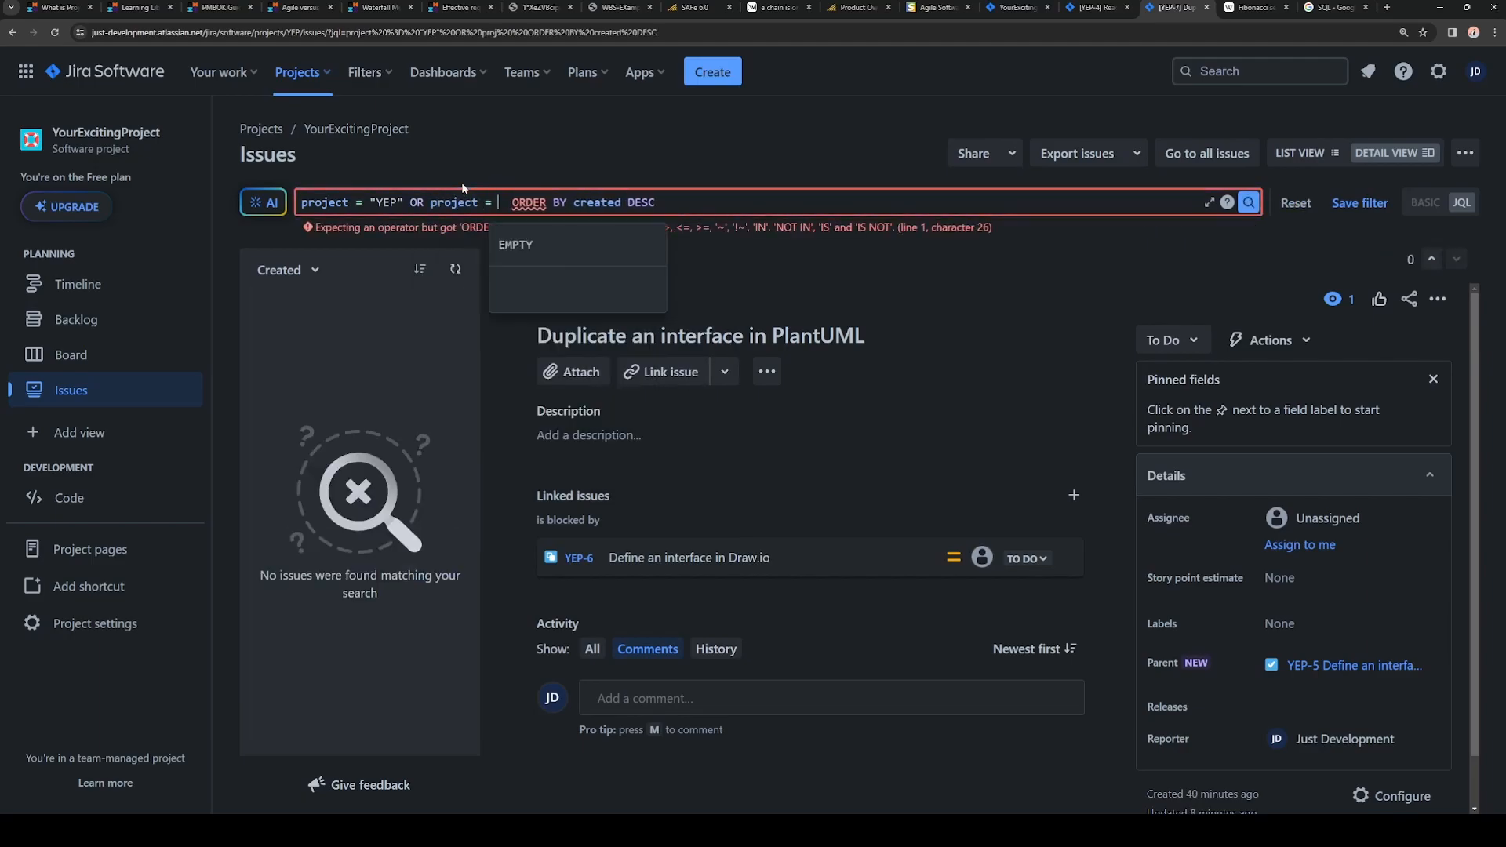
text(")
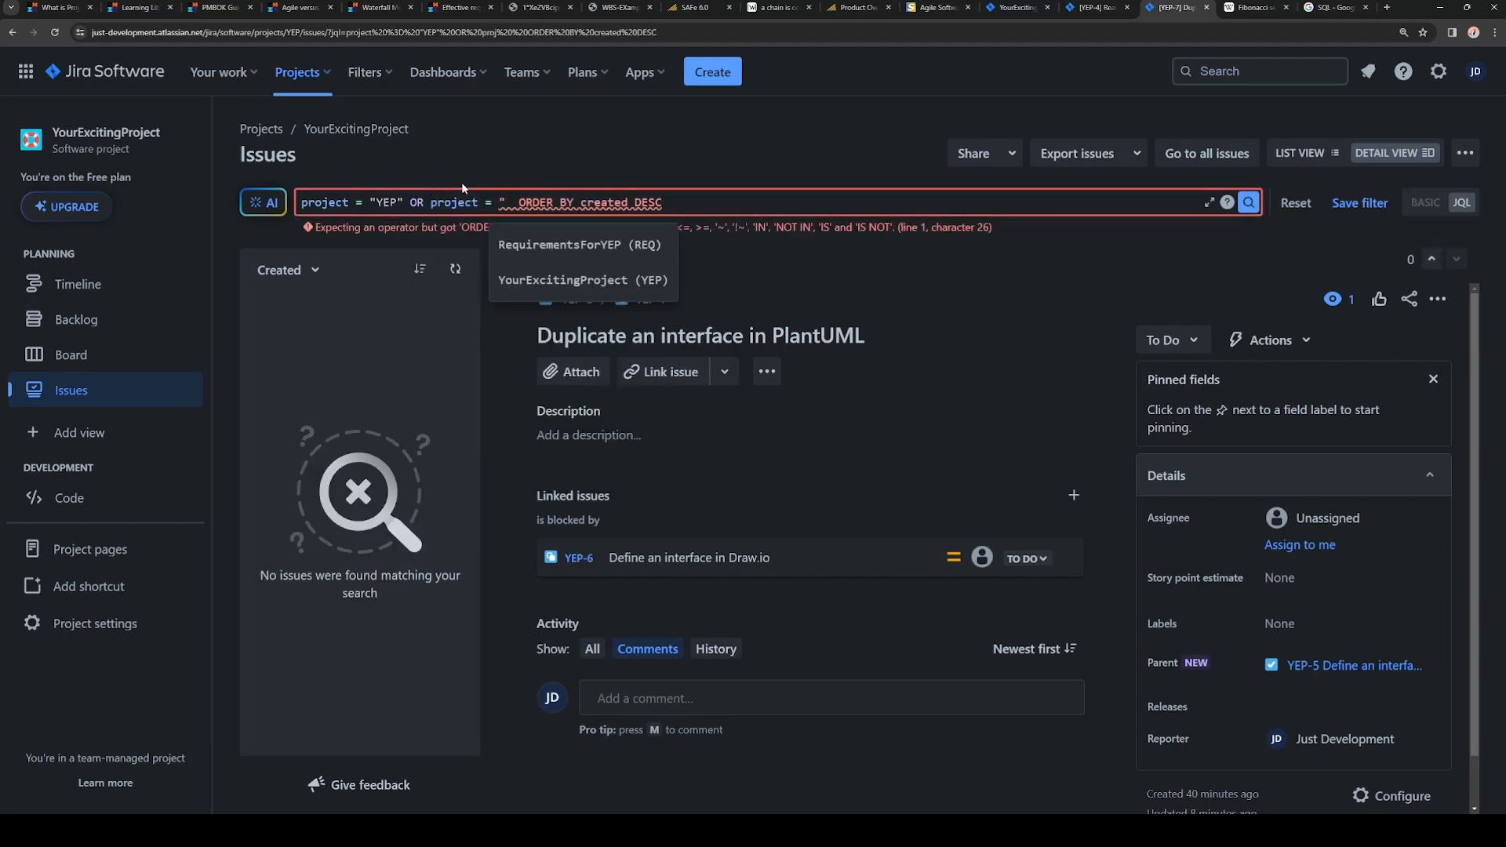
click(579, 244)
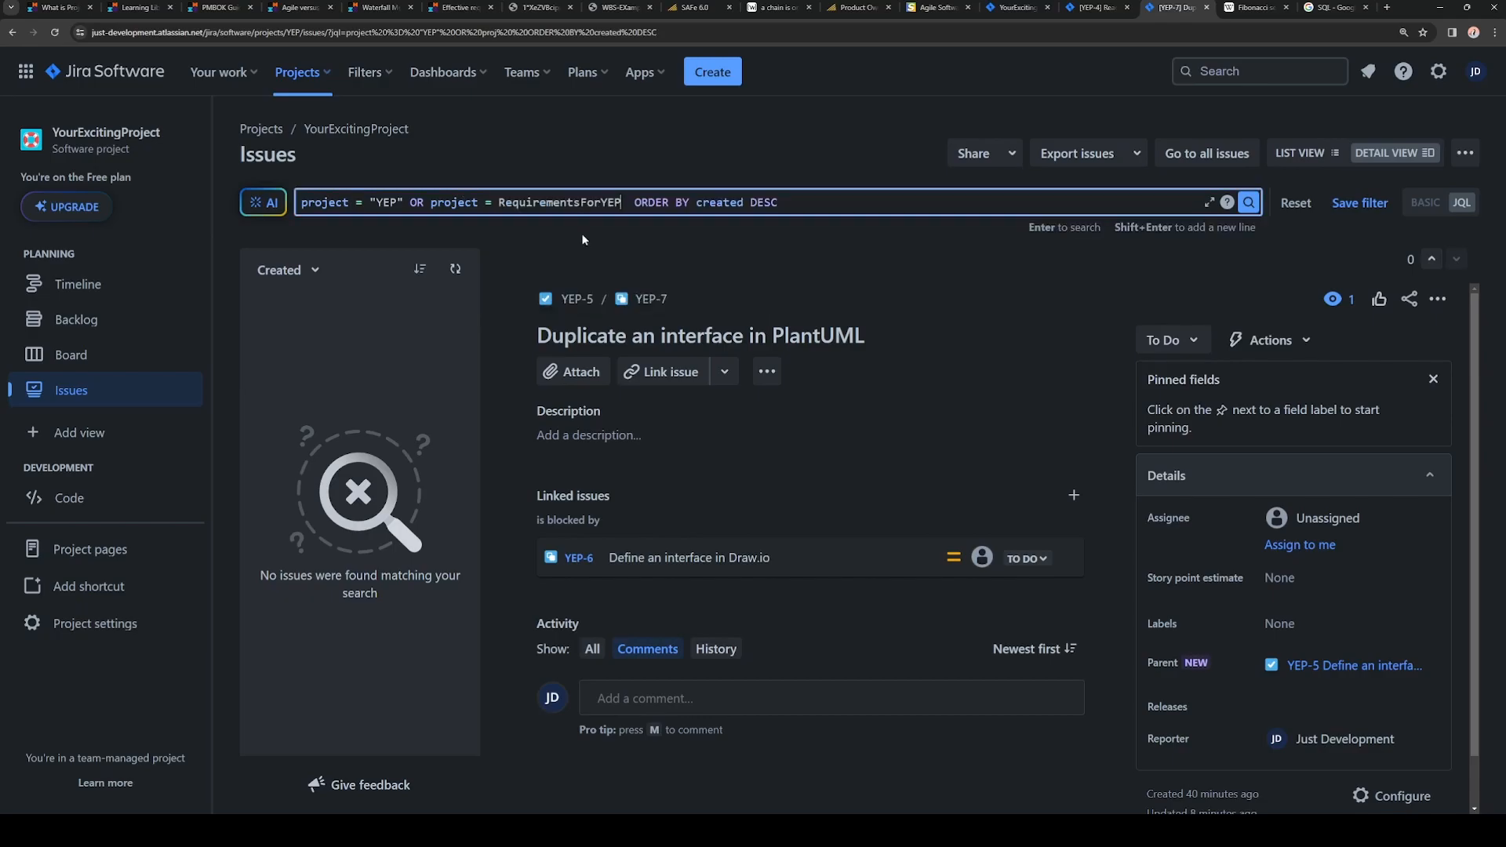
text(")
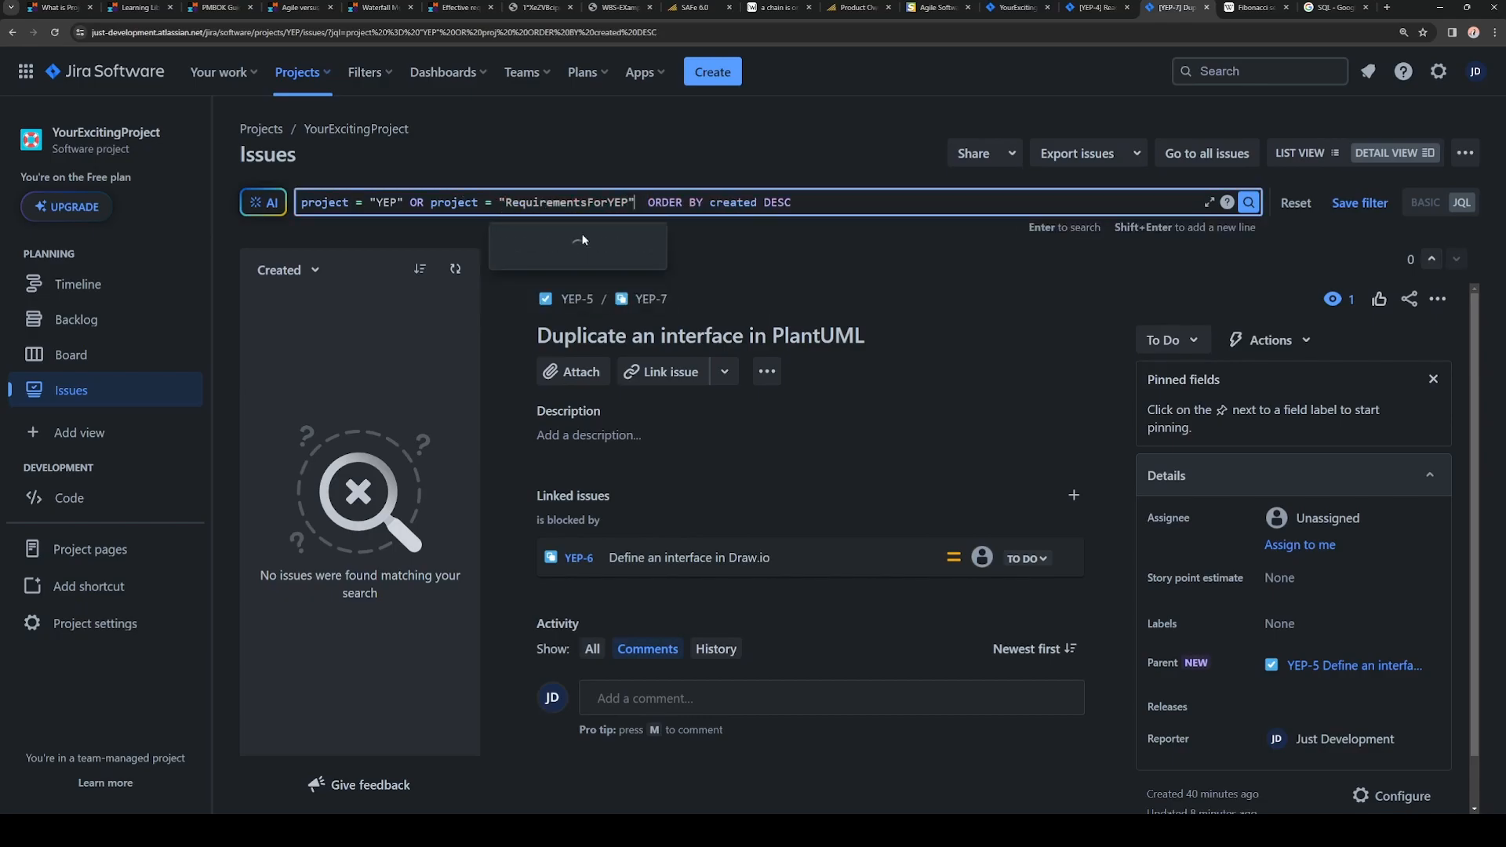
text(AND description)
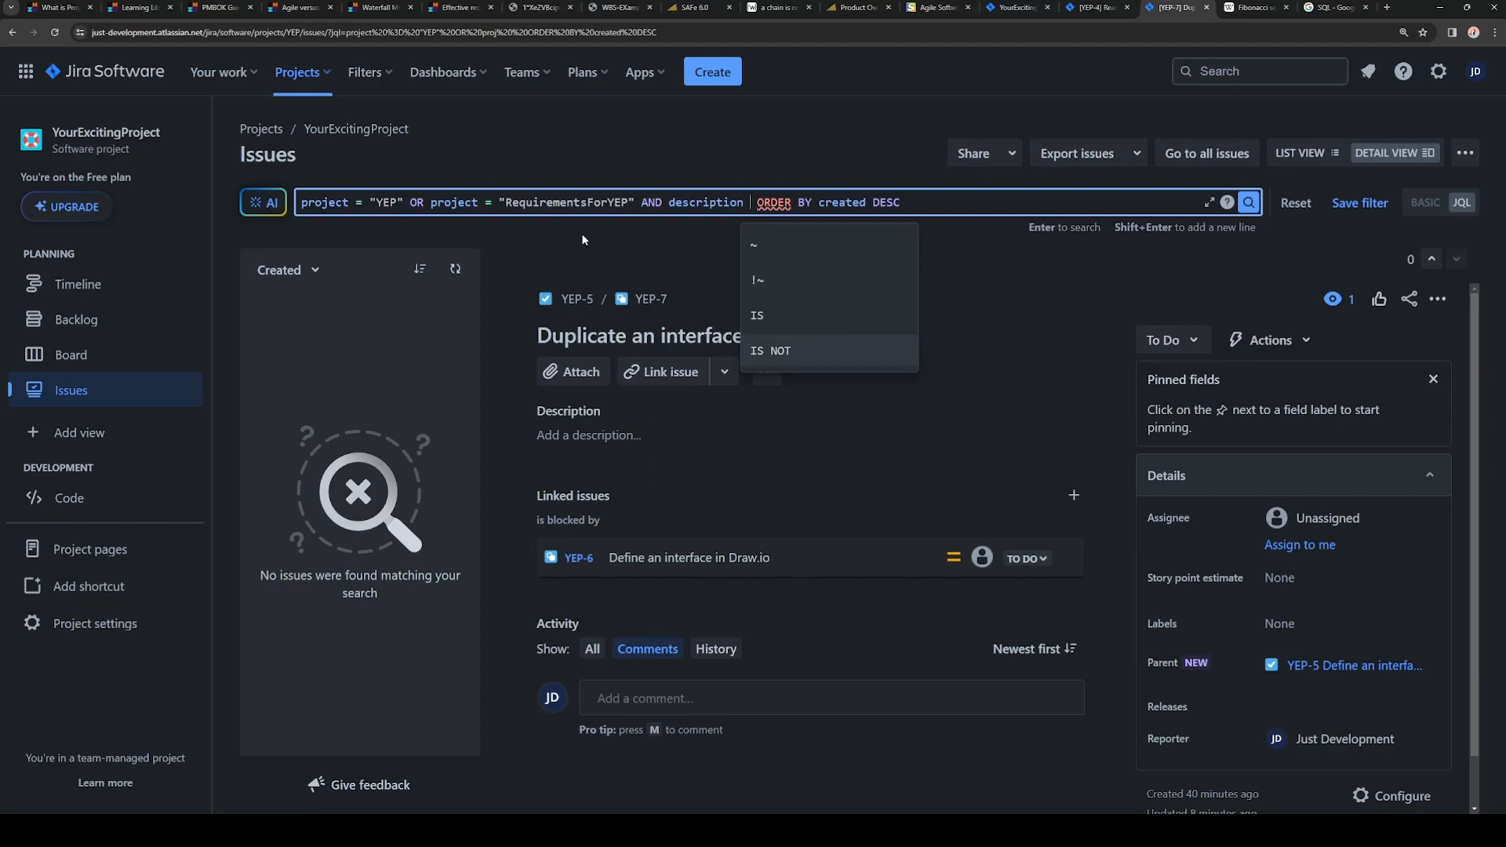
click(772, 350)
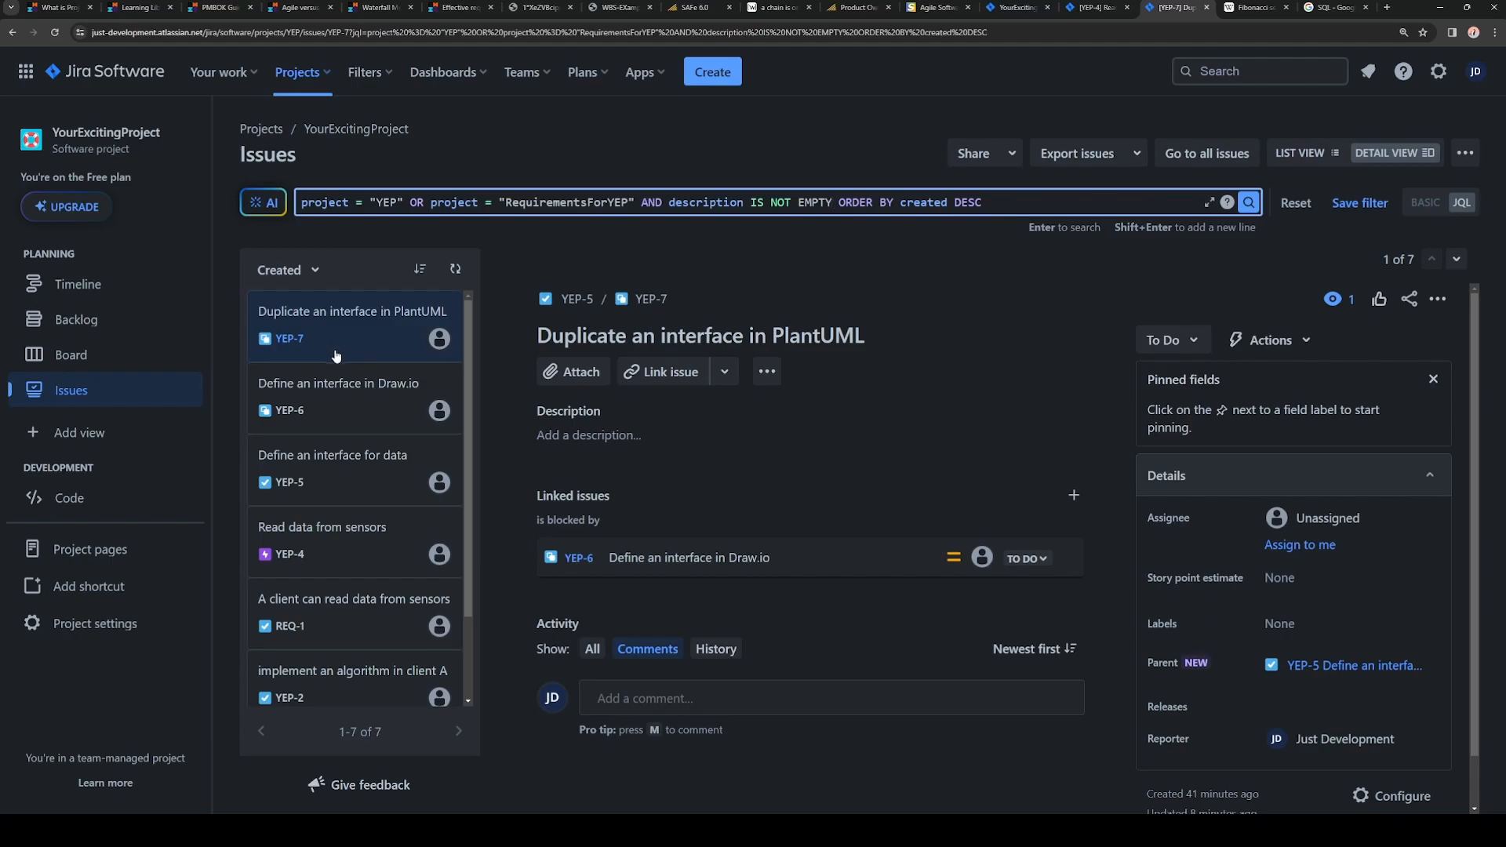
Step: Bring up issue YEP-5 Define an interface for data and begin editing its description
click(332, 469)
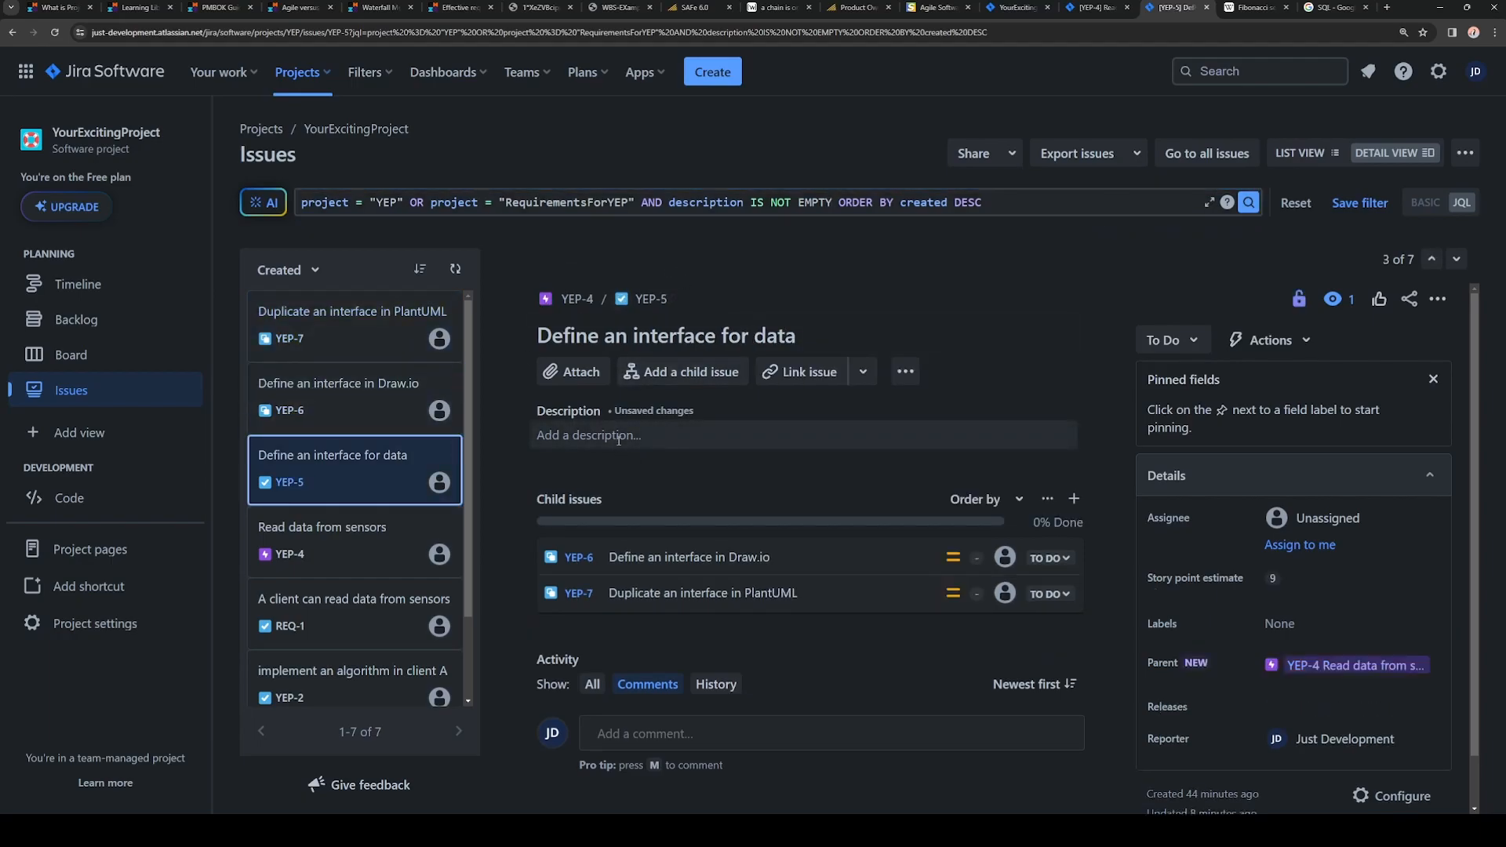
click(339, 395)
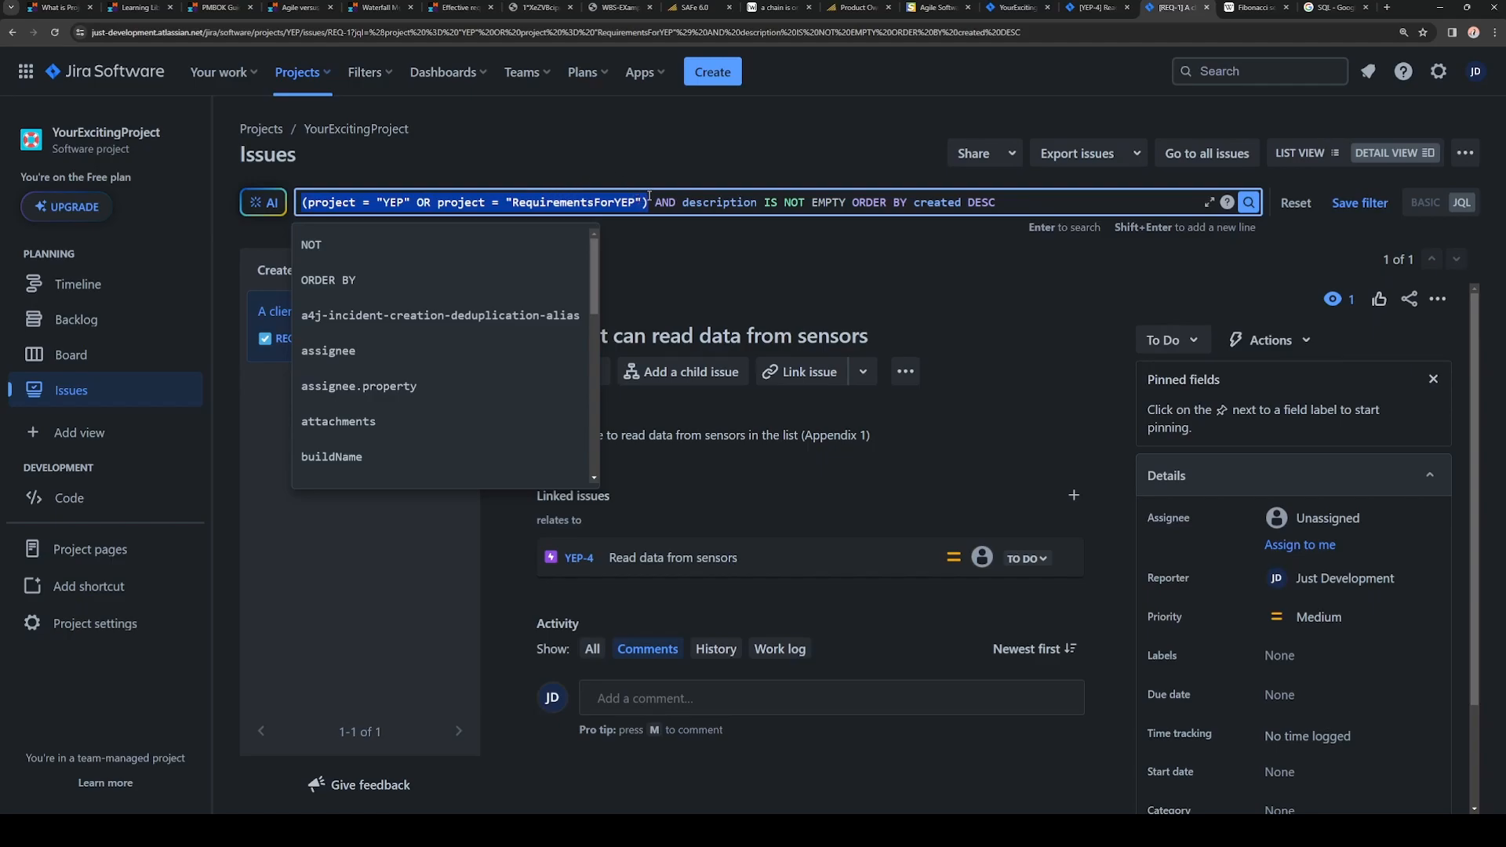
mouse_move(833, 203)
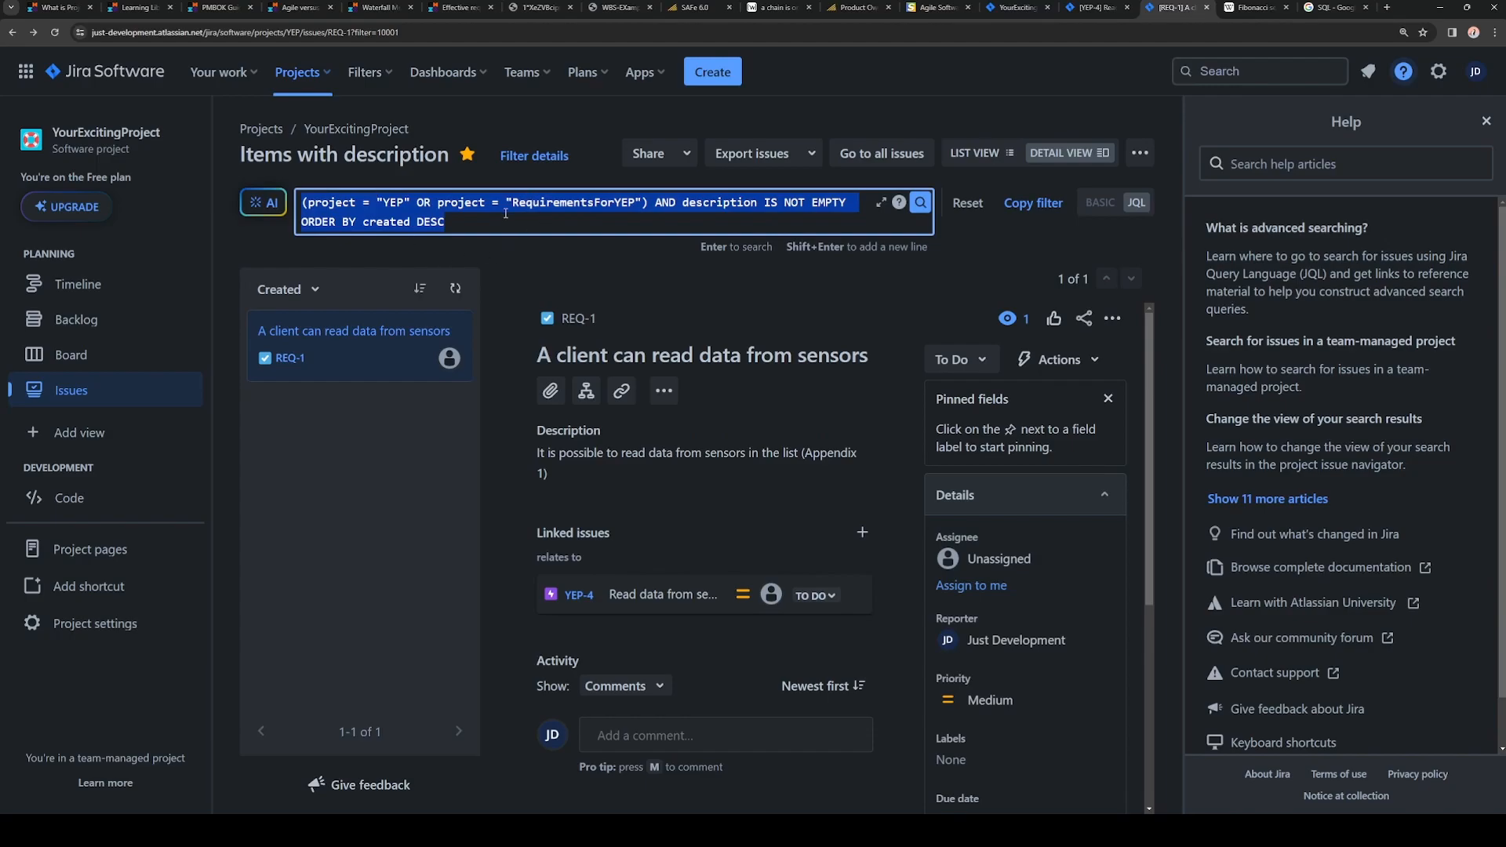
mouse_move(676, 224)
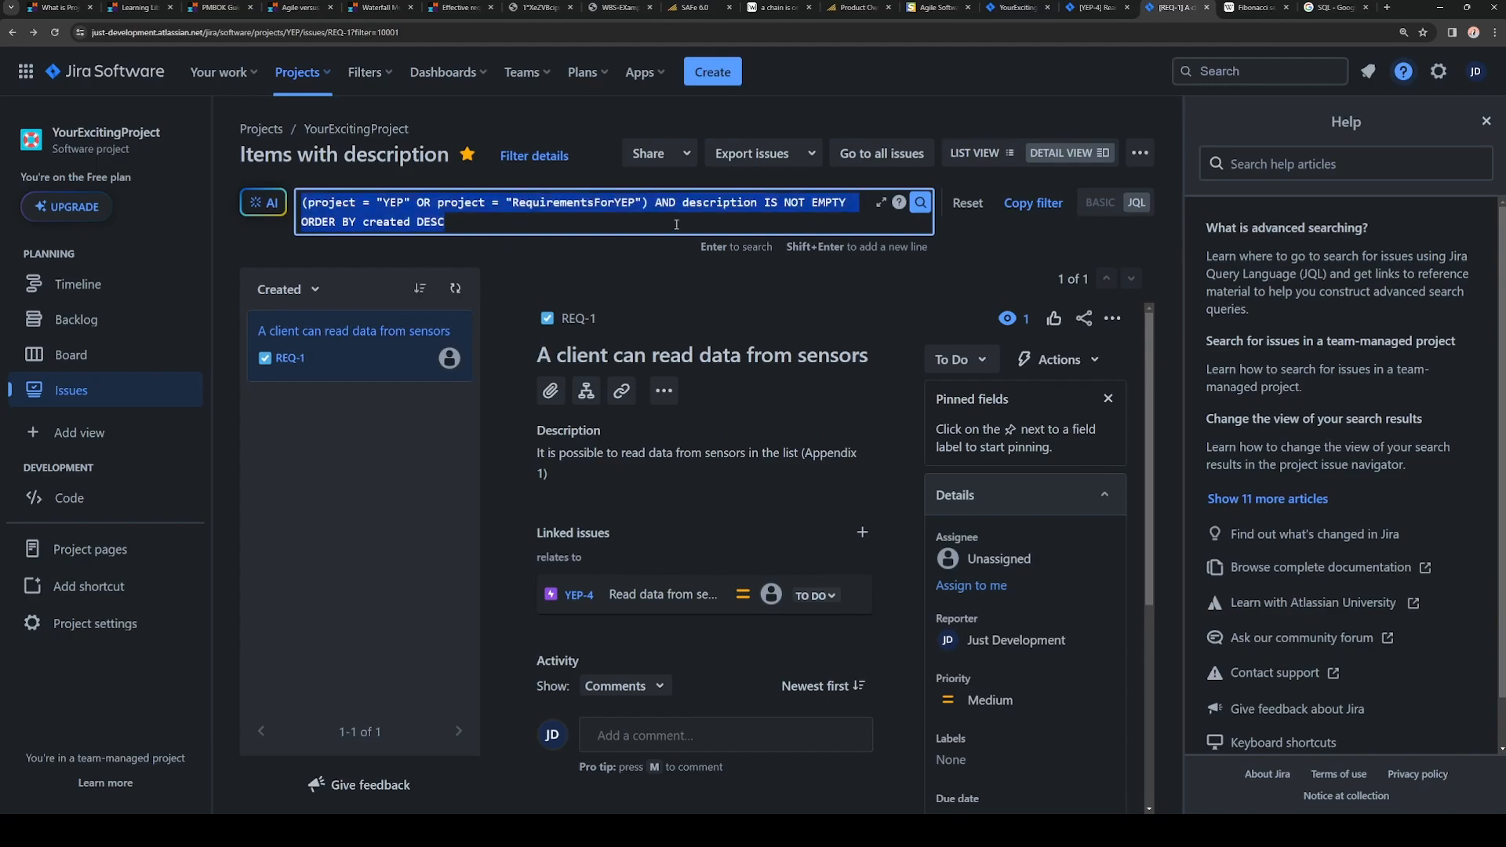
Step: Start a backlog custom filter with the grouped YEP/RequirementsForYEP description-not-empty query
click(77, 319)
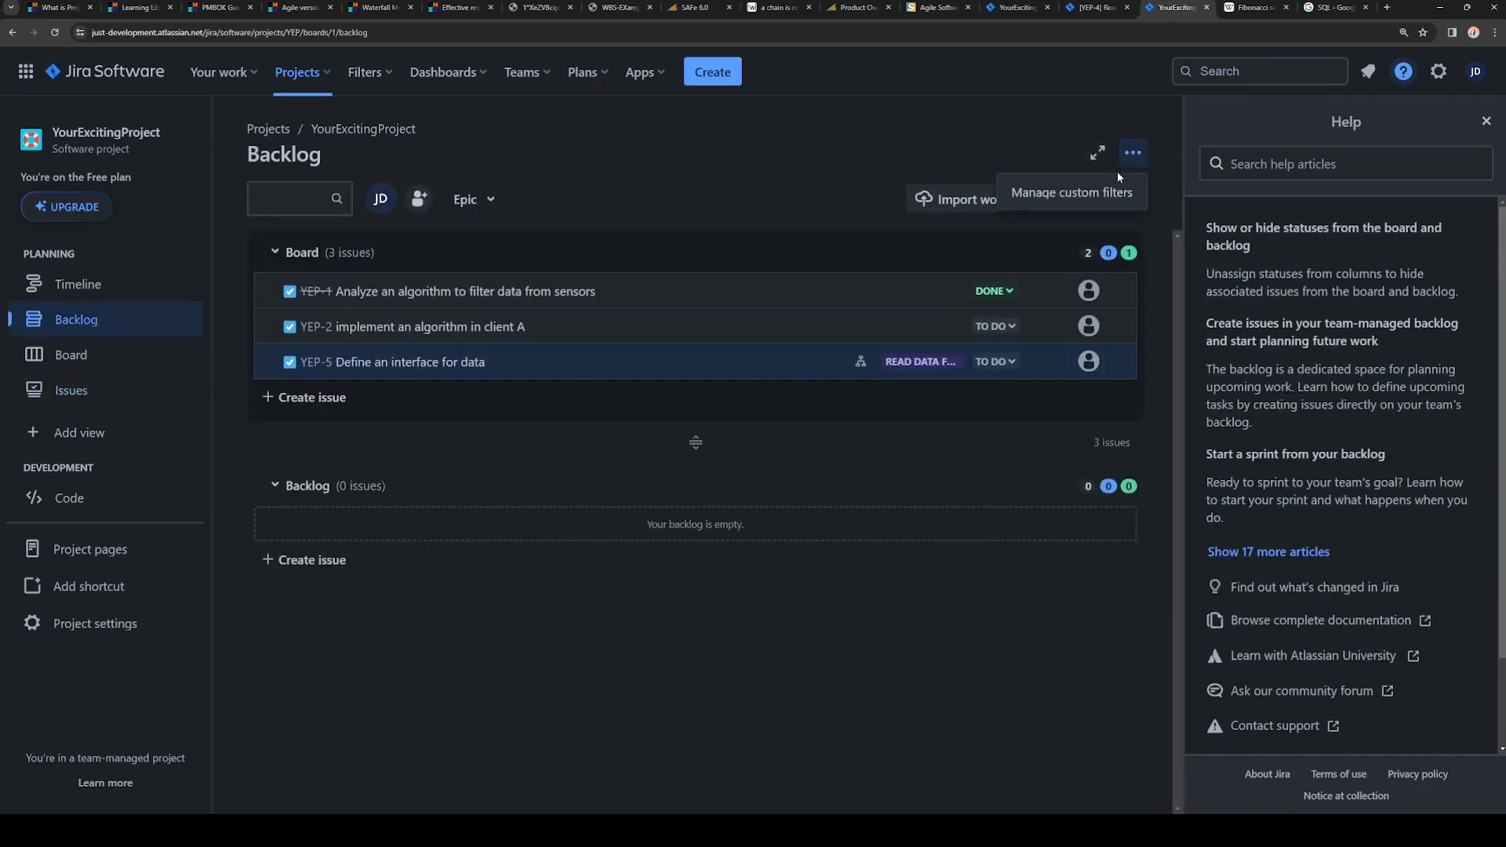
click(1070, 191)
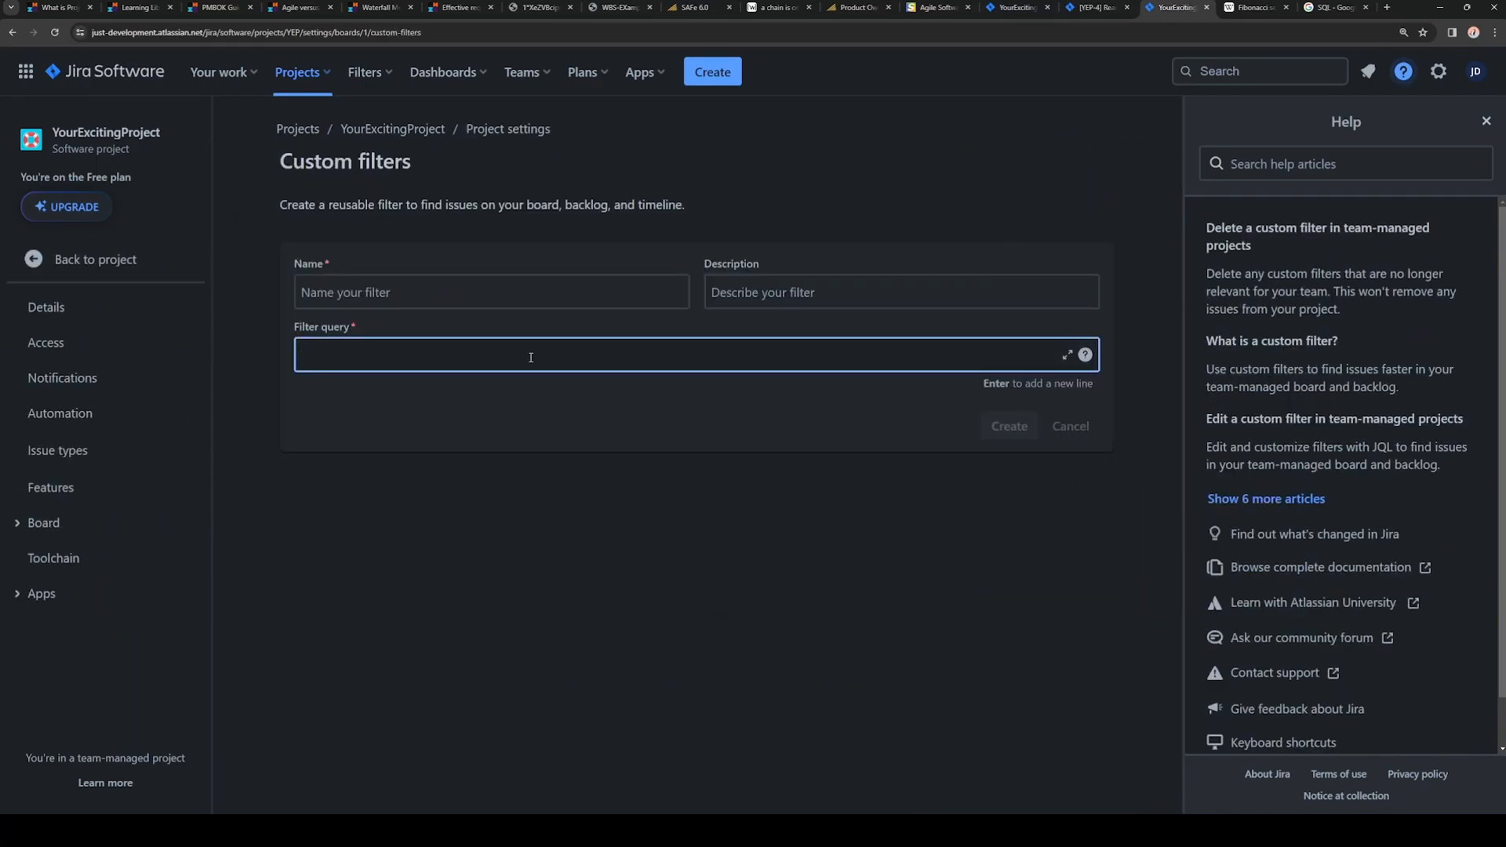
text((project = "YEP" OR project = "RequirementsForYEP") AND description IS NOT EMPTY ORDER BY created DESC)
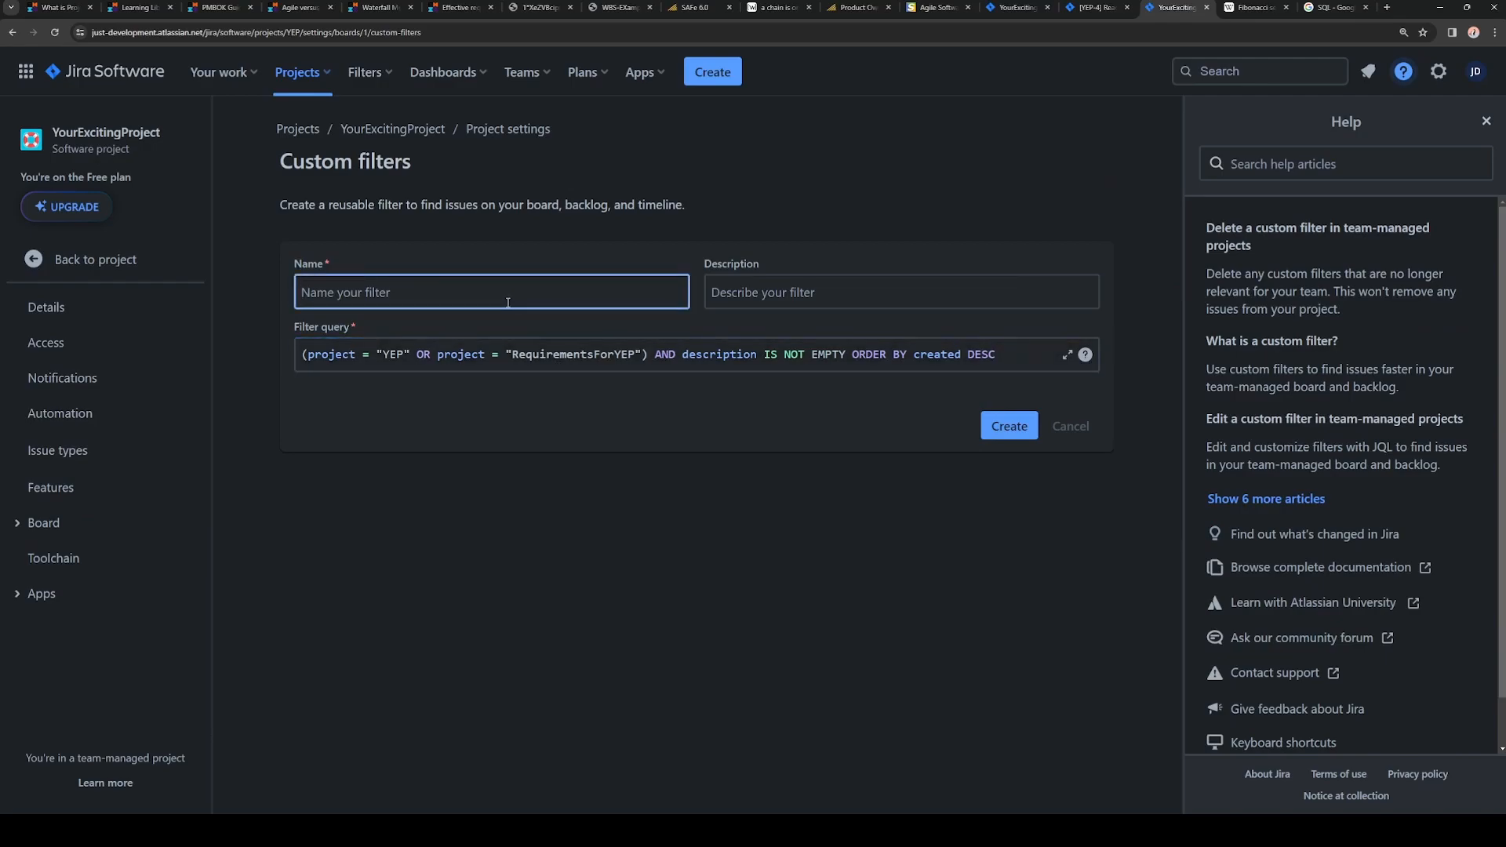
Step: Name the custom filter DisplayStoriesWithDescription and create it
text(DisplayStories)
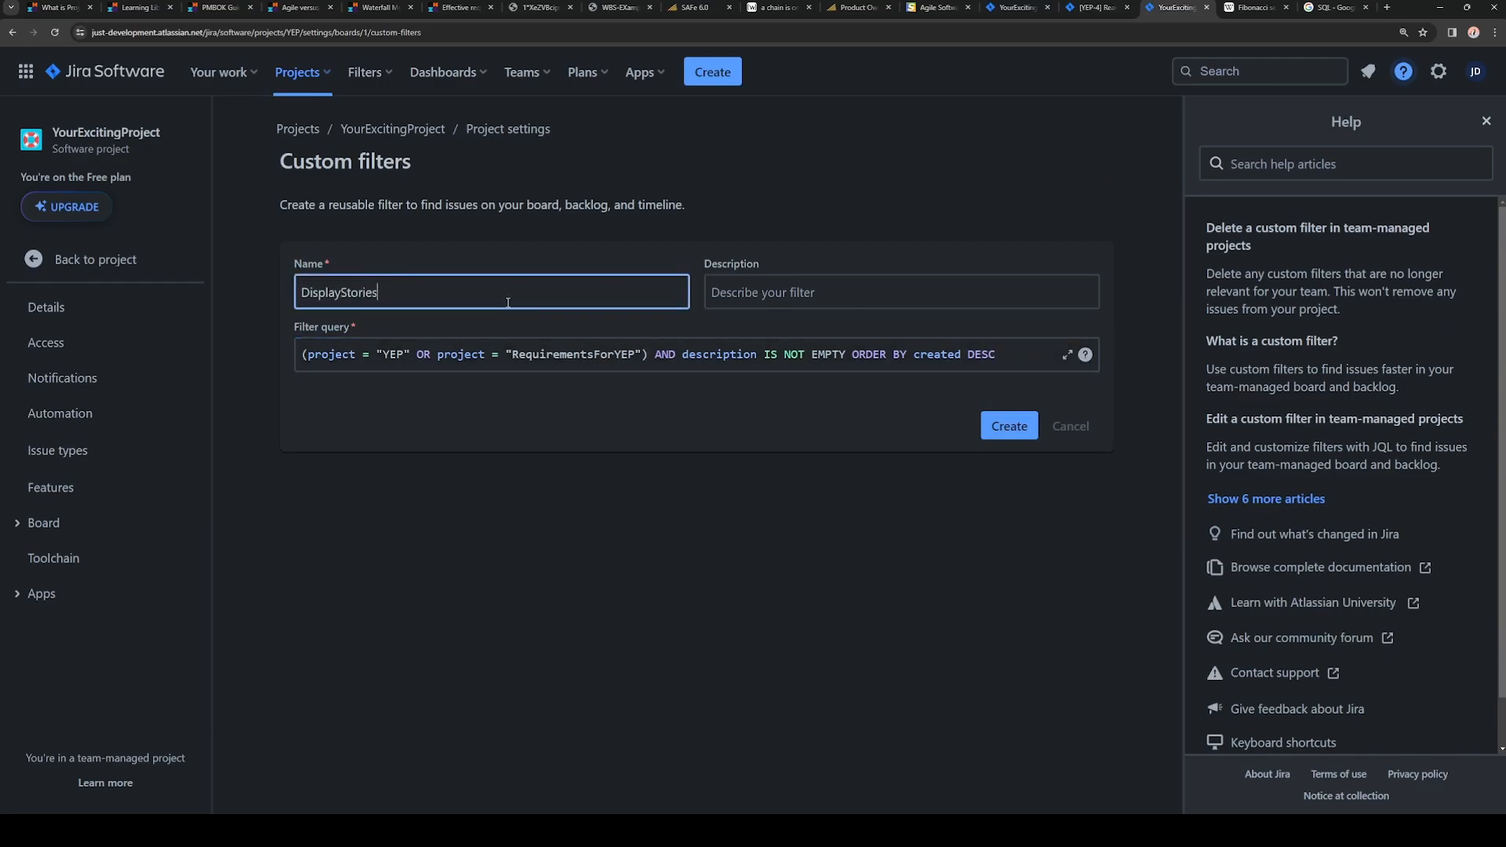
text(WithDe)
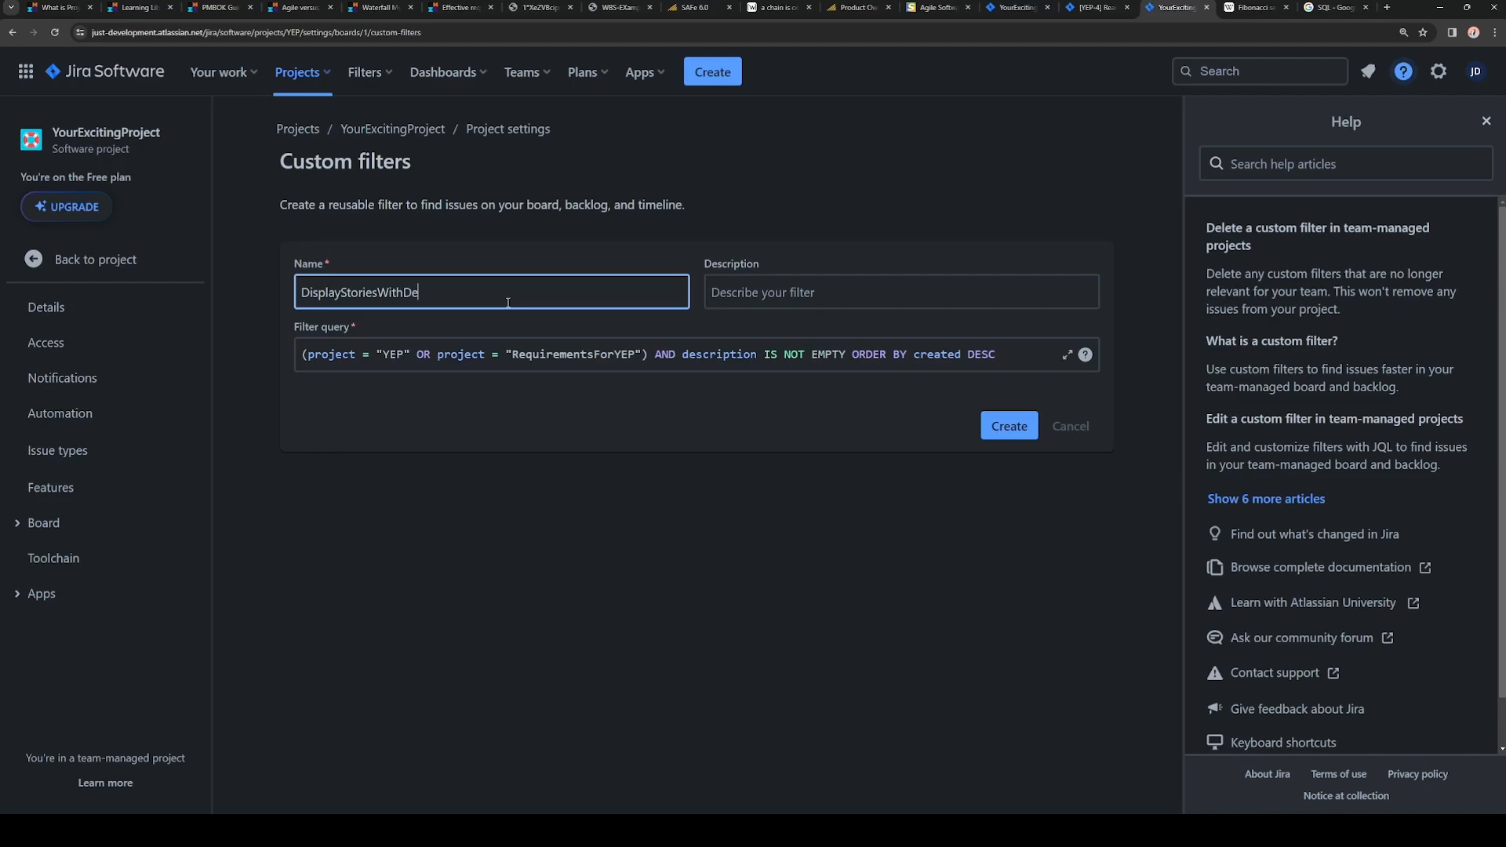
text(scription)
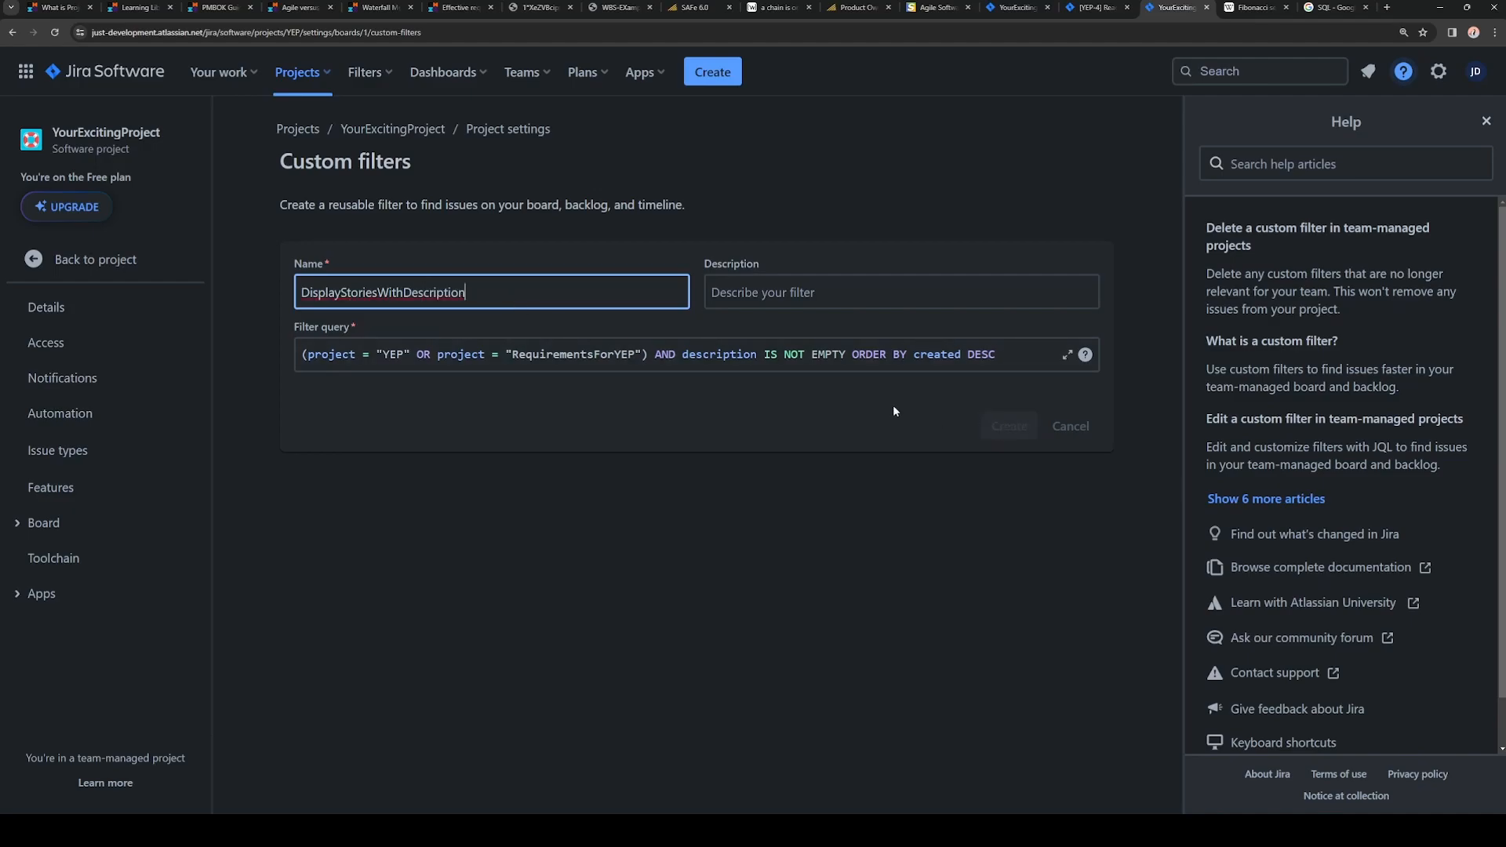
click(1007, 425)
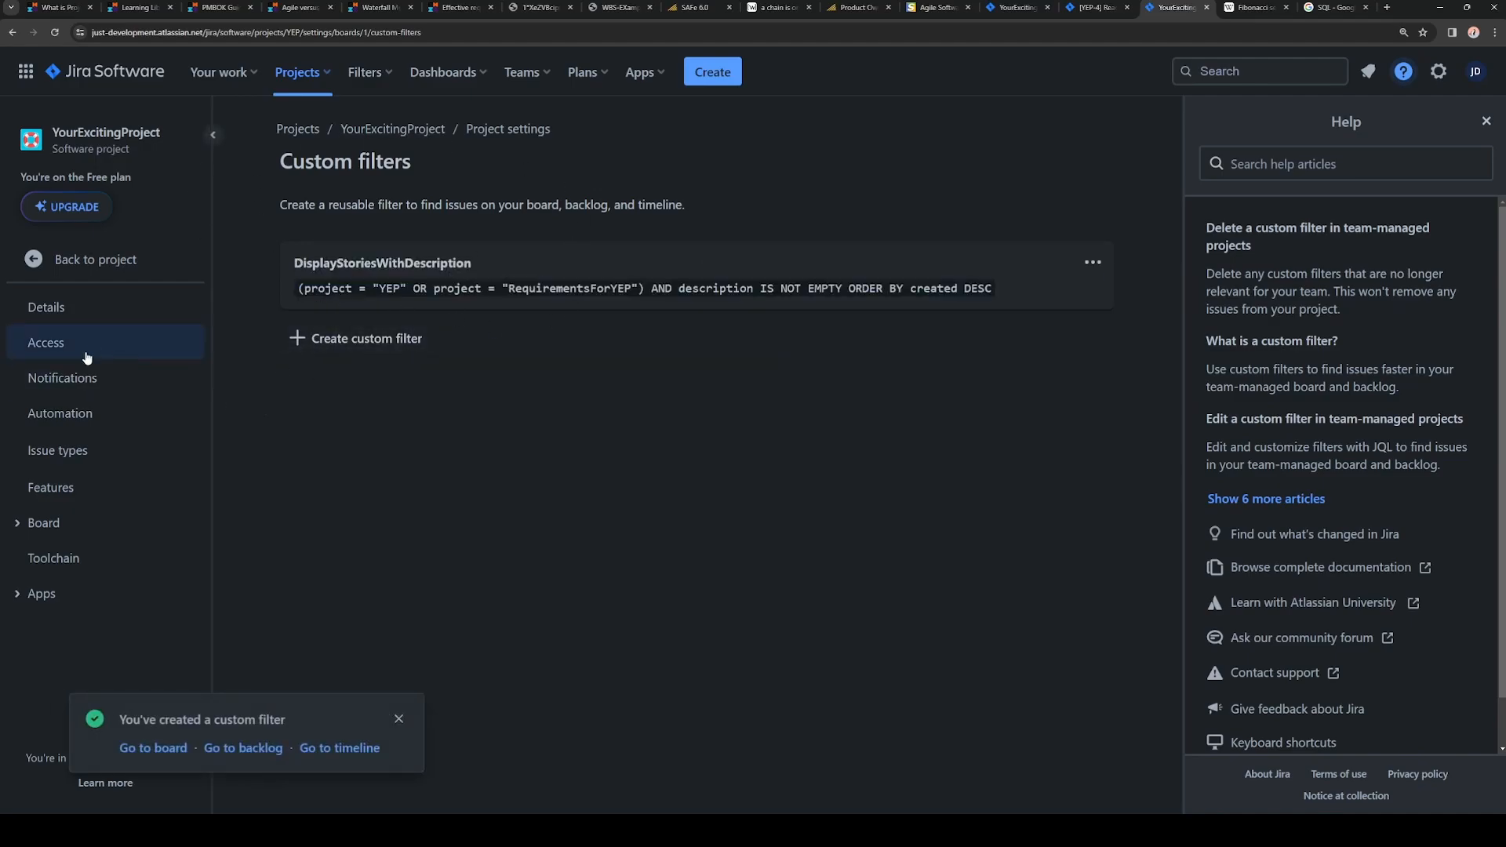
Step: Apply DisplayStoriesWithDescription on the backlog (no matches), then clear it to show all issues
click(243, 747)
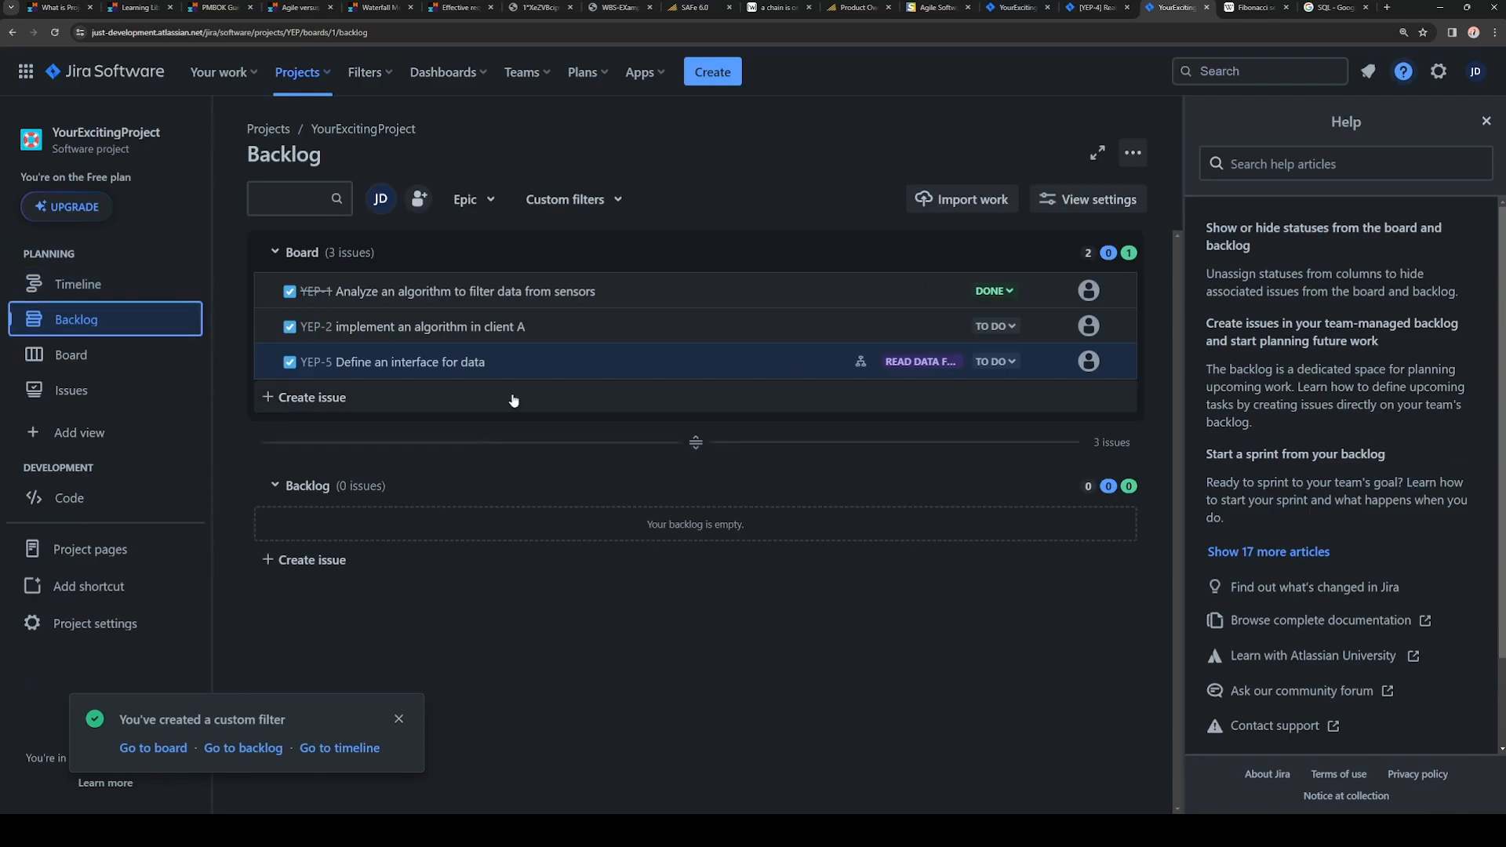
click(566, 200)
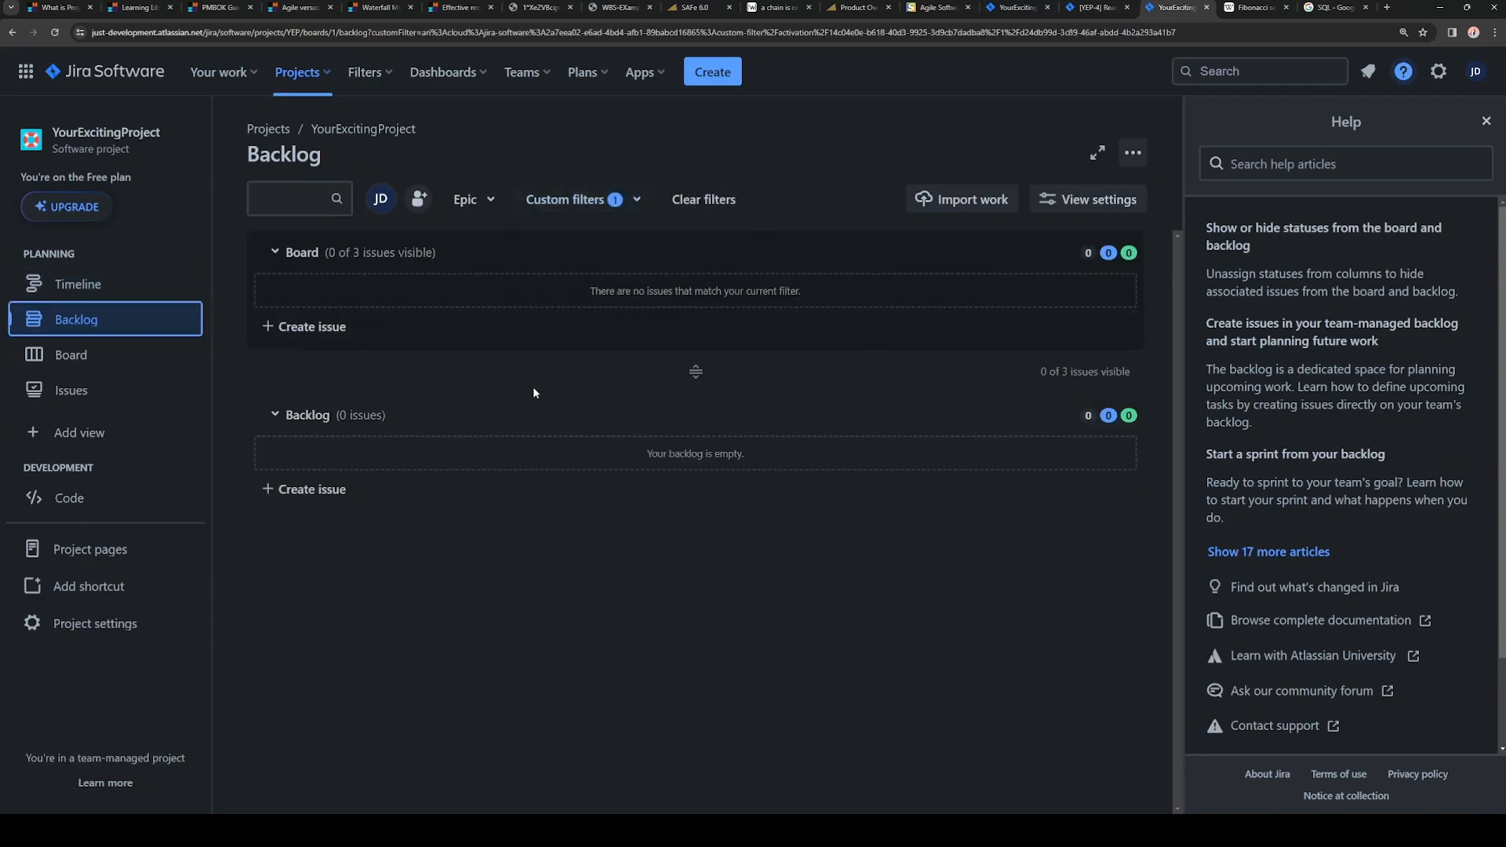
mouse_move(549, 373)
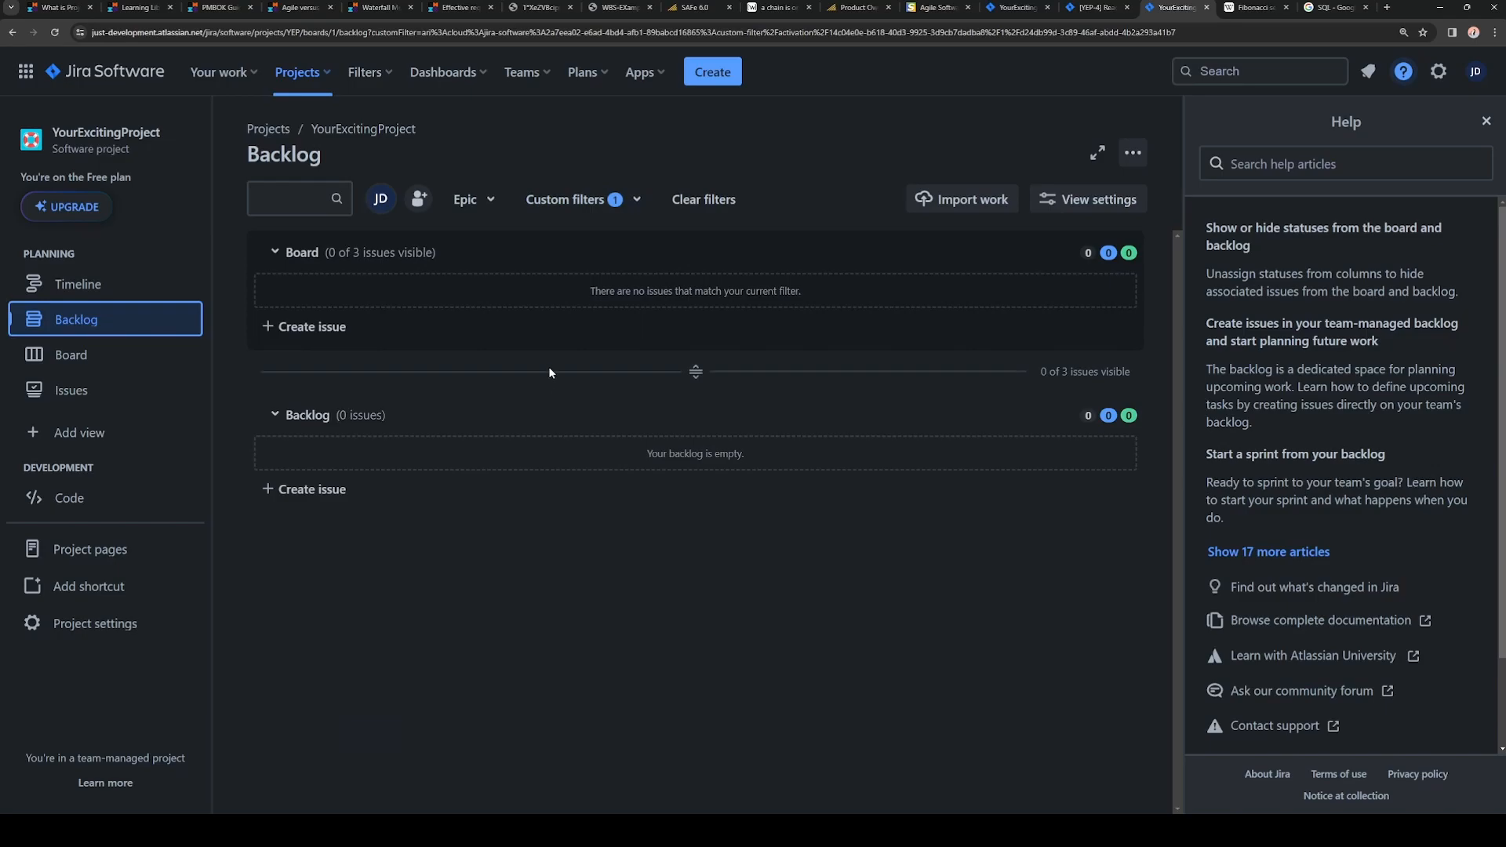
click(703, 200)
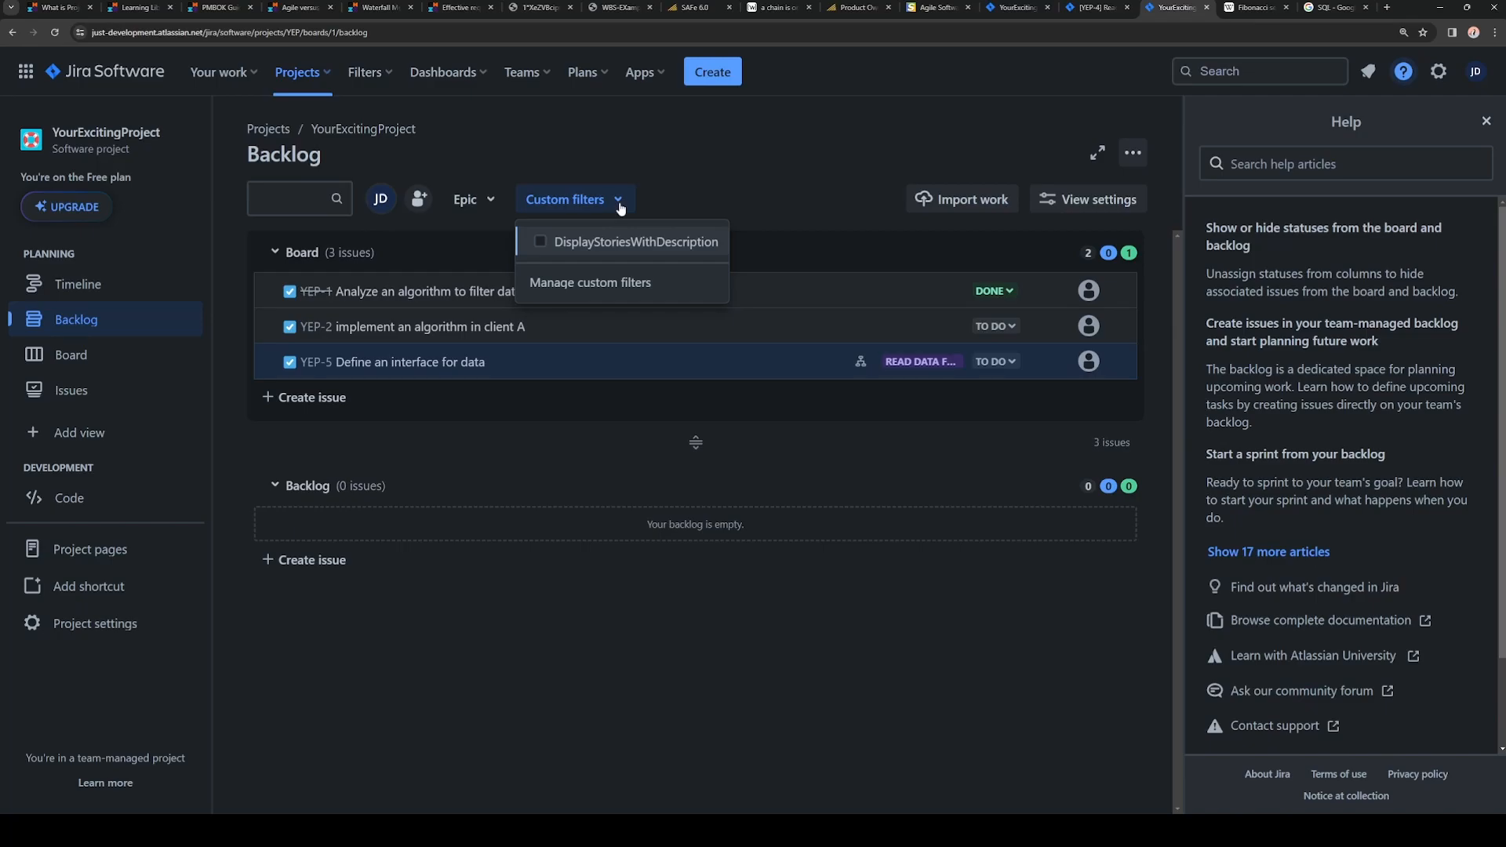
click(649, 215)
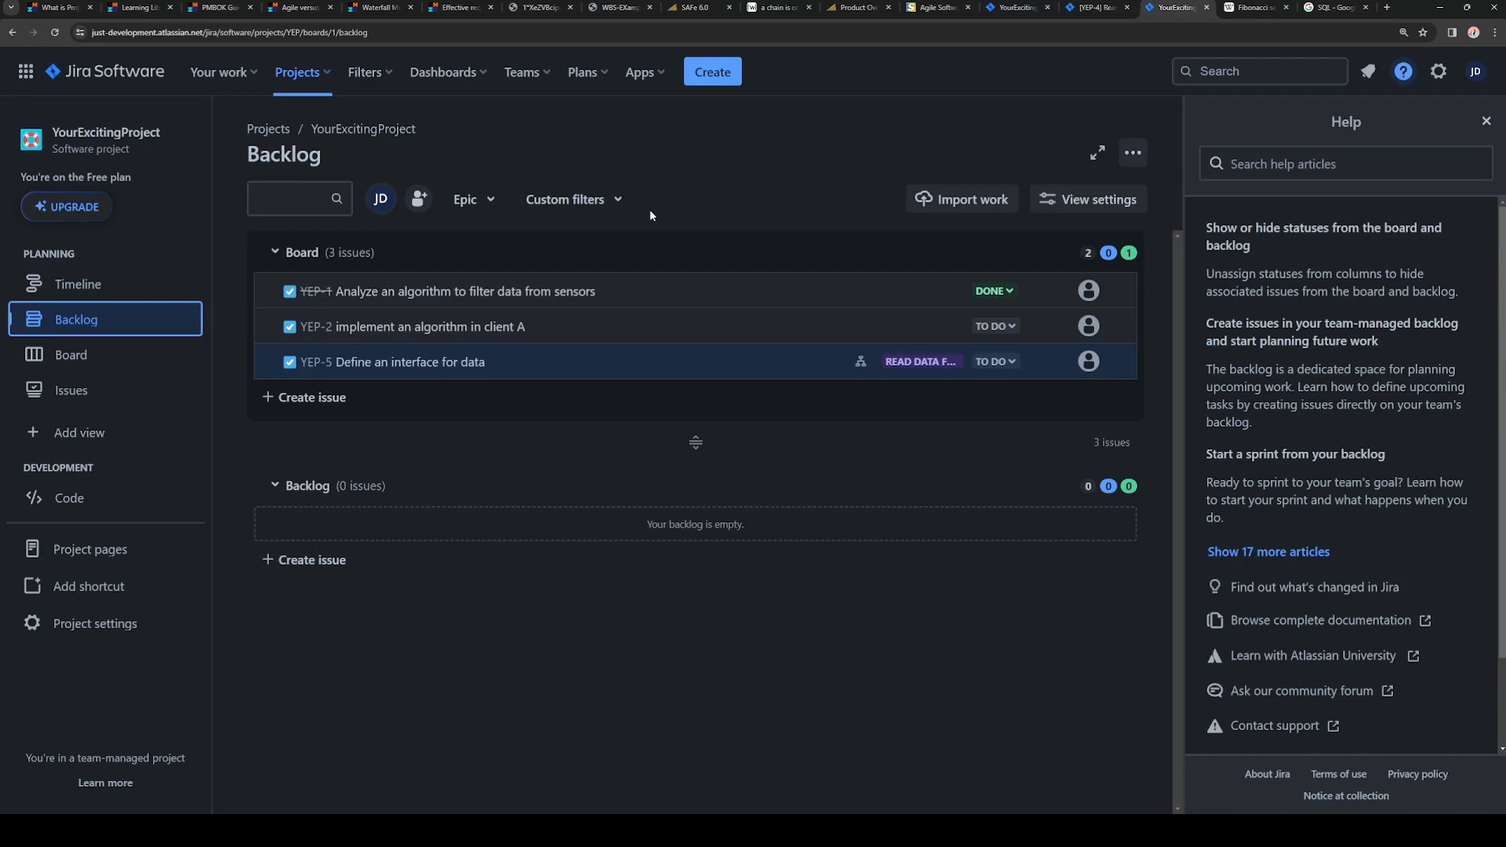
Step: Show the project's Issues search in JQL mode, ready to edit the query
click(70, 390)
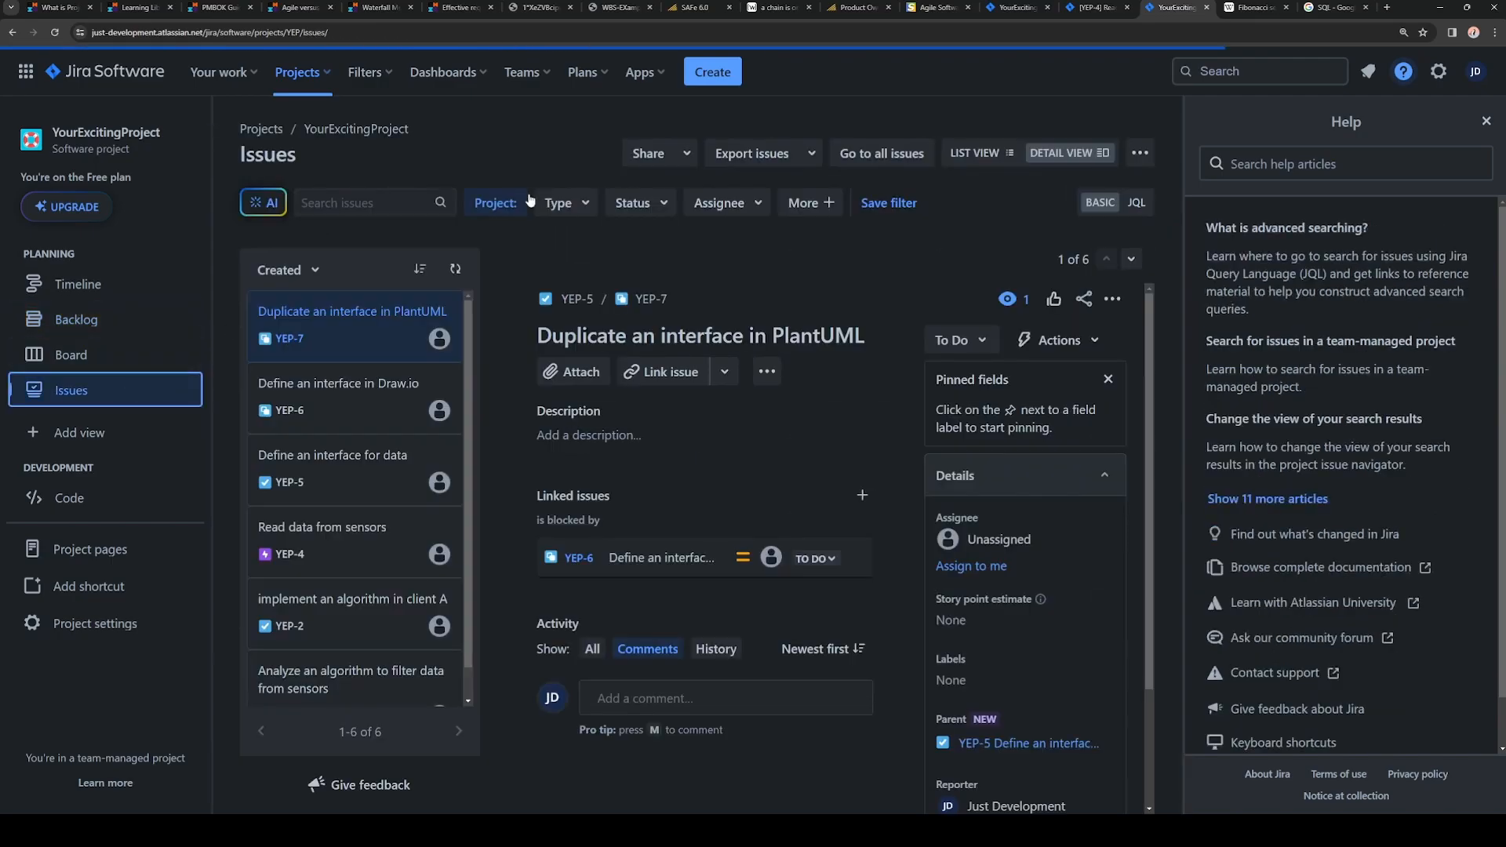
click(1136, 202)
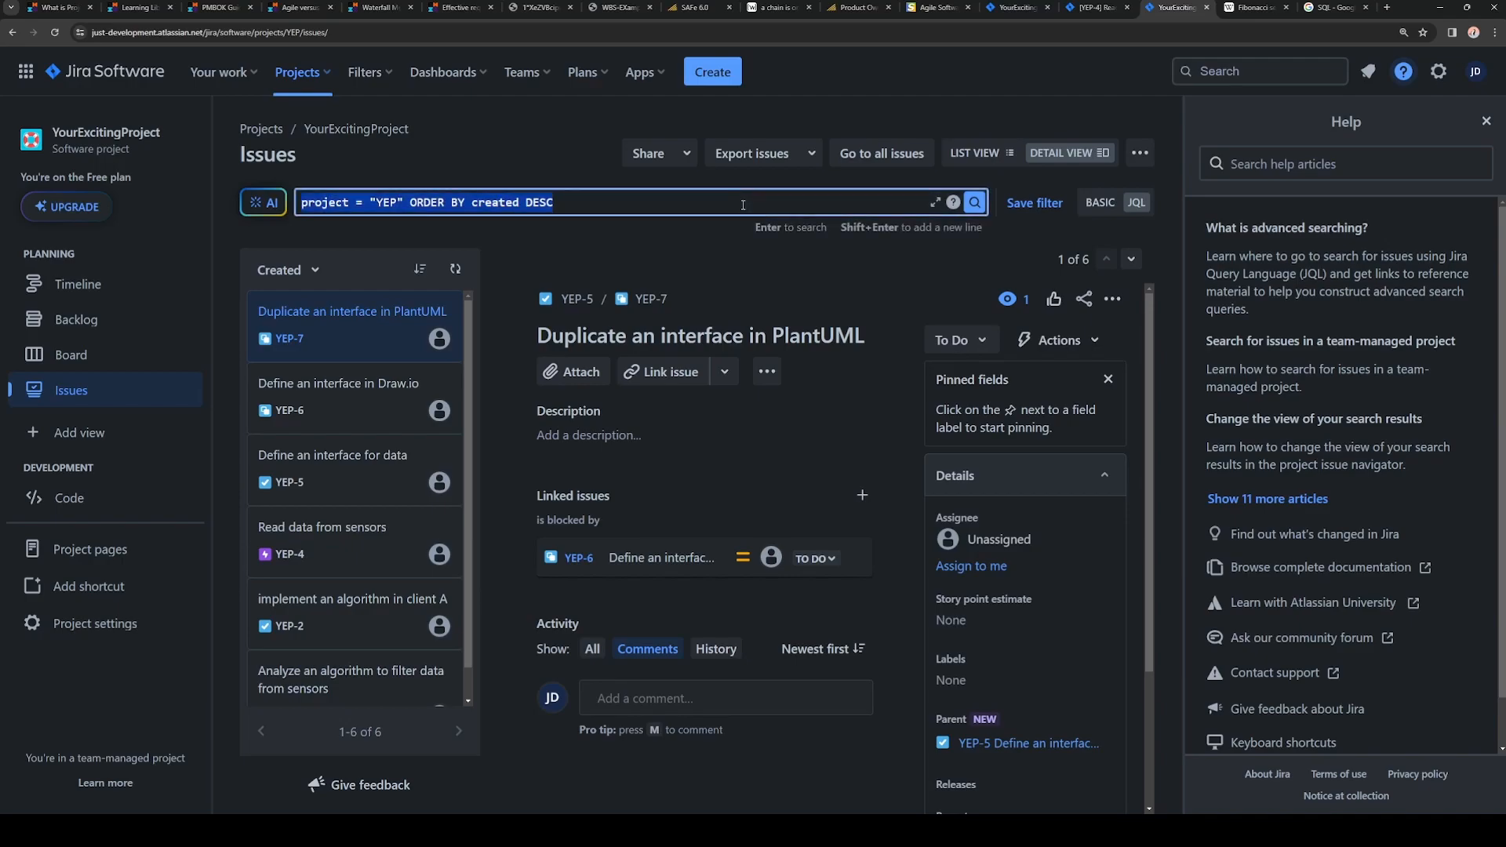
click(69, 318)
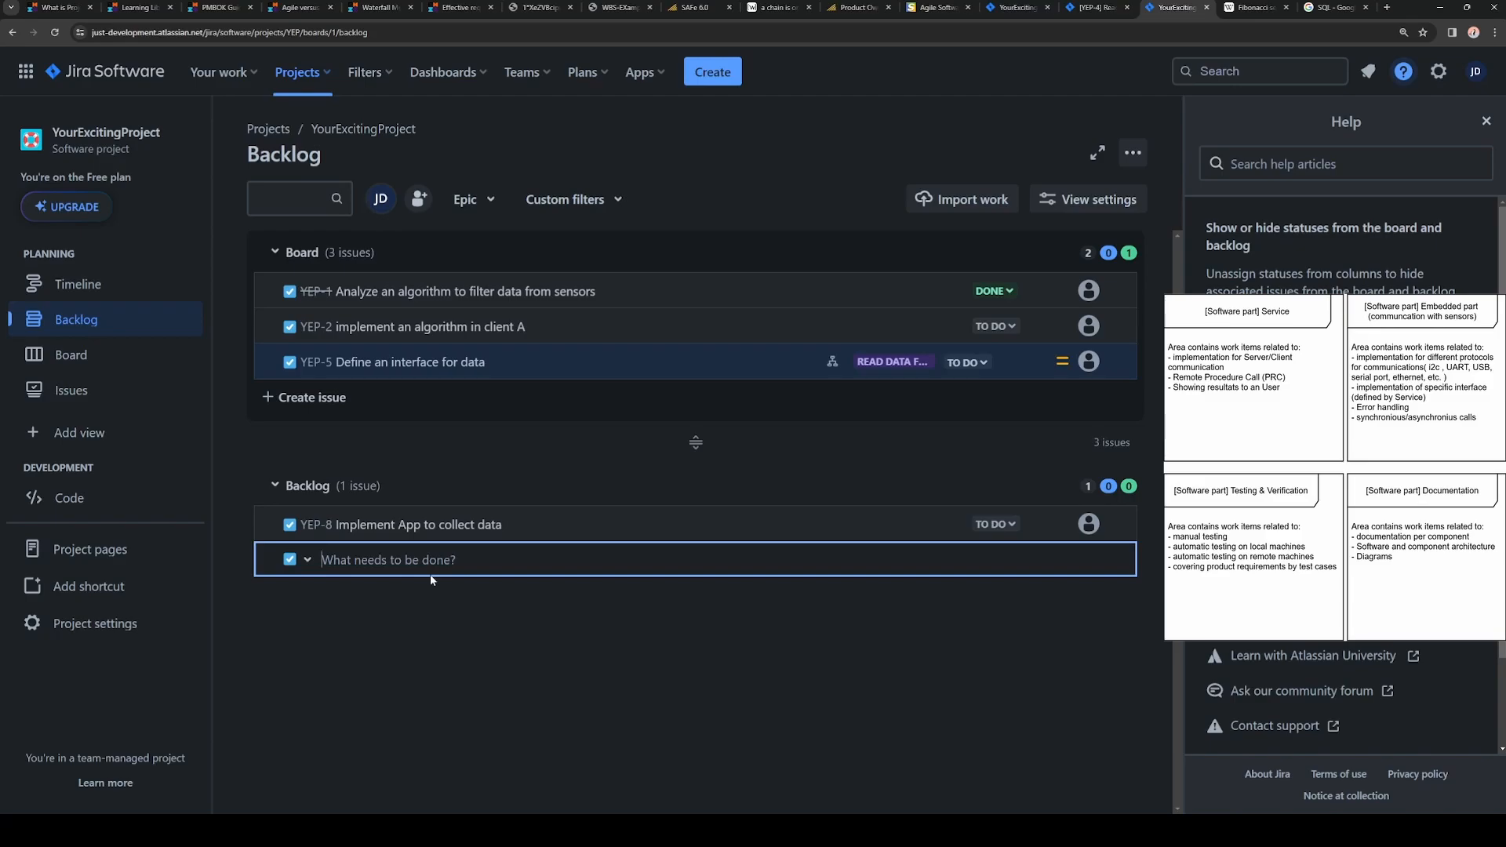
Step: Create stories Write Unit Tests for client and App, Document code written, and Enable CI in Github
text(Write)
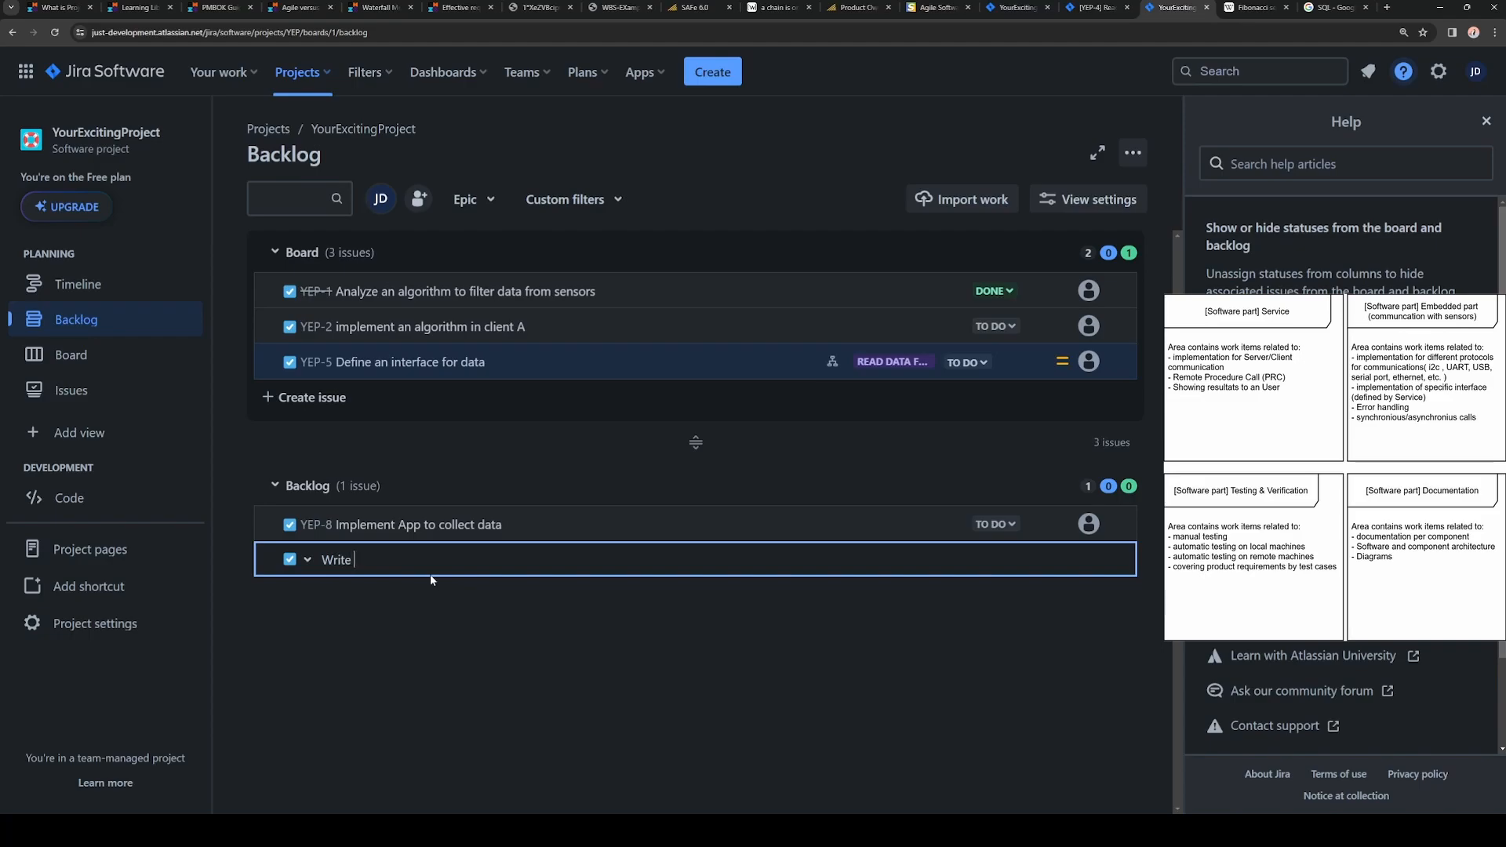
text(Unit Tests for)
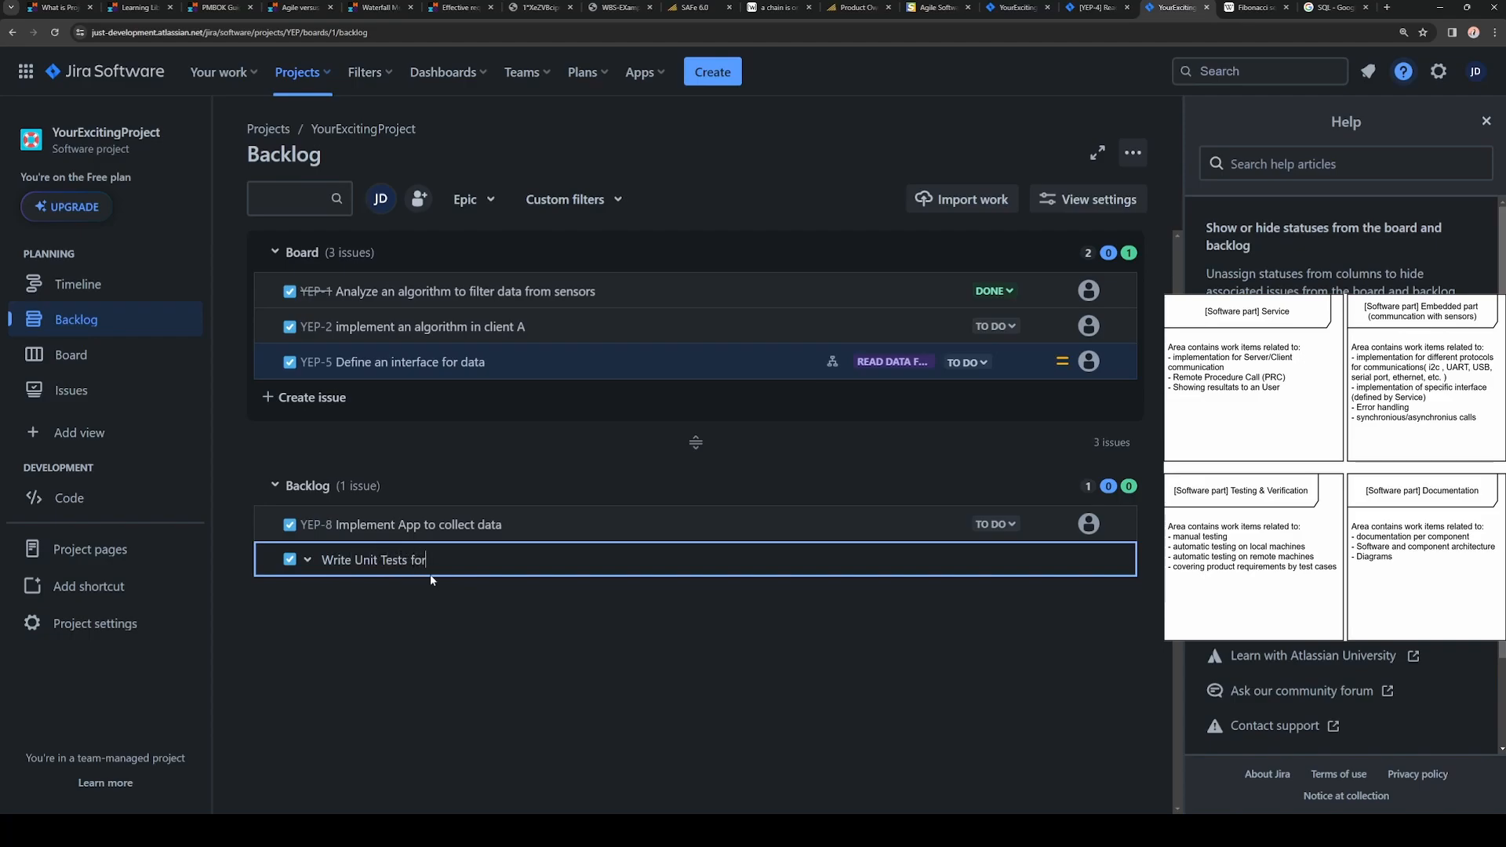
text(client and aA)
text(Docum)
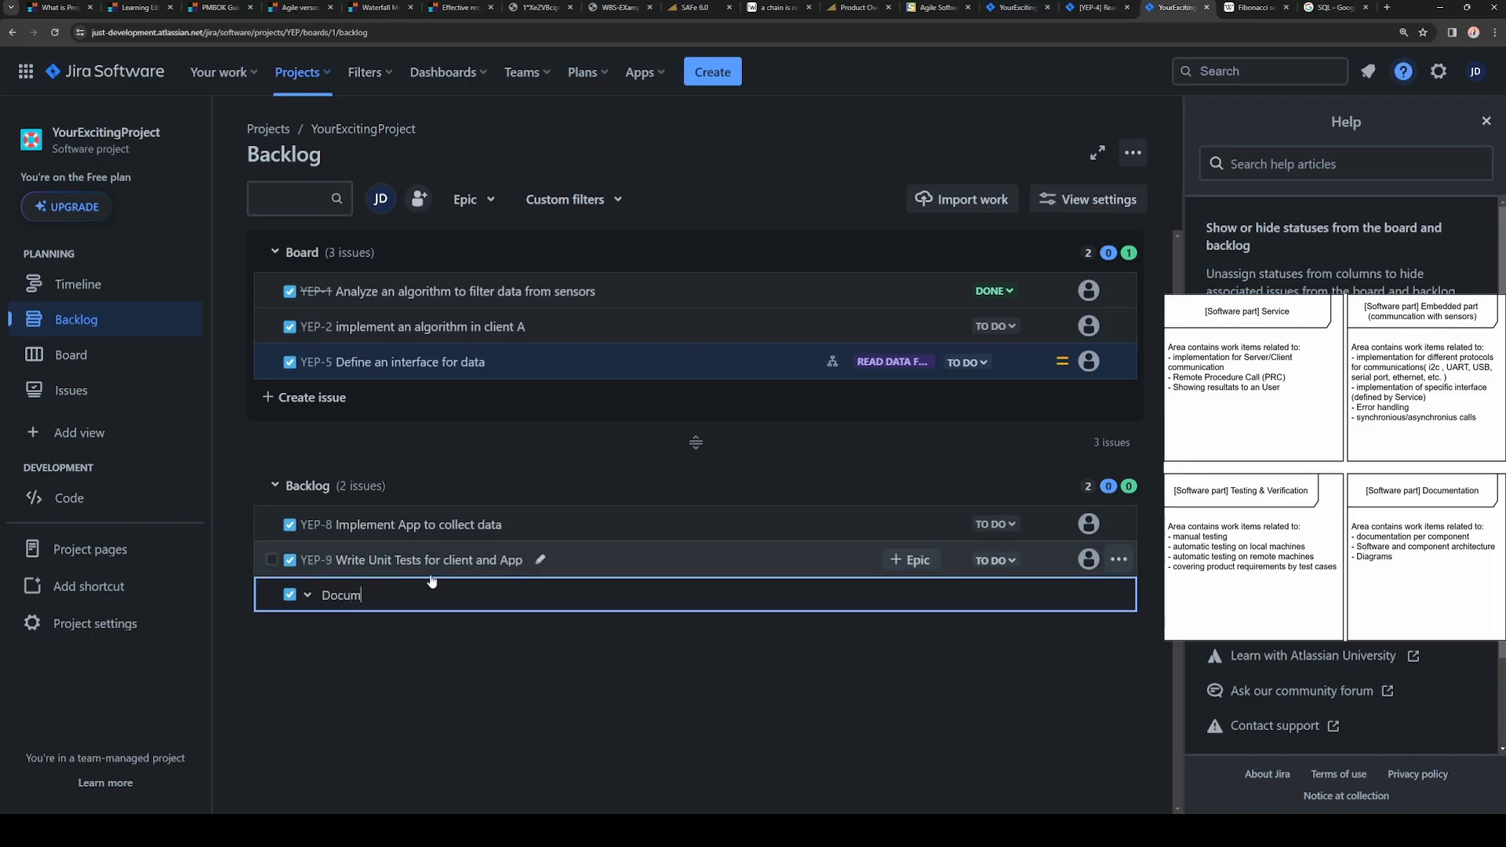
text(ent code writte)
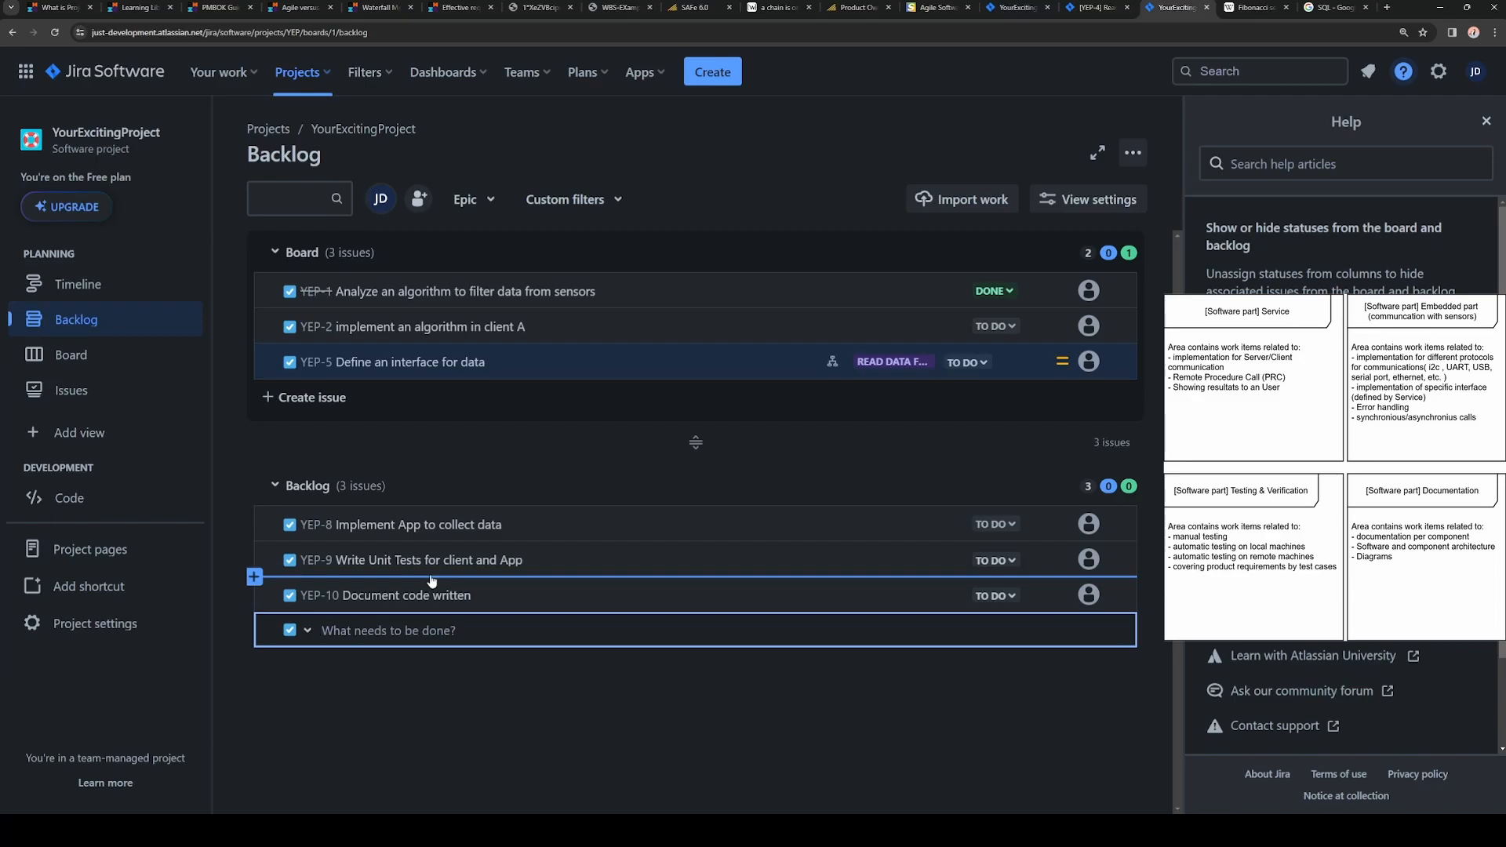
text(Enable CI in Gui)
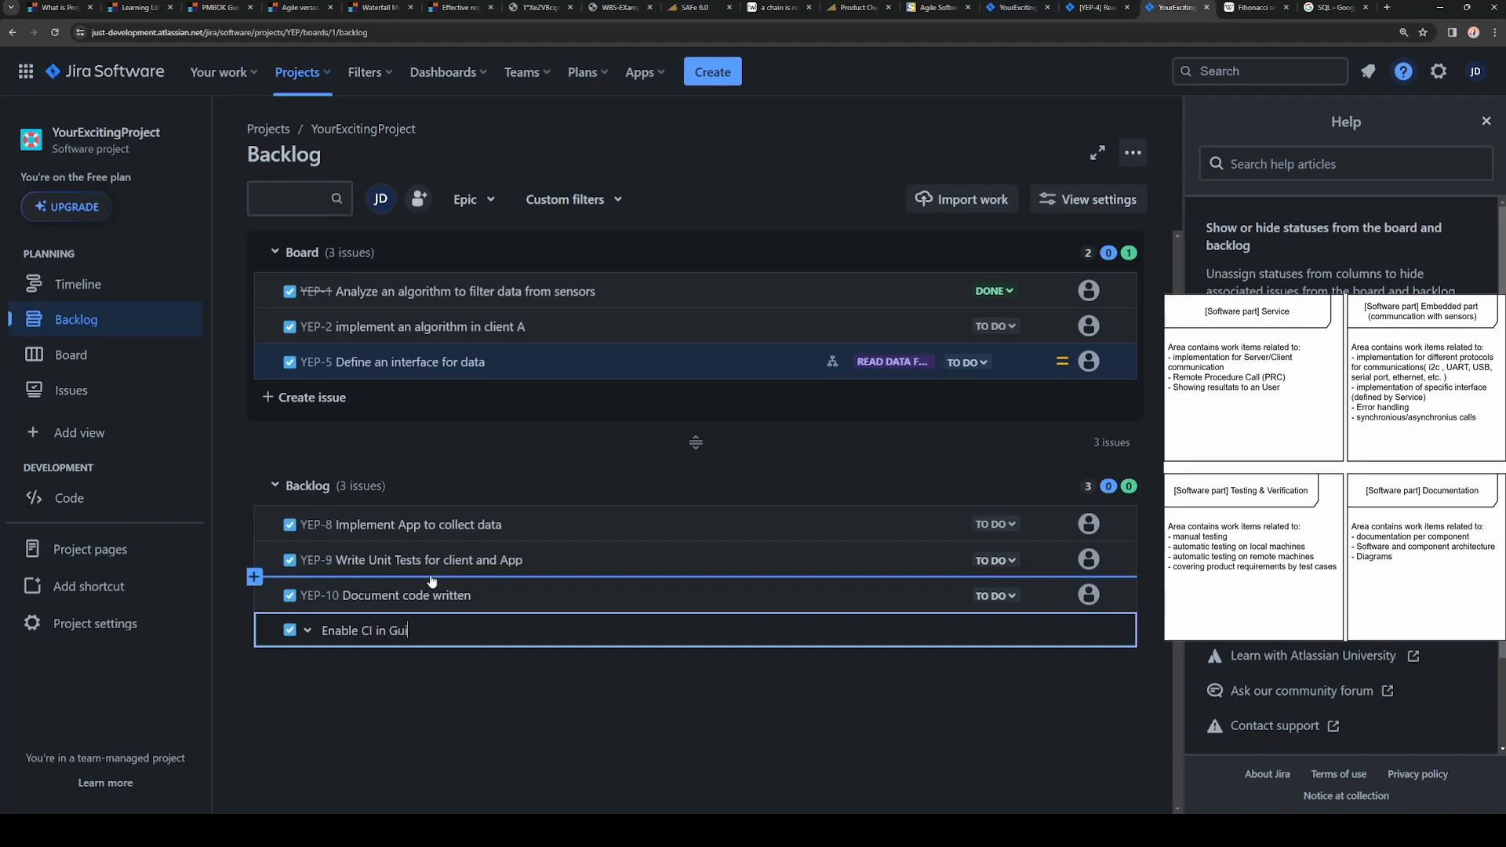
text(ithub)
key(Return)
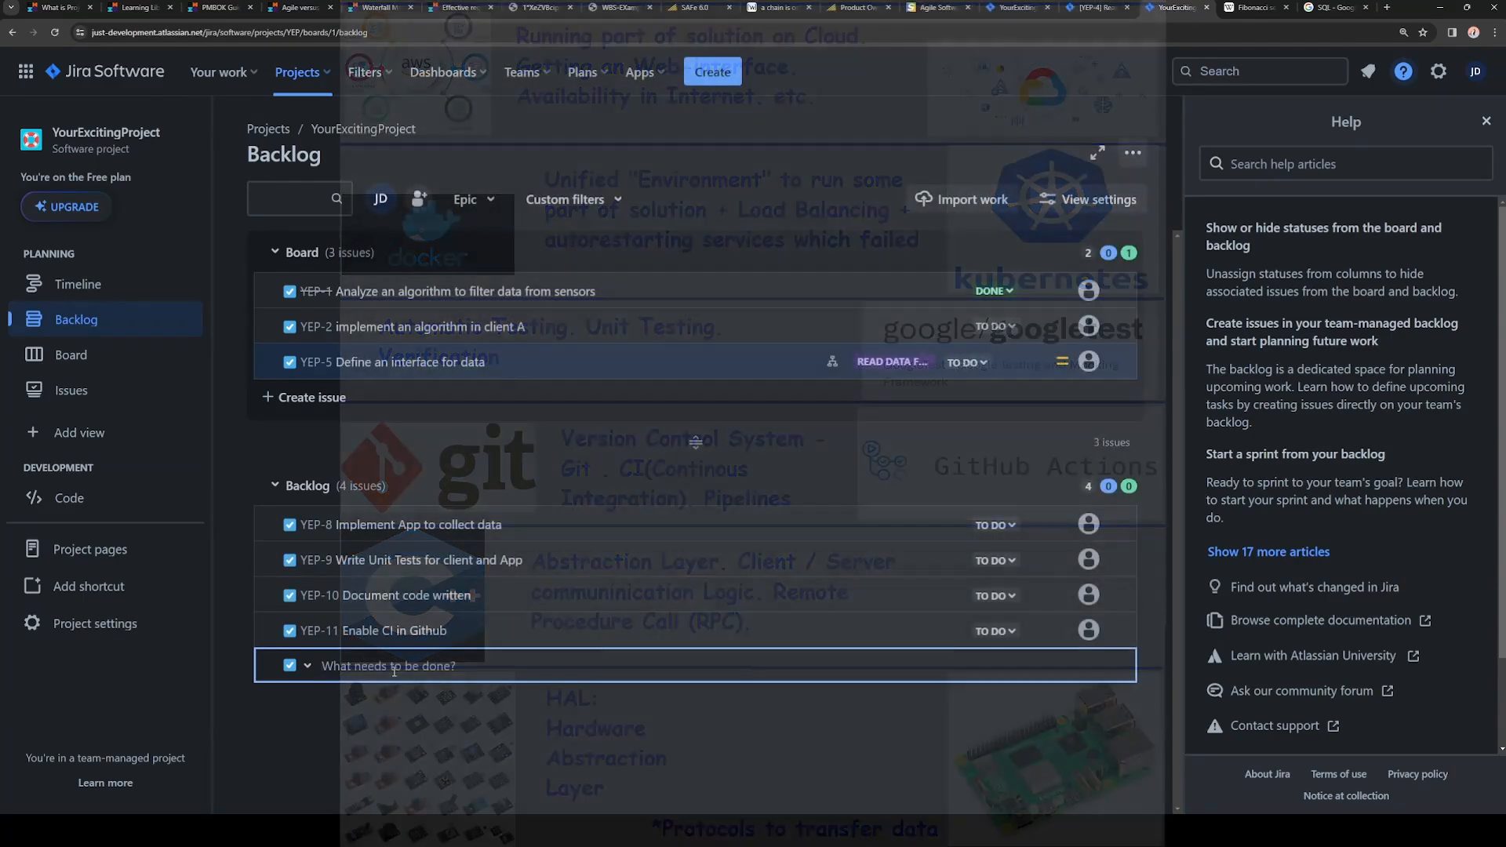
text(Introduce a client with)
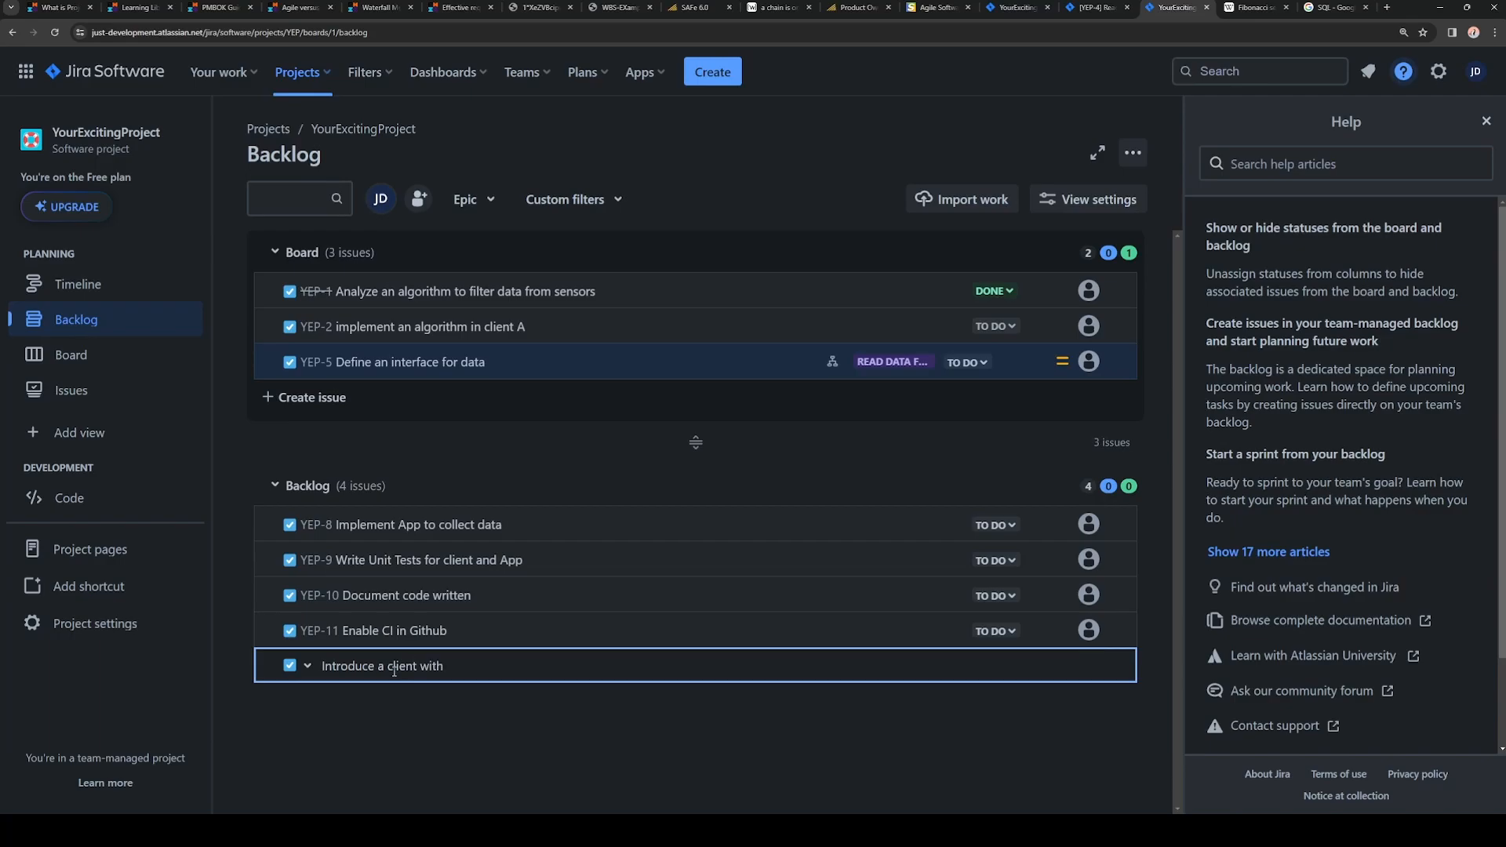
text(UT a)
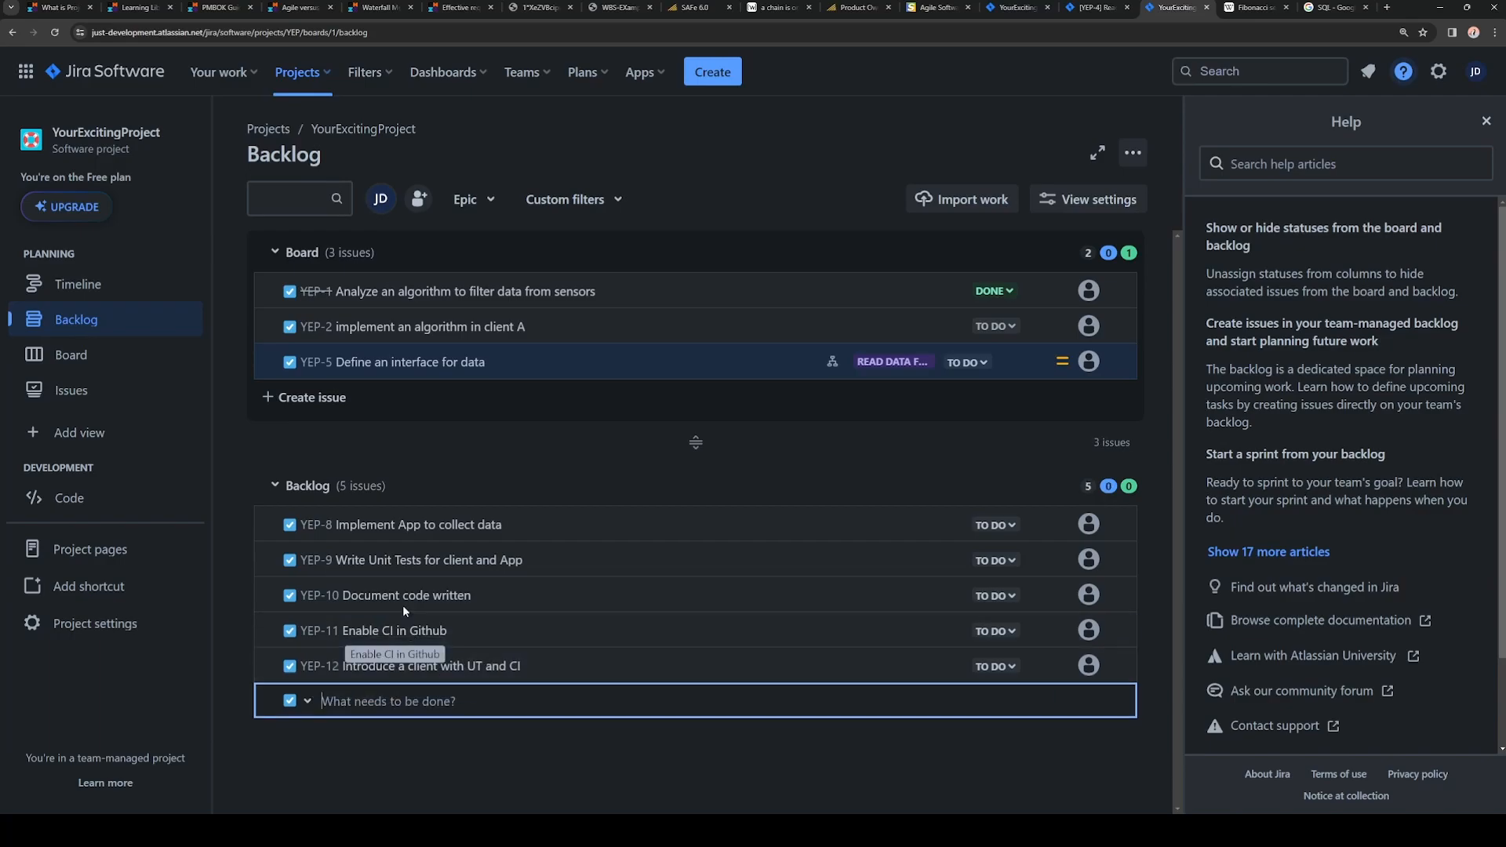
mouse_move(566, 524)
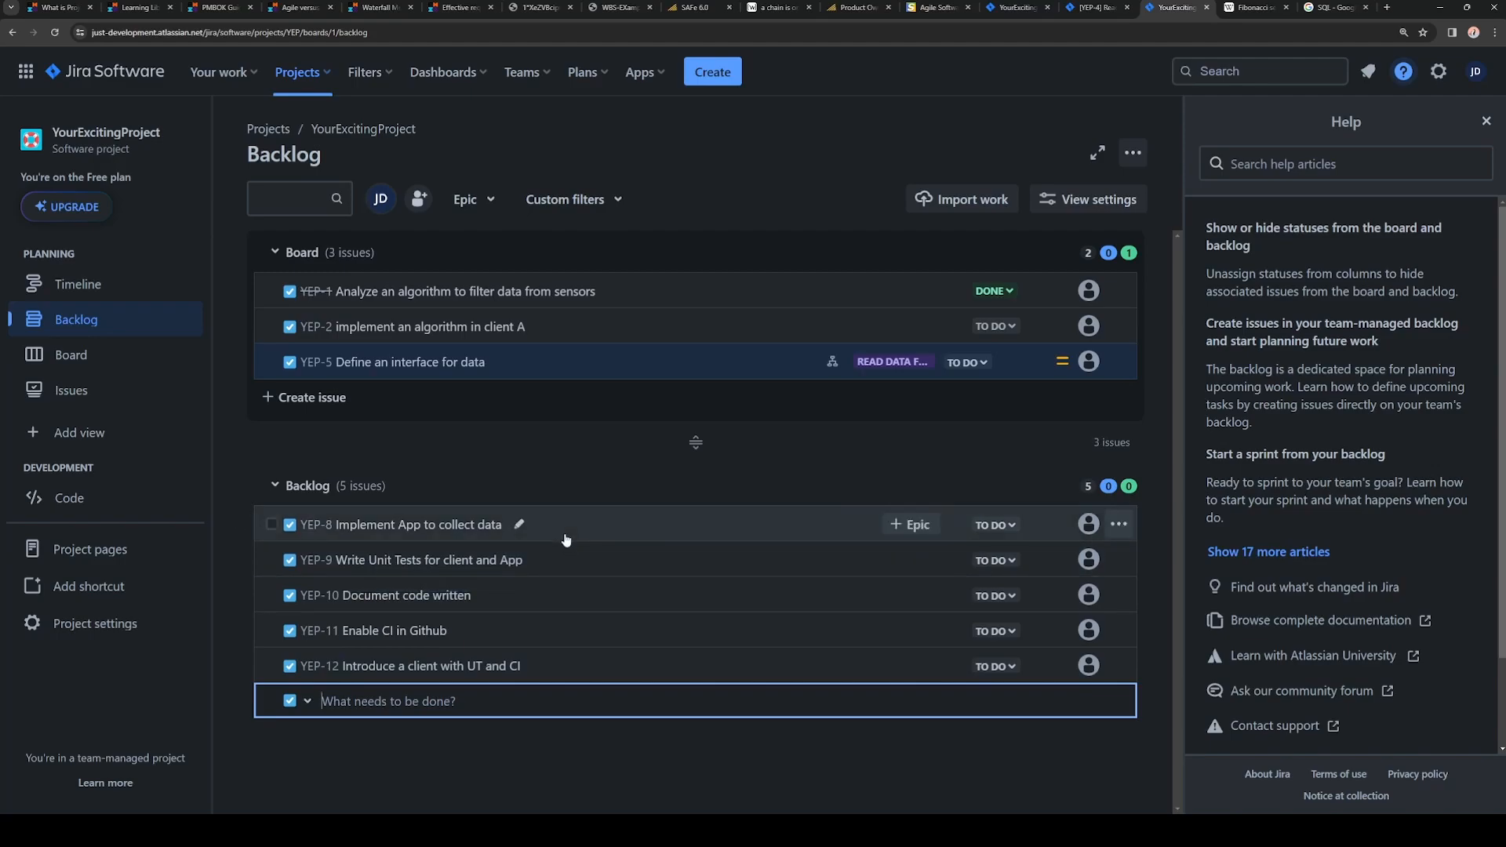
mouse_move(588, 545)
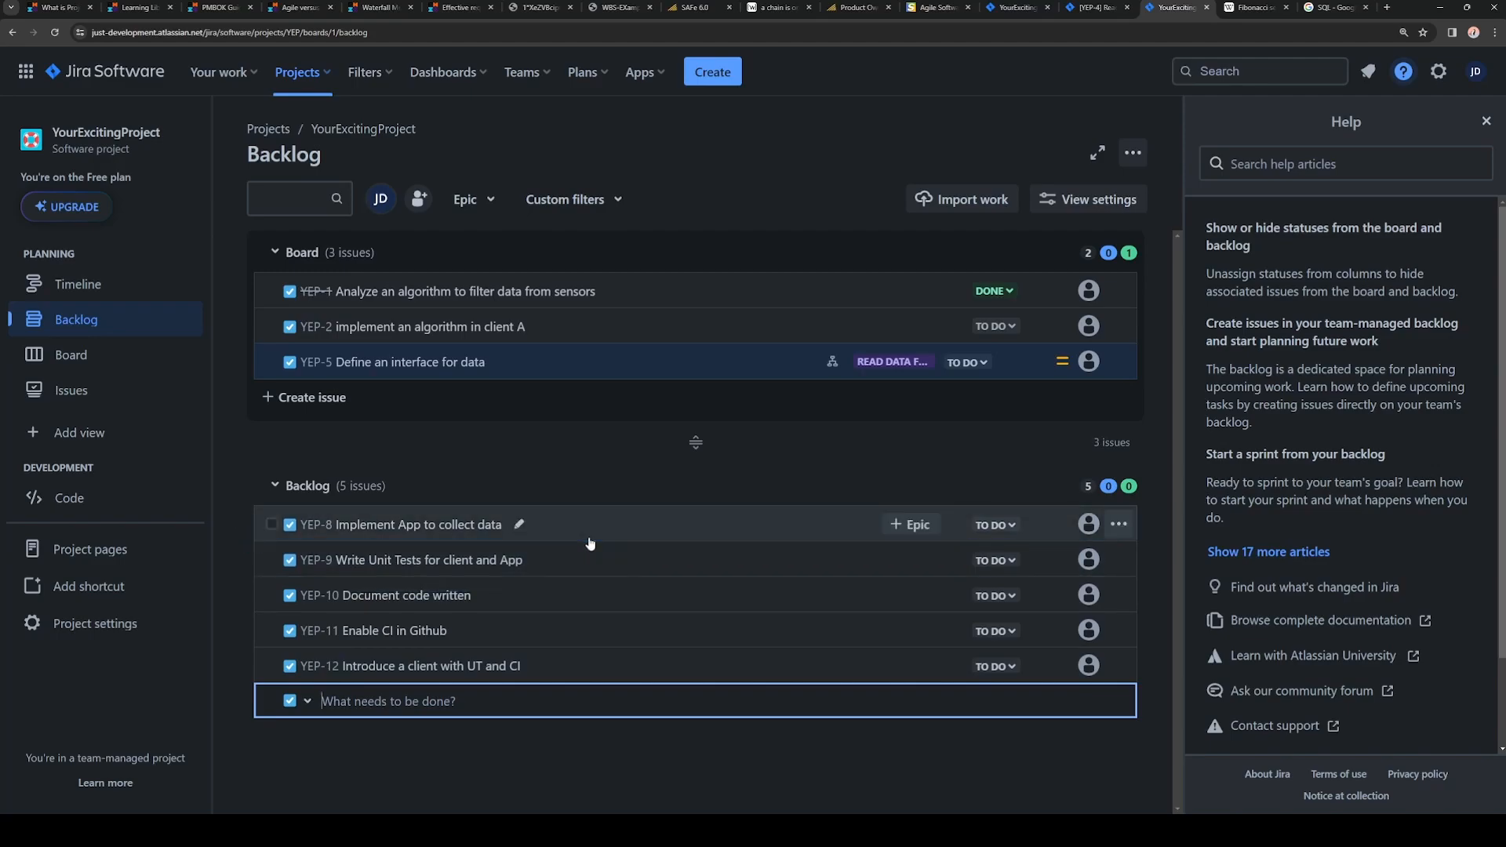
mouse_move(591, 533)
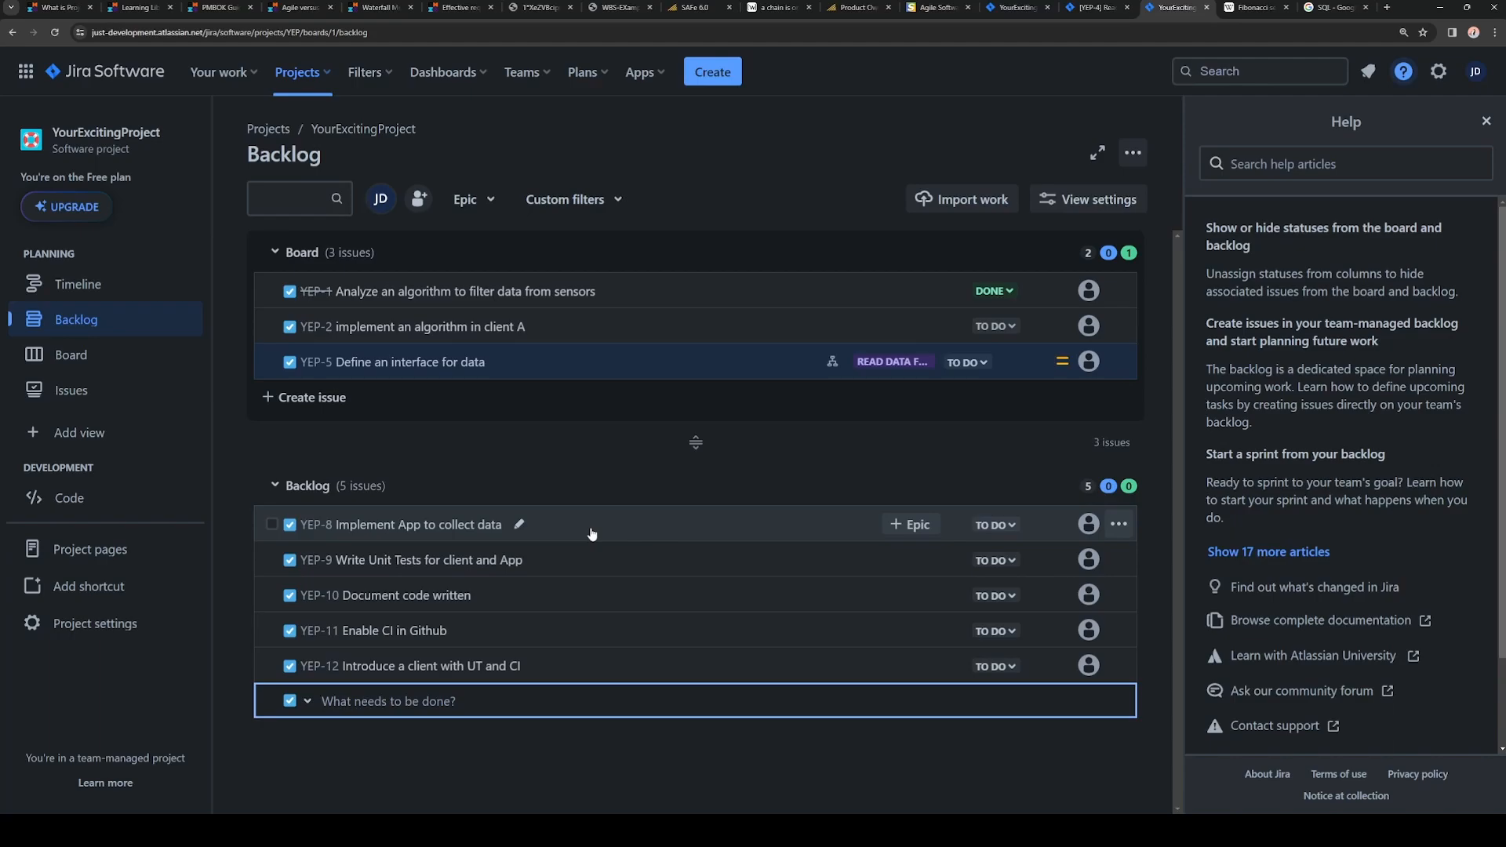
mouse_move(616, 577)
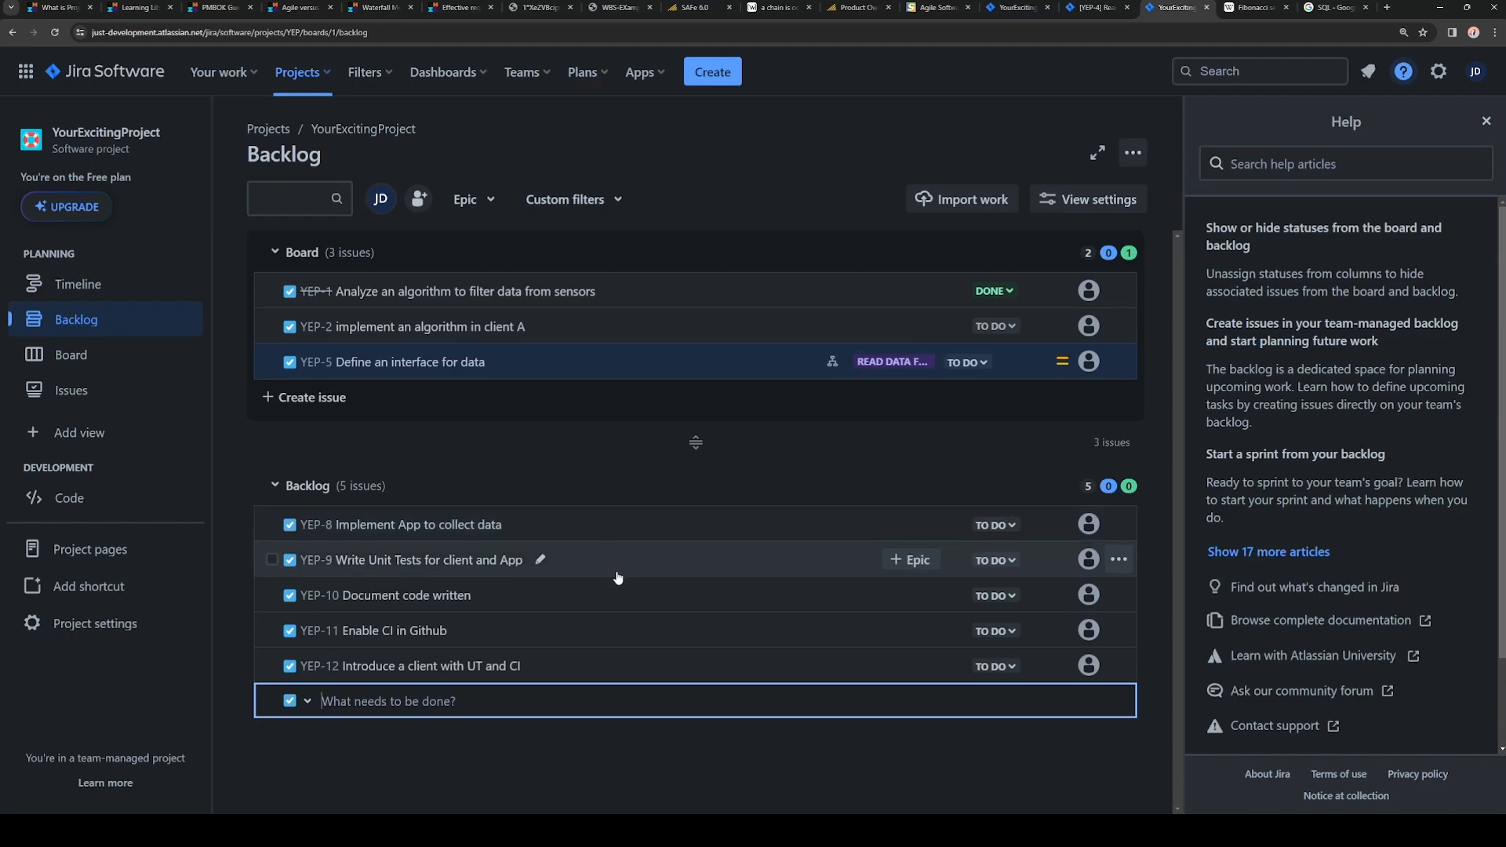
mouse_move(570, 585)
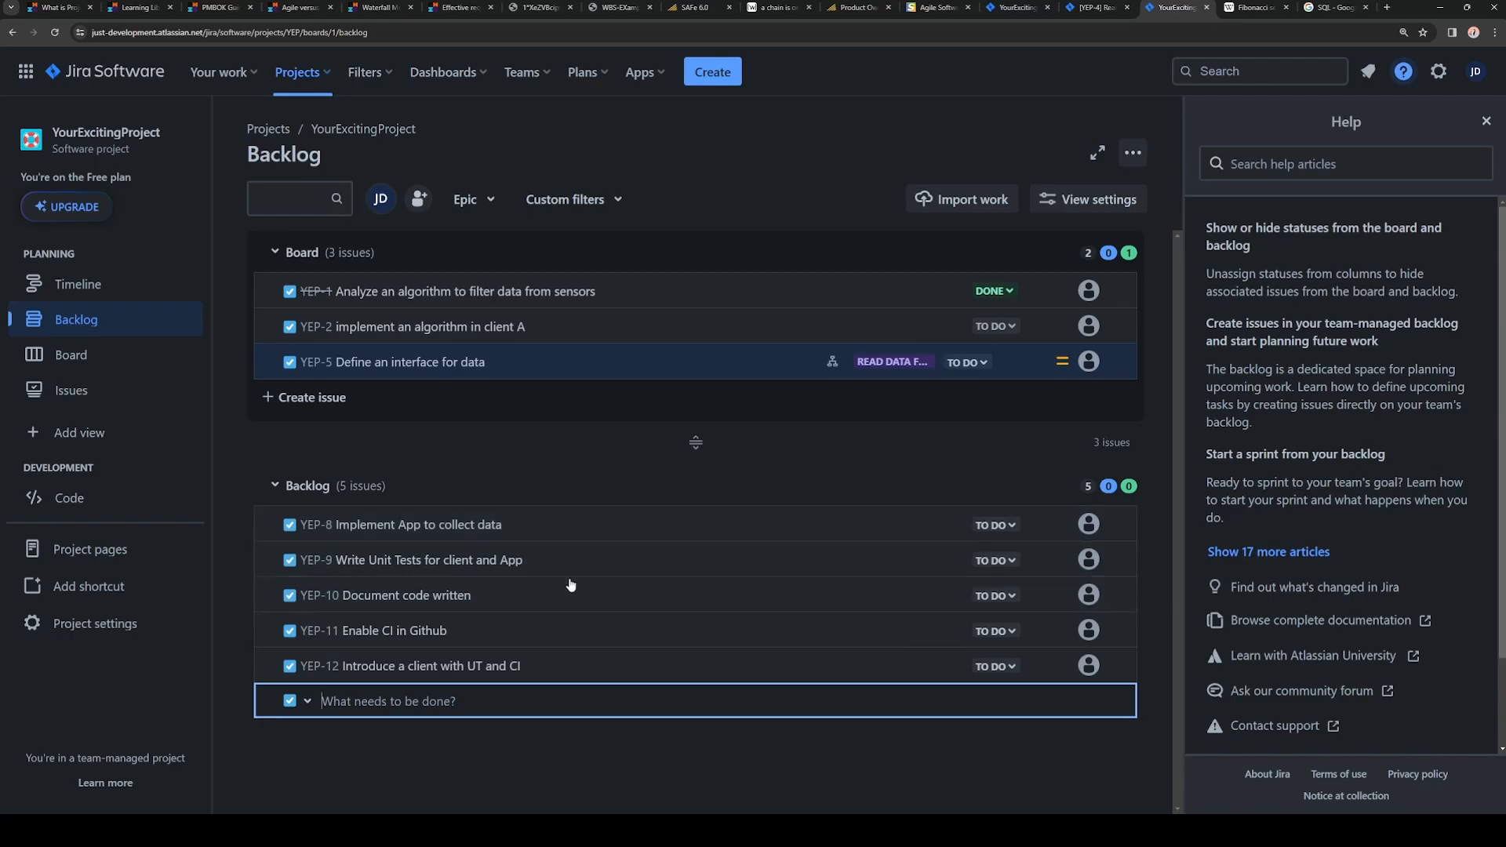
mouse_move(567, 631)
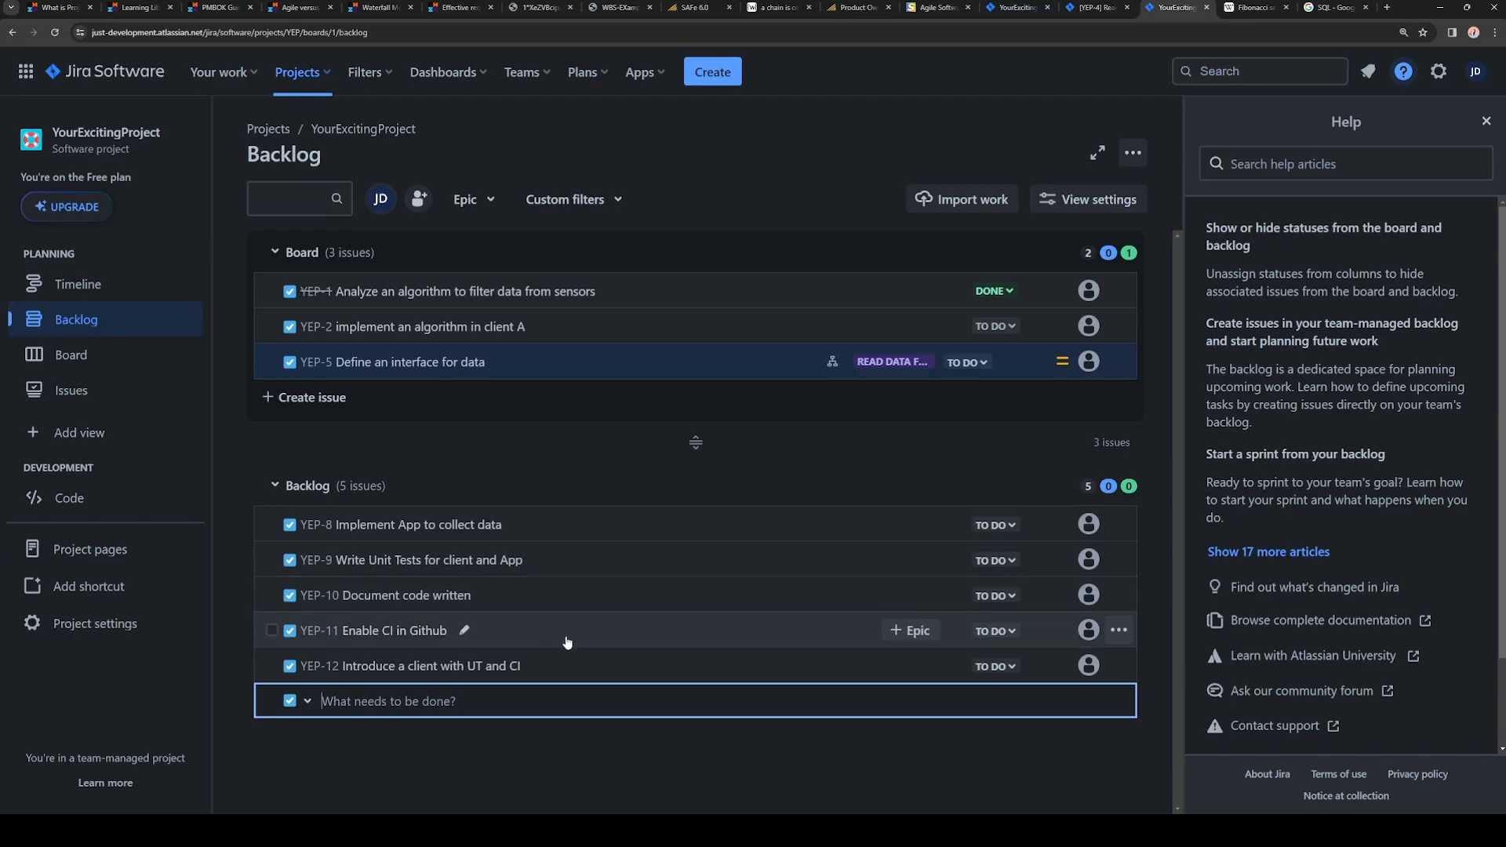
mouse_move(575, 665)
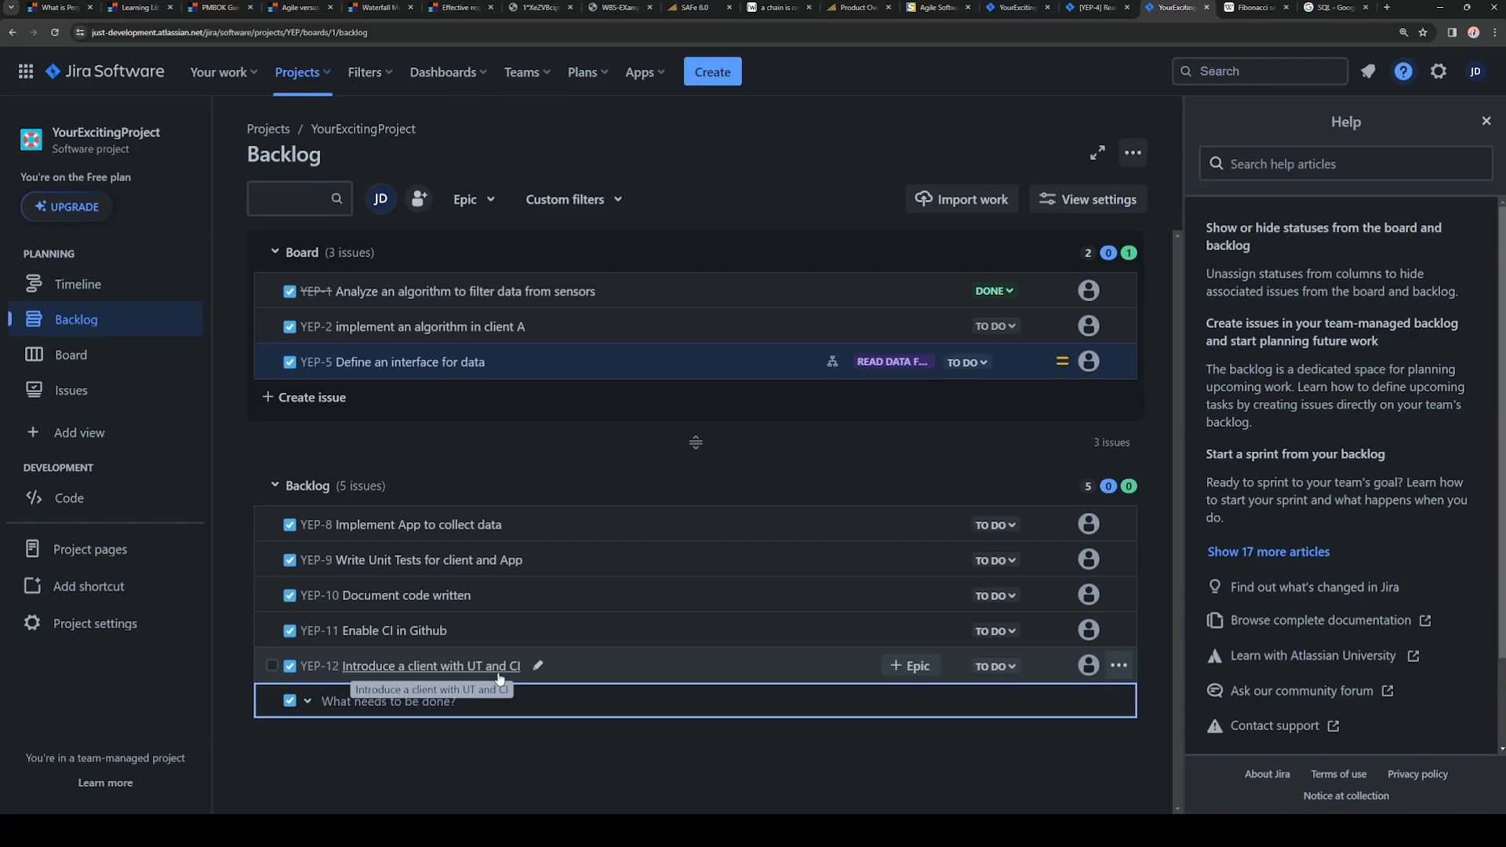
Step: Show YEP-12 Introduce a client with UT and CI in the issue detail panel
click(430, 665)
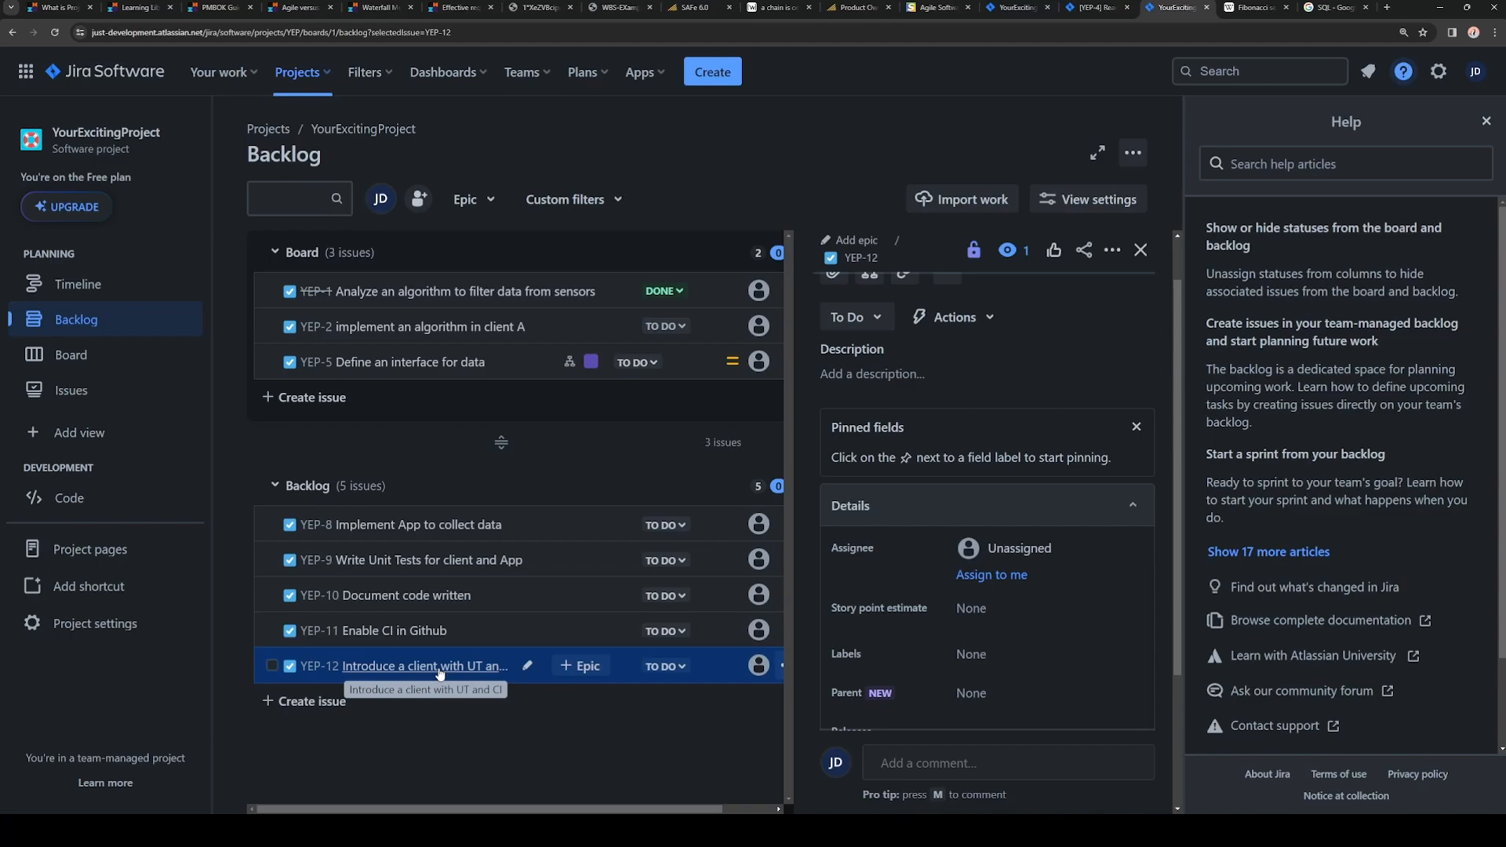
mouse_move(413, 524)
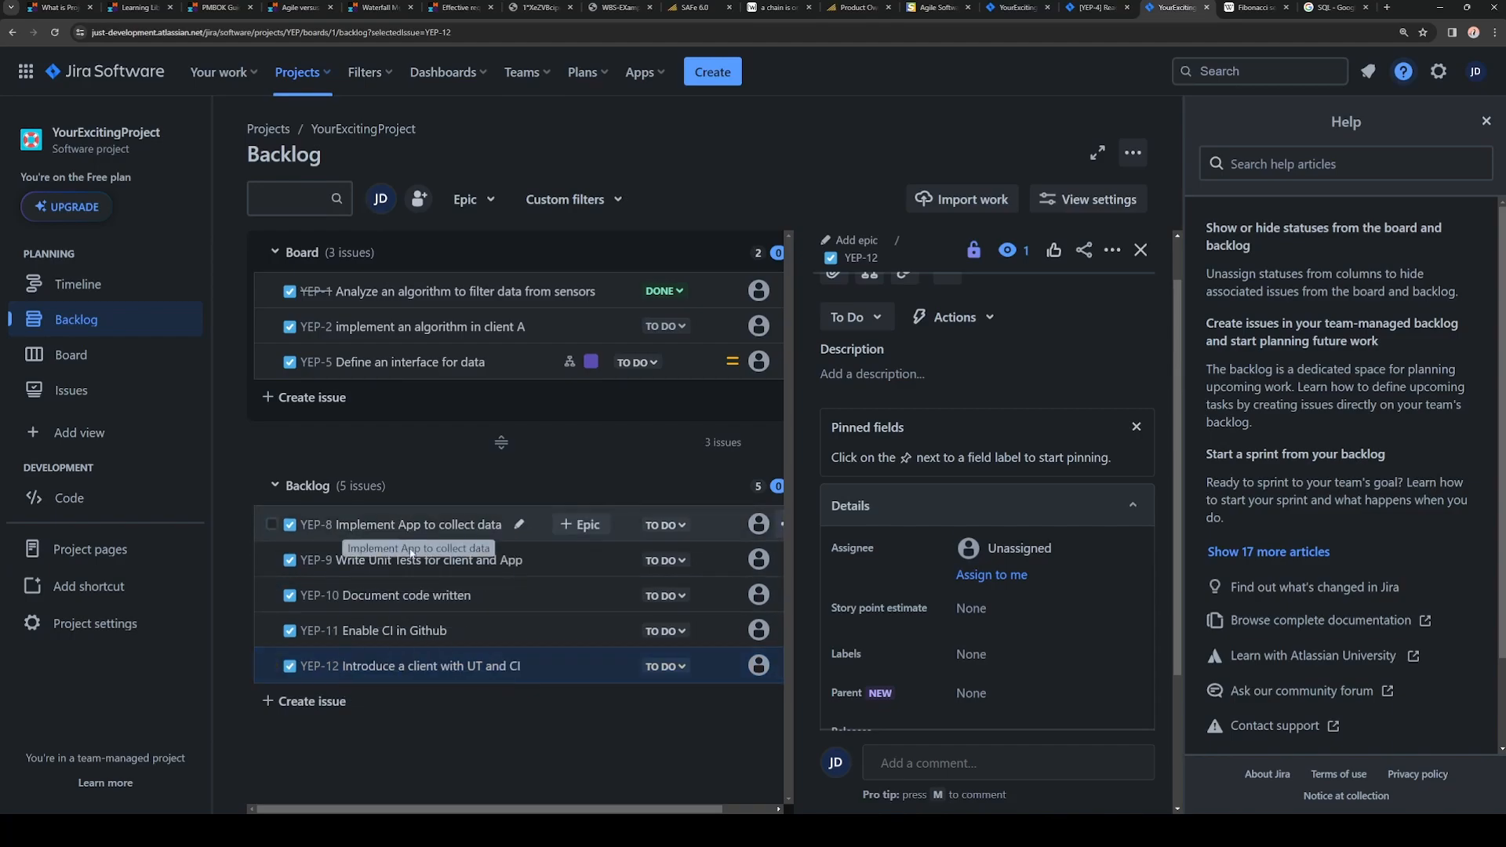
mouse_move(439, 682)
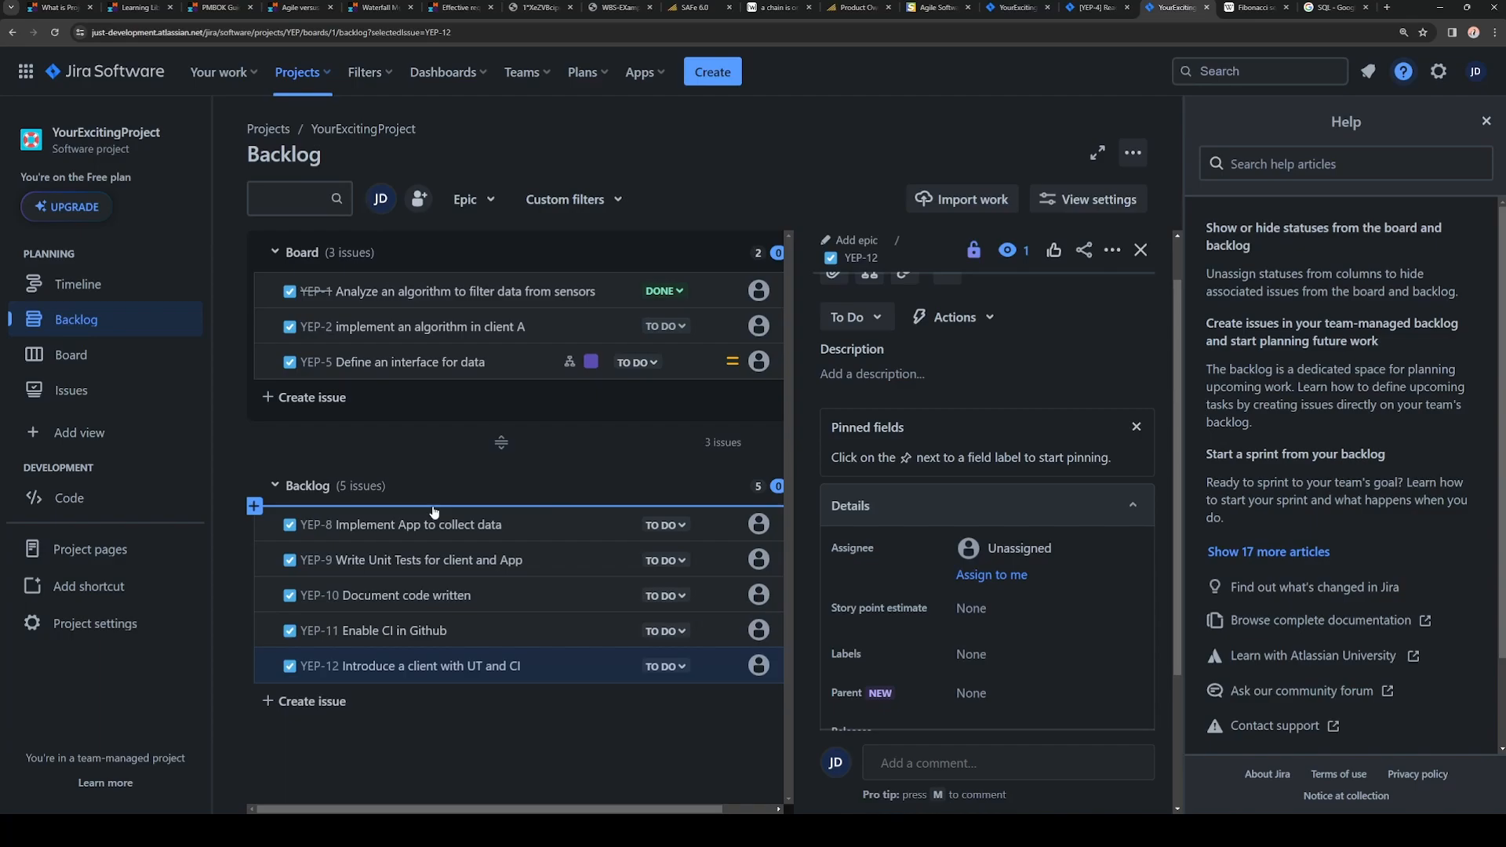
mouse_move(403, 745)
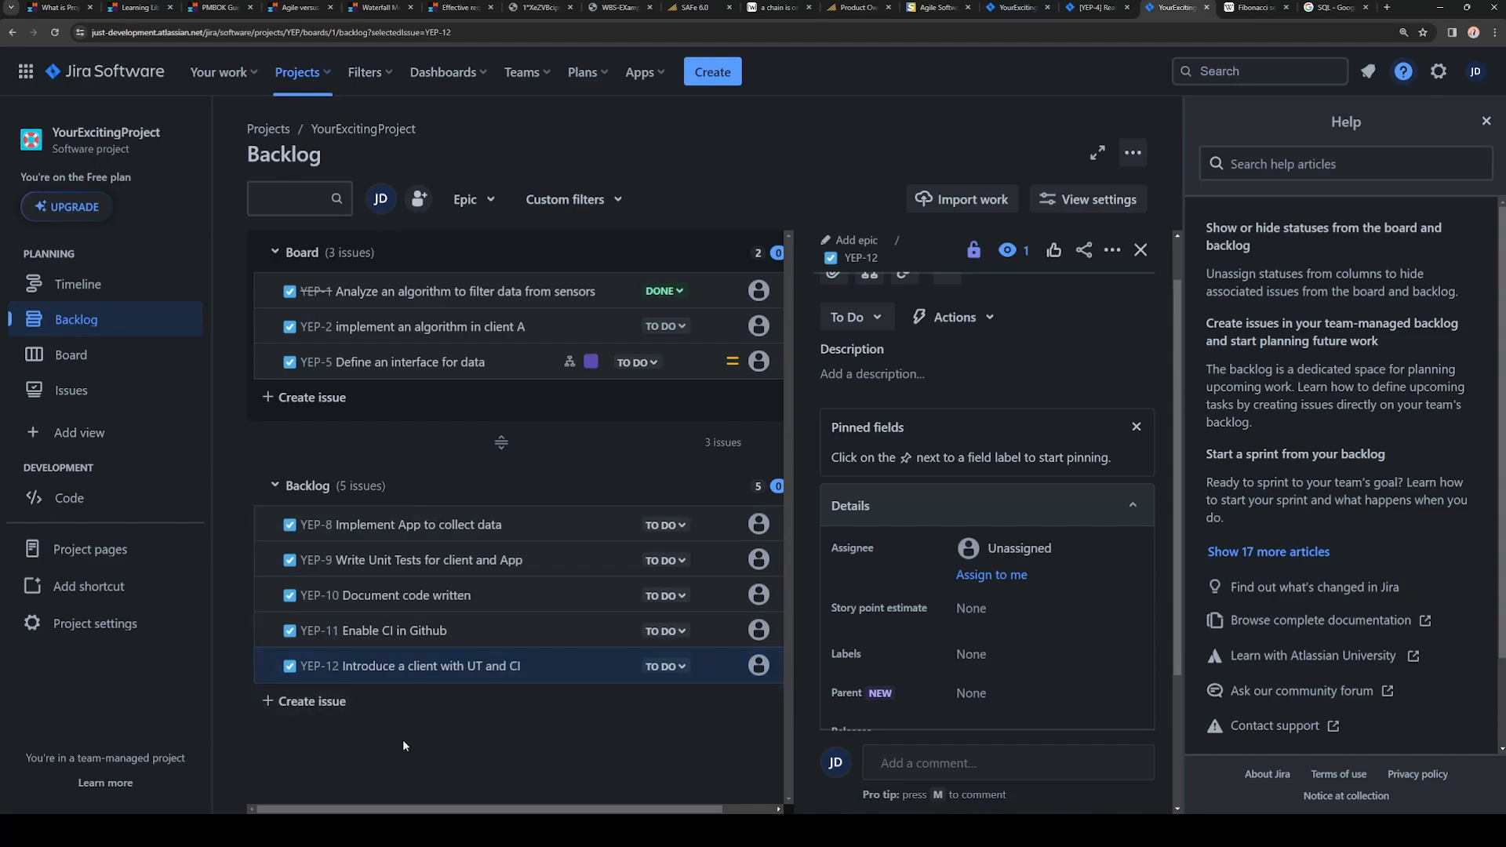
mouse_move(566, 700)
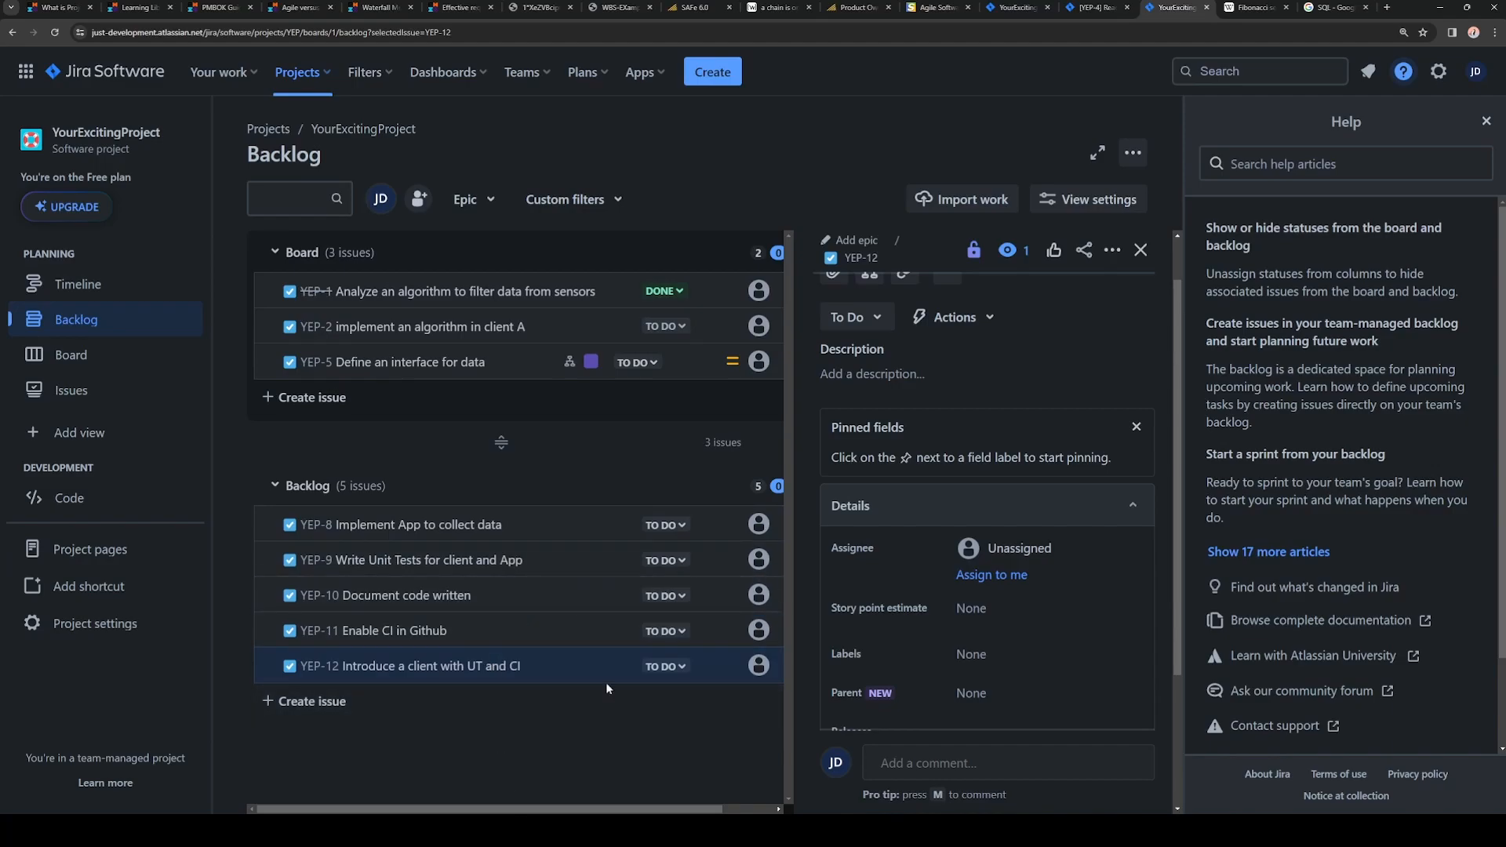
mouse_move(434, 781)
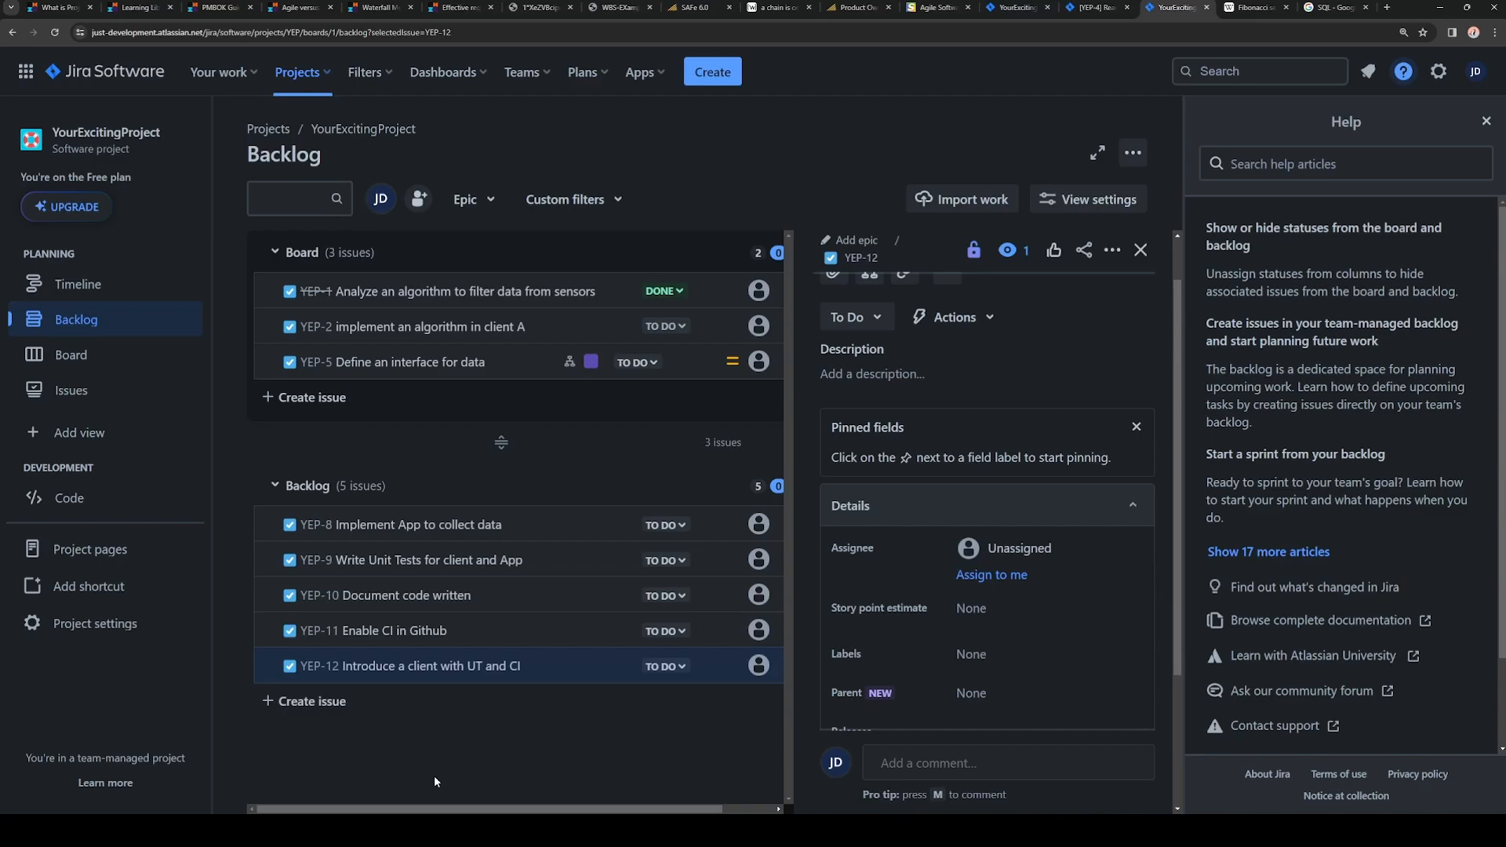
mouse_move(448, 748)
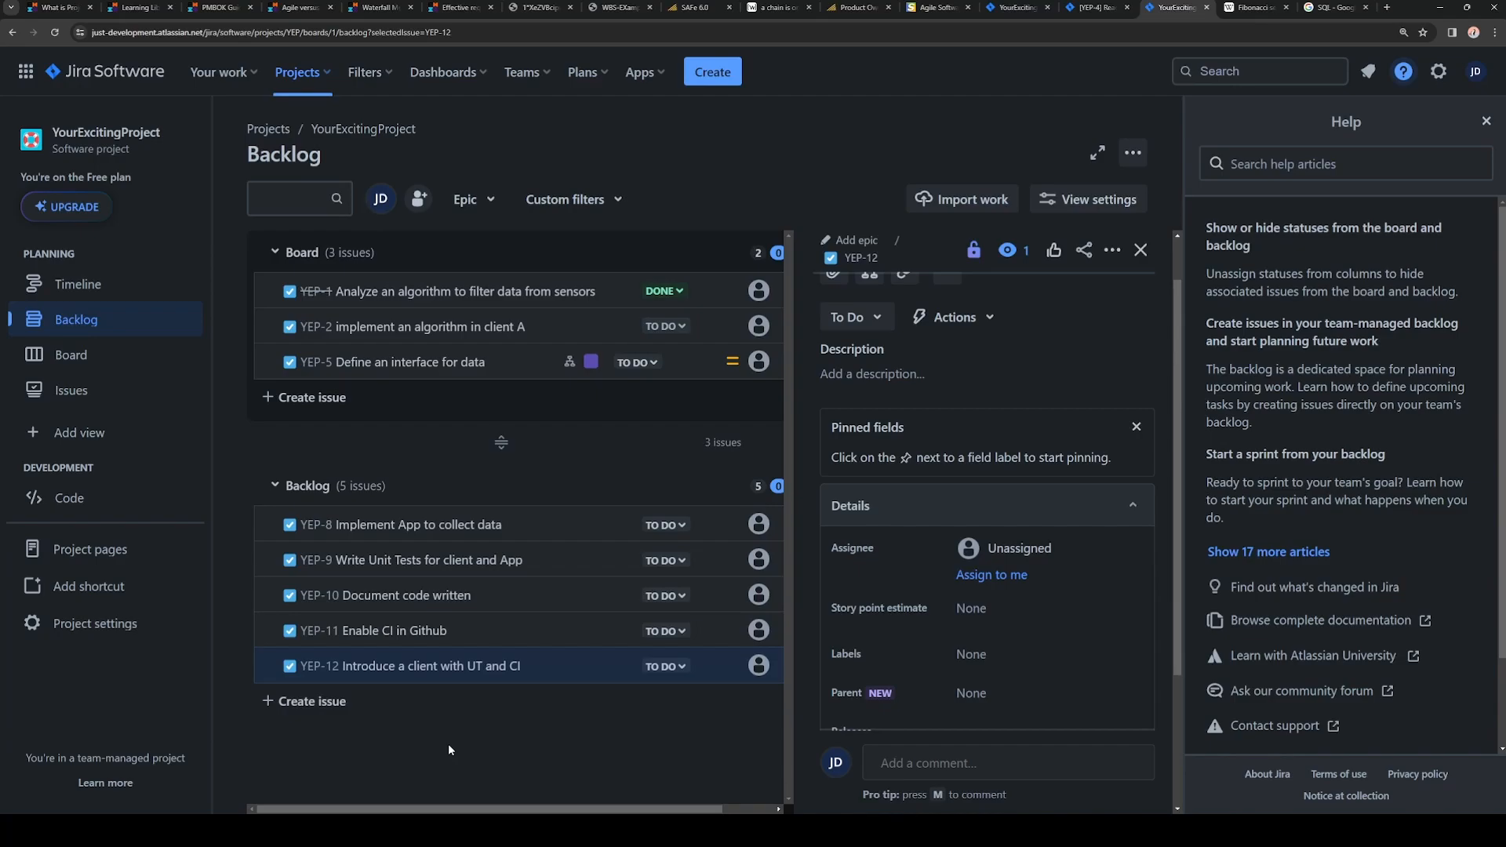
mouse_move(469, 740)
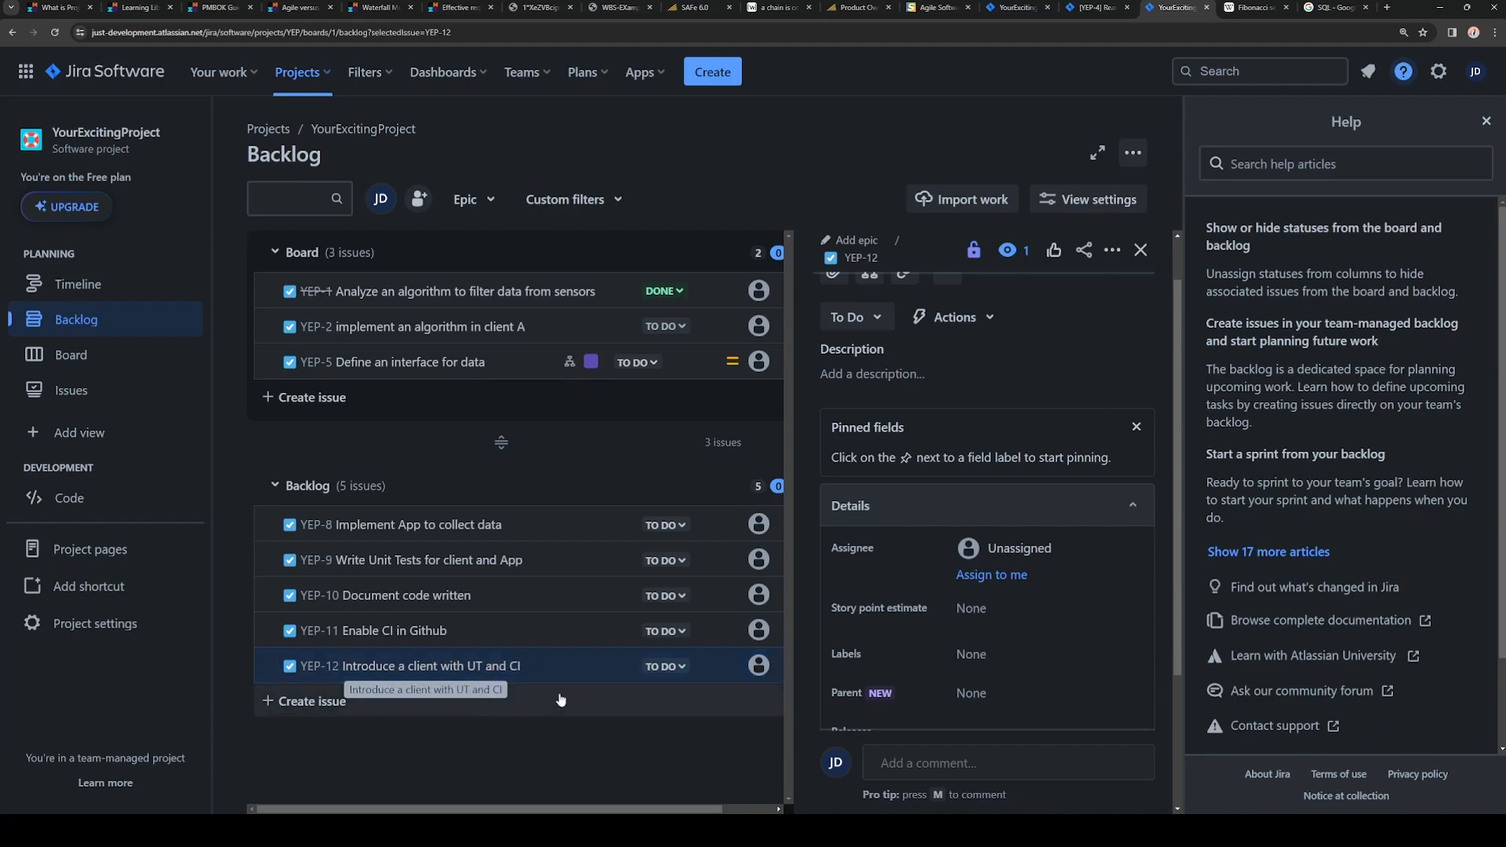
mouse_move(492, 717)
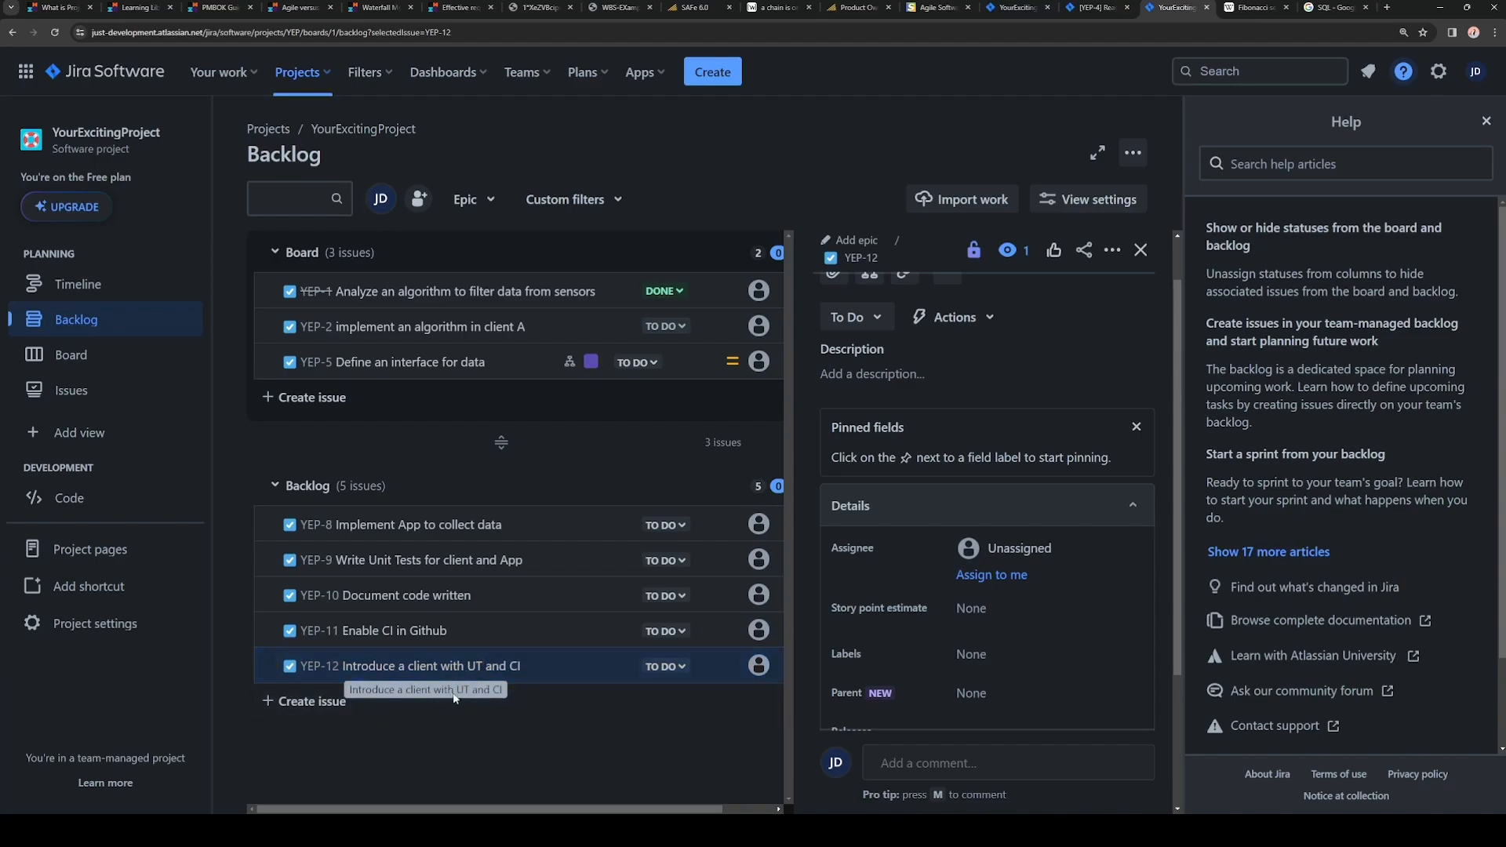
mouse_move(515, 652)
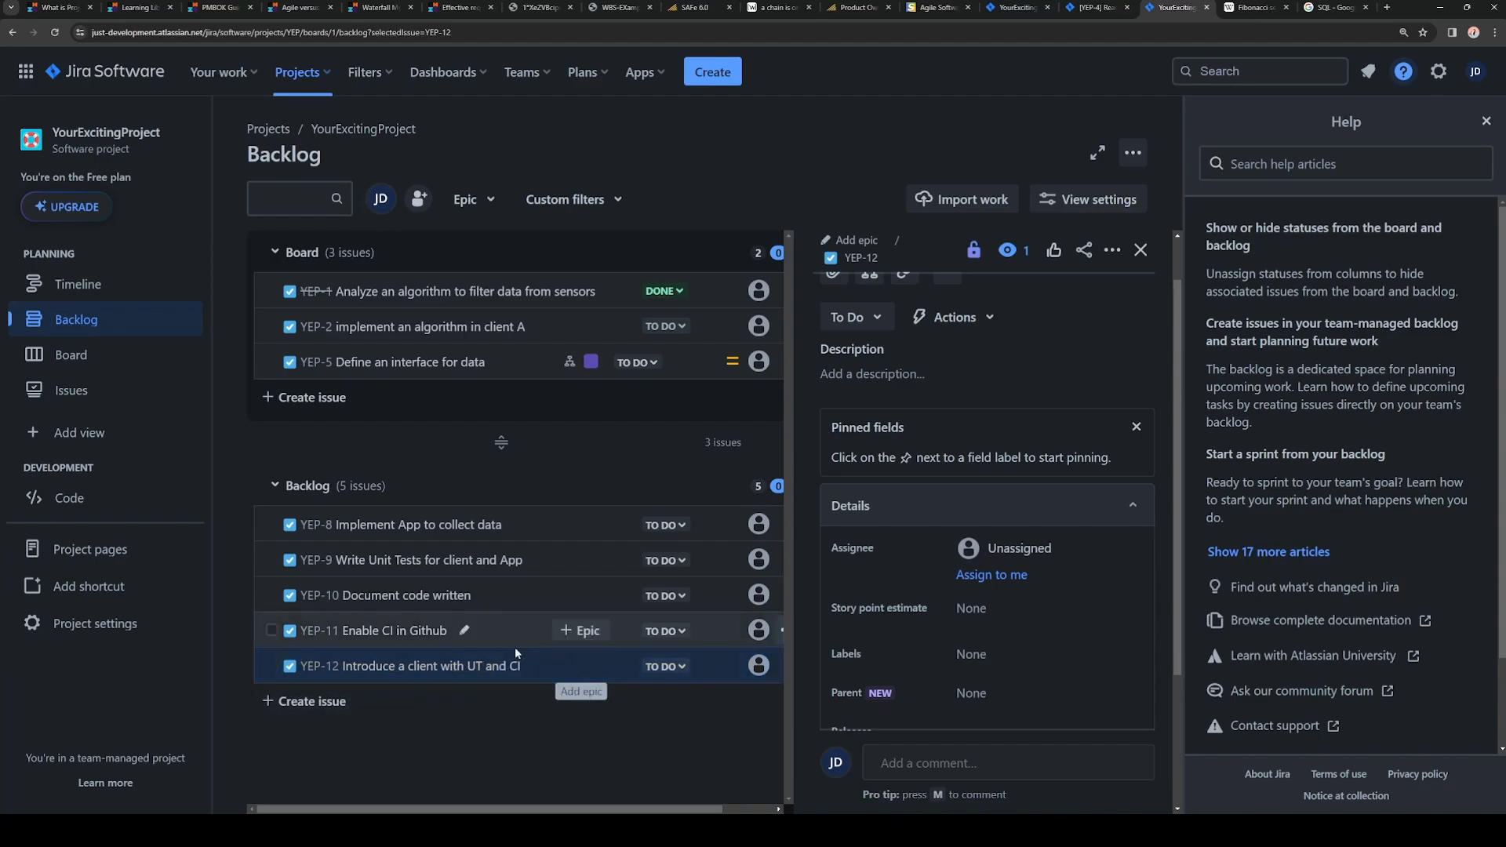
mouse_move(419, 665)
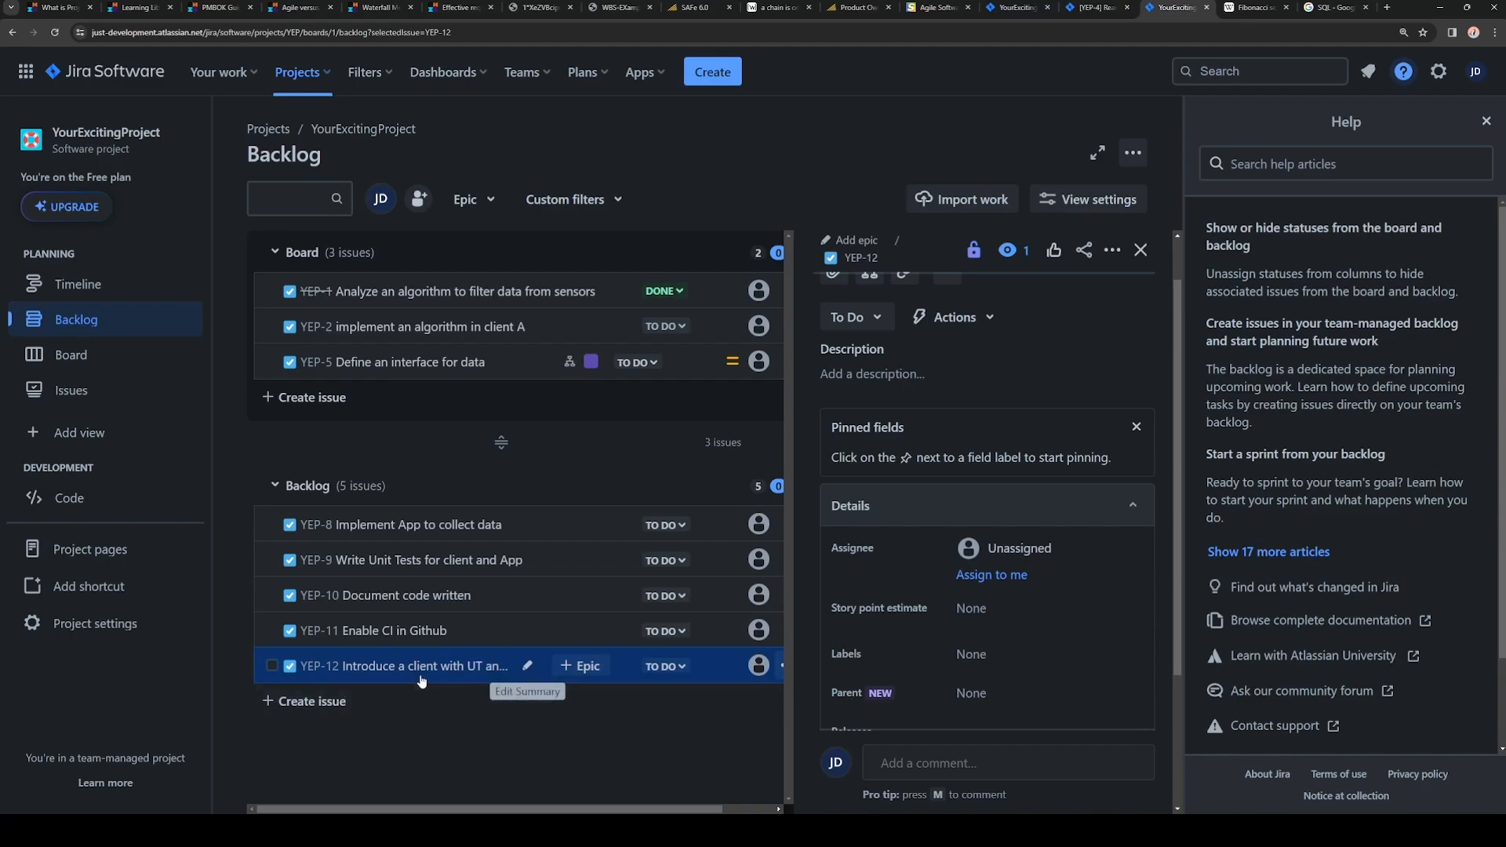
mouse_move(993, 371)
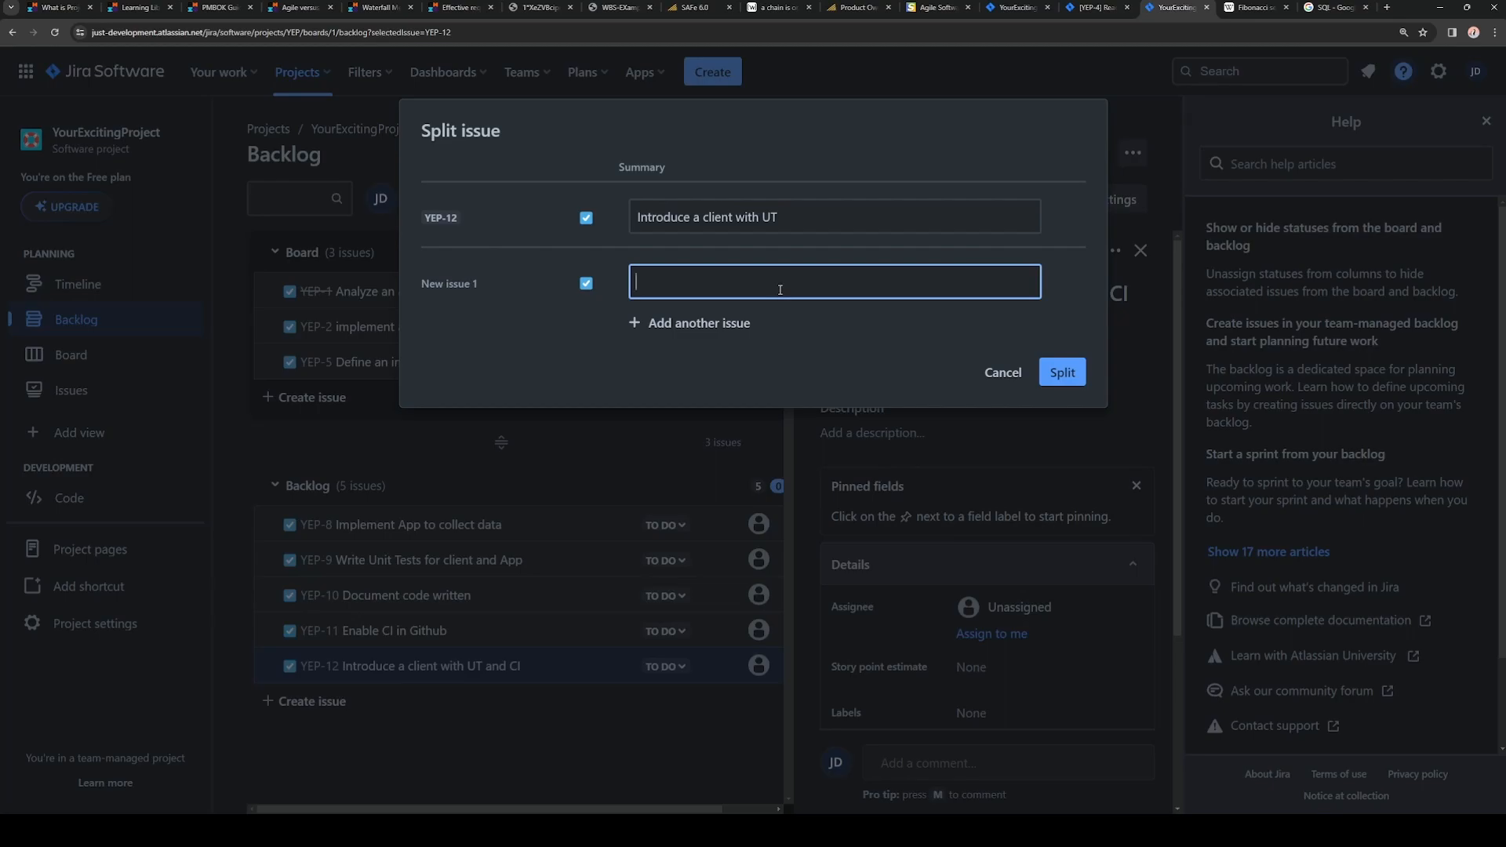
Step: Give the split-off issue the summary Enable CI for introduced client
text(Enable CI for)
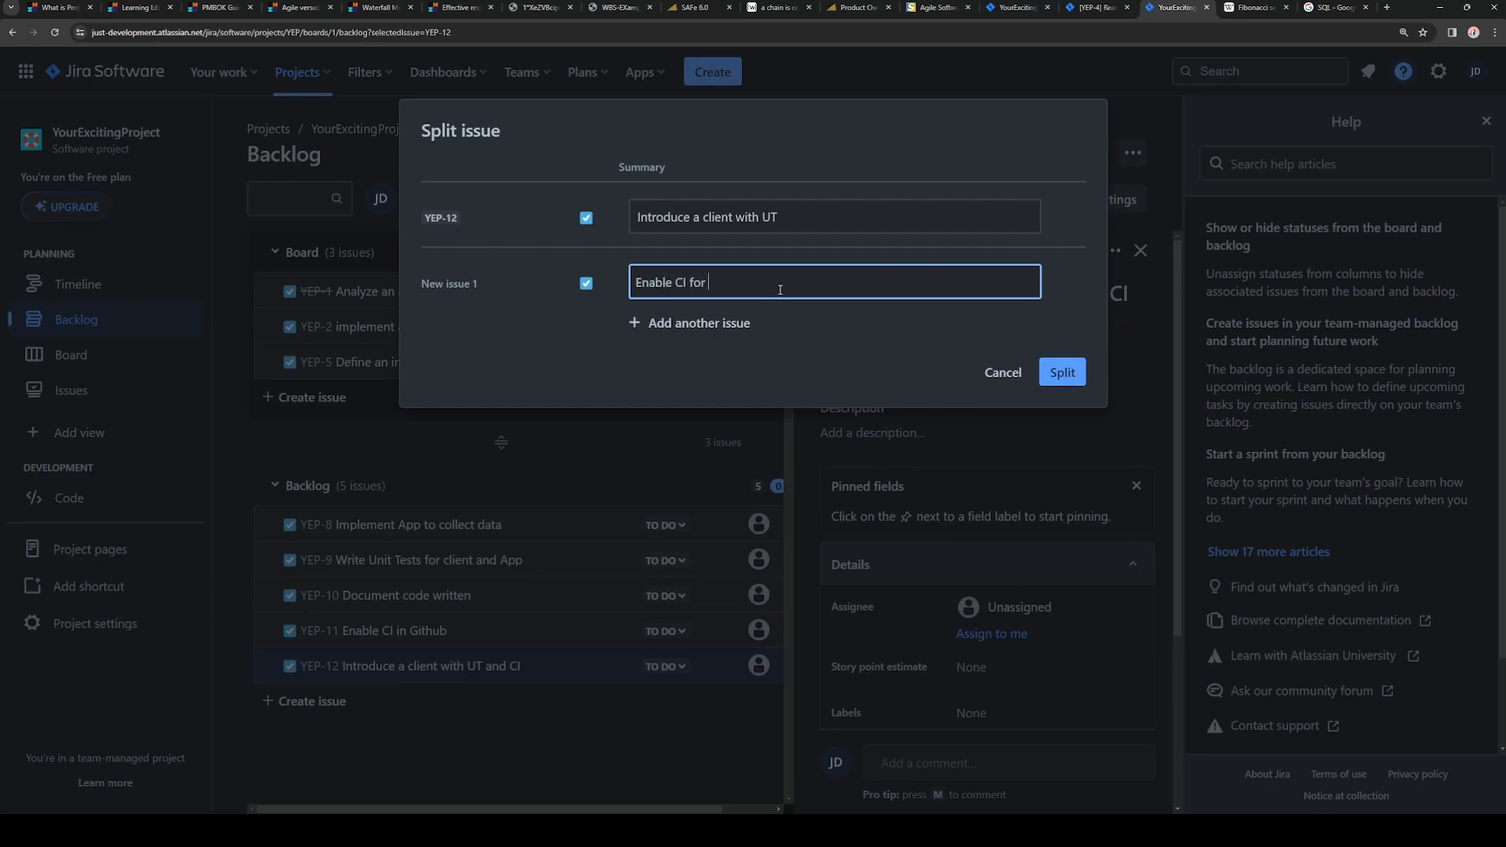
text(introduce)
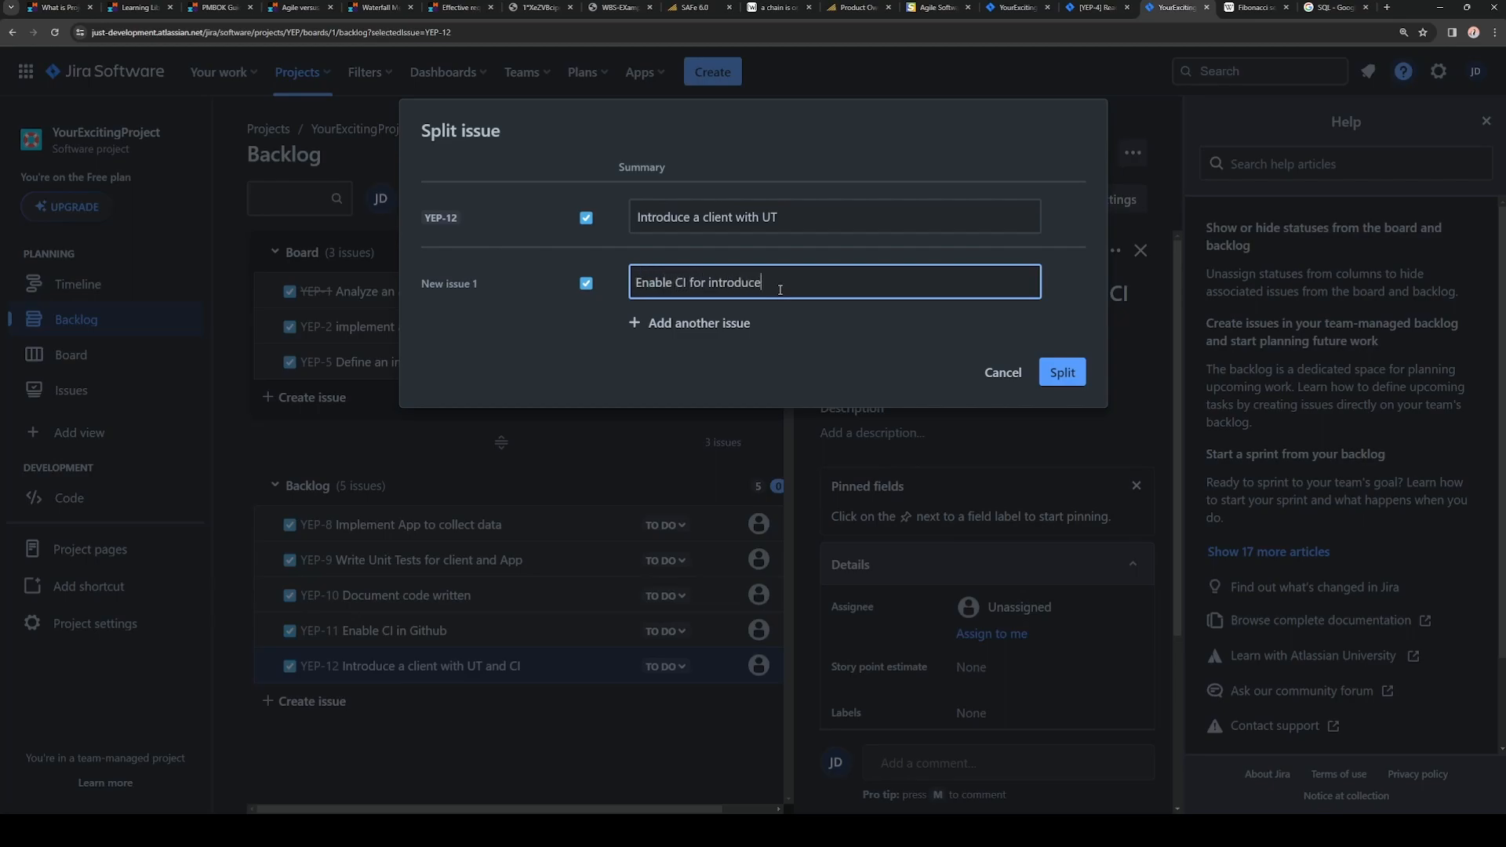
click(1060, 371)
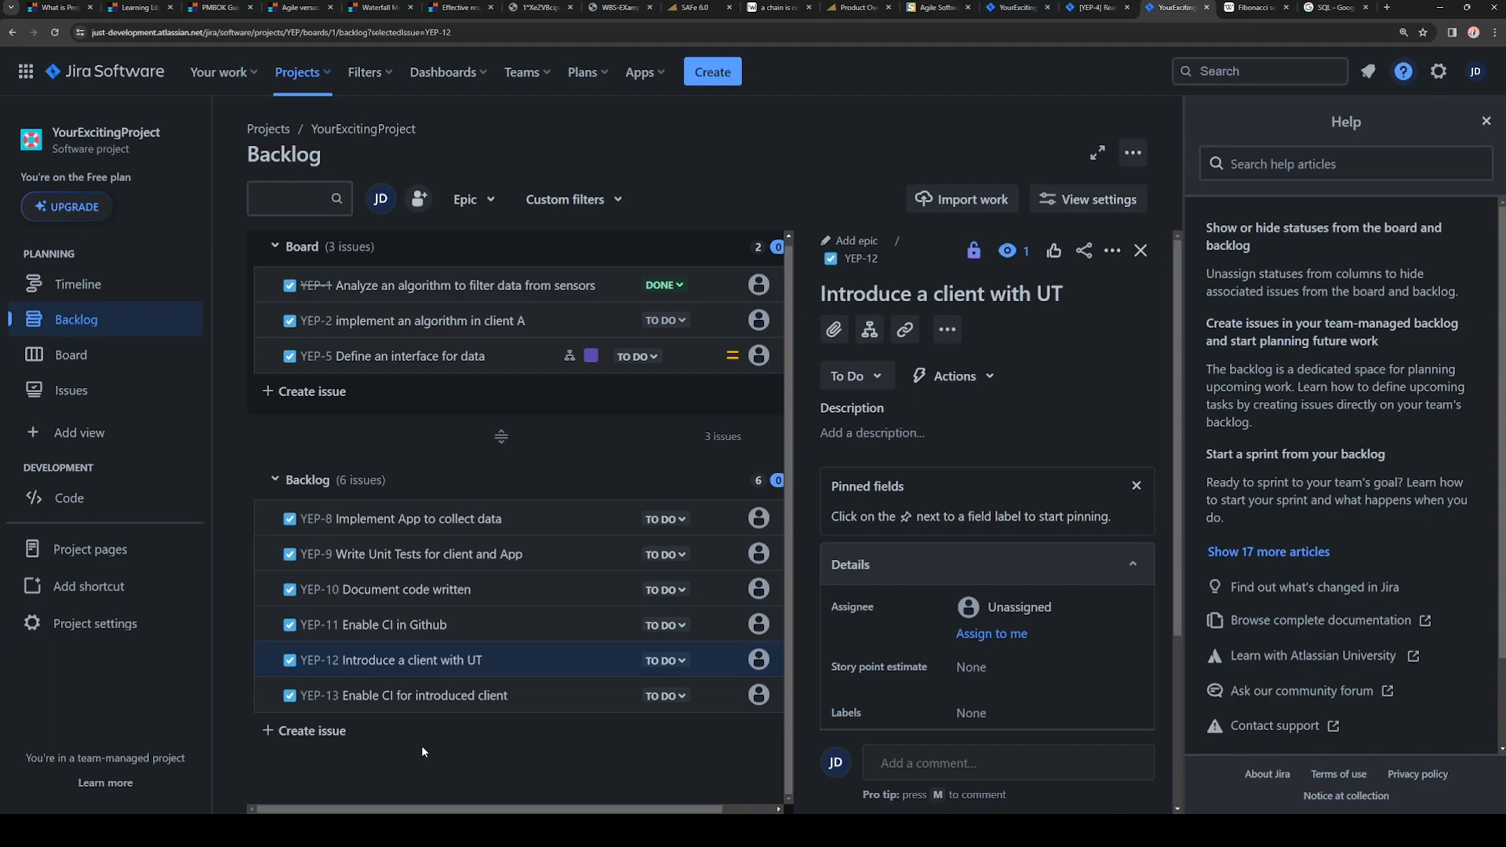
Step: Close YEP-12's details and the Help panel, leaving the six-issue backlog
click(1140, 251)
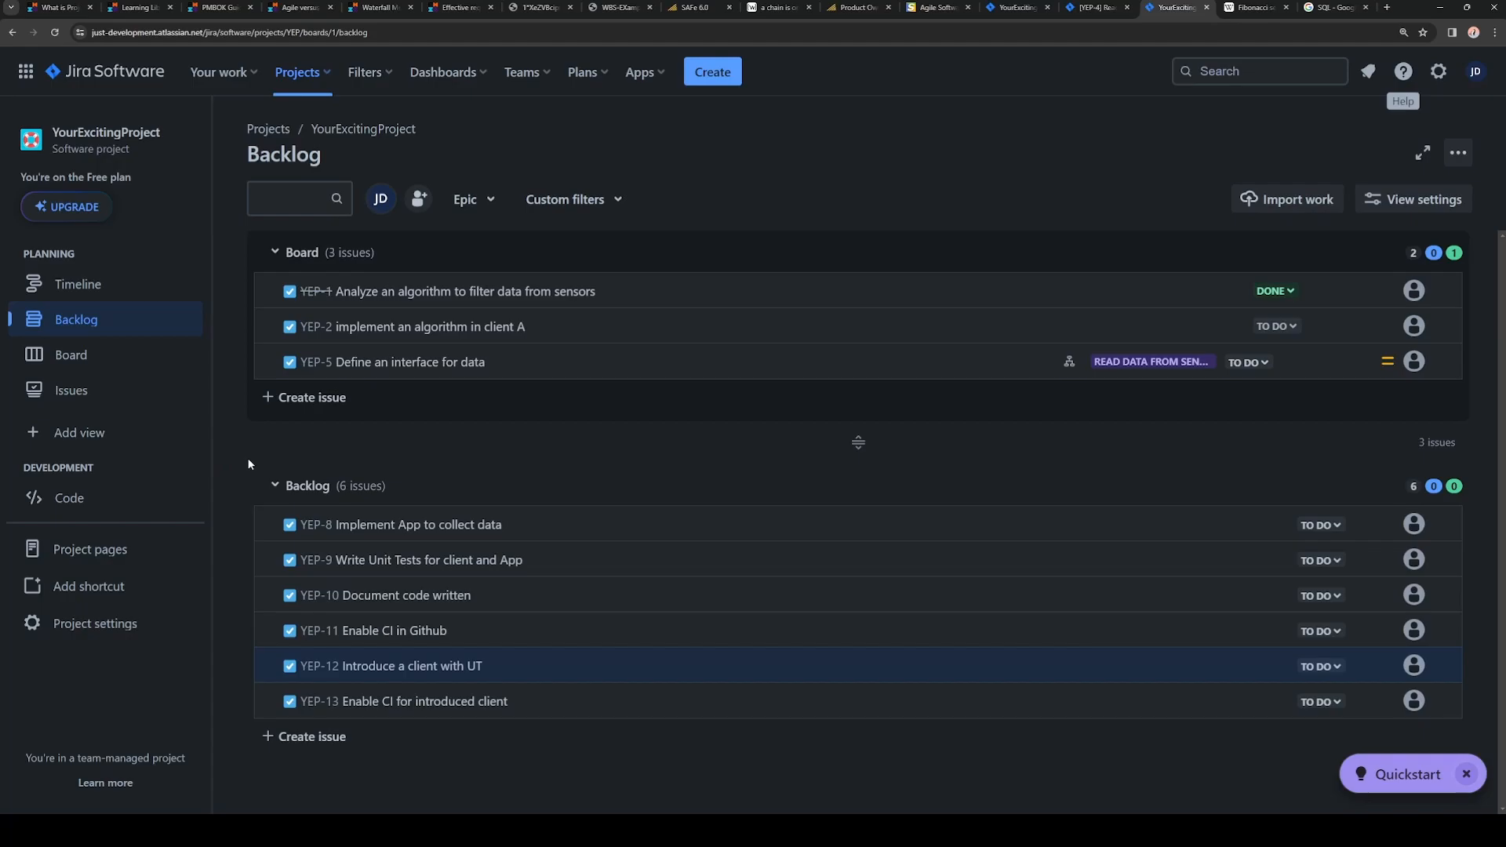